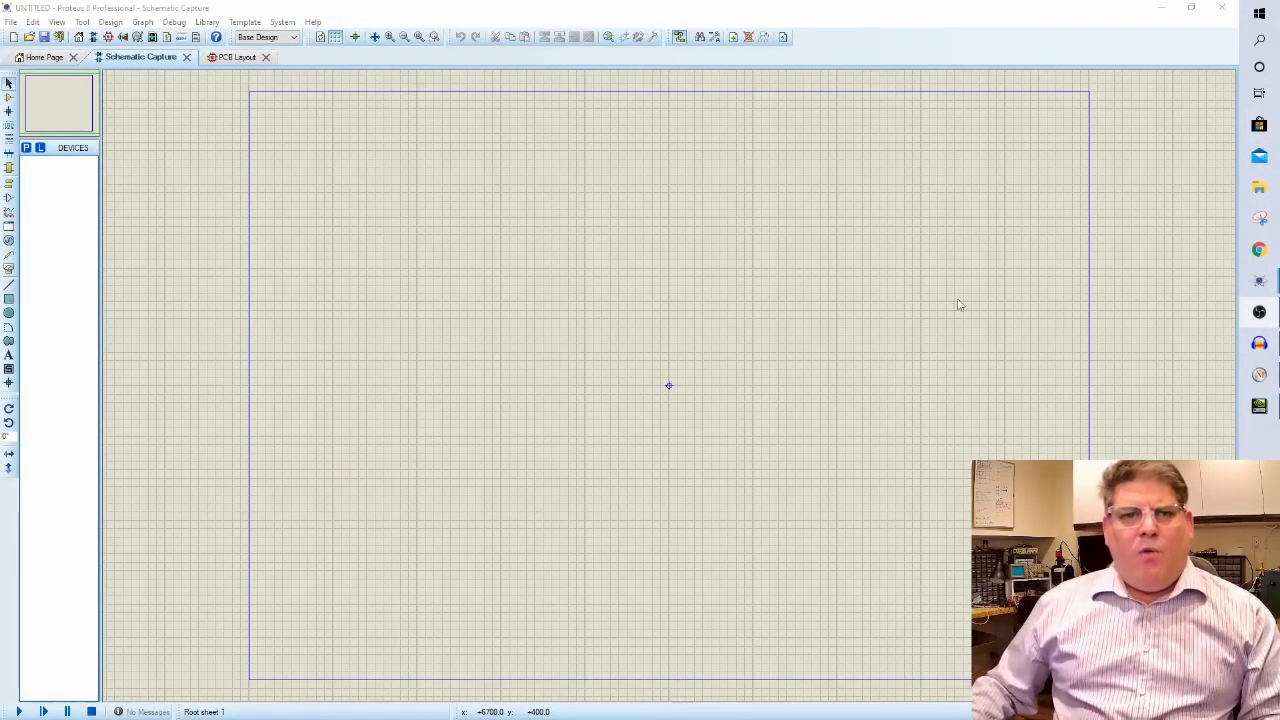
{"action": "mouse_move", "coordinate": [150, 160]}
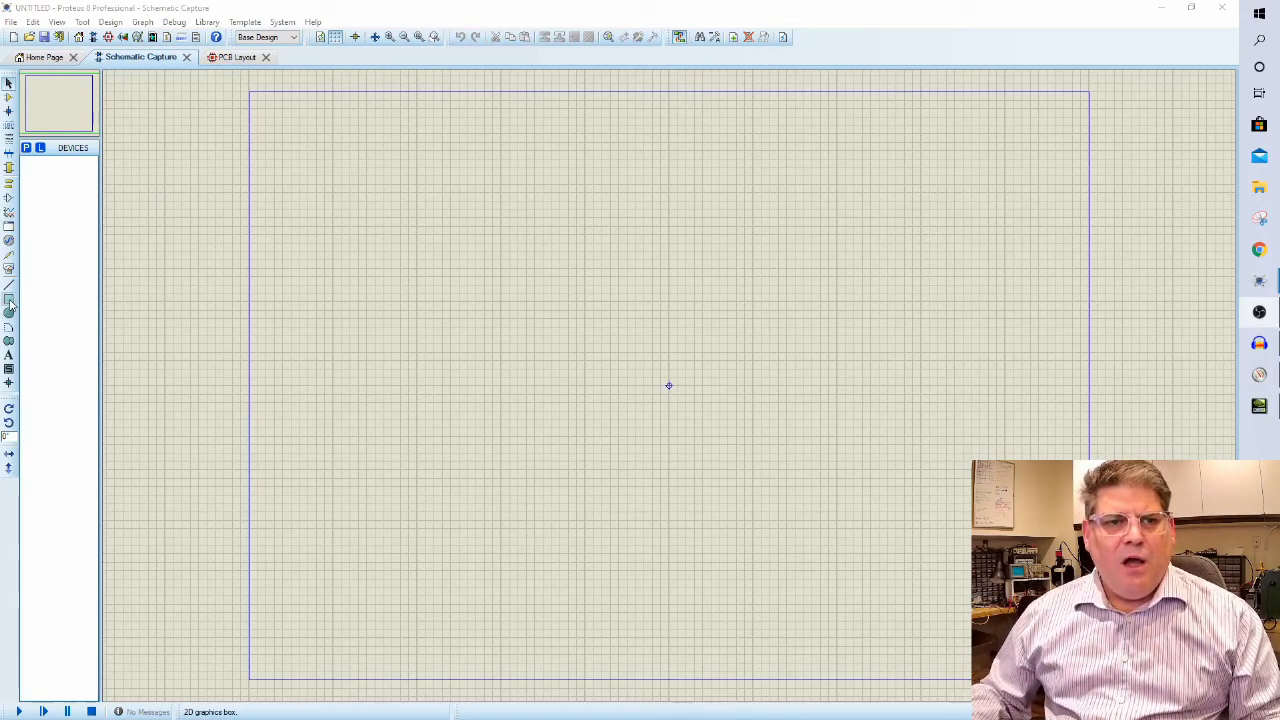
Draw a COMPONENT-style rectangular body for the symbol using 2D Graphics Box mode.
{"action": "left_click", "coordinate": [8, 310]}
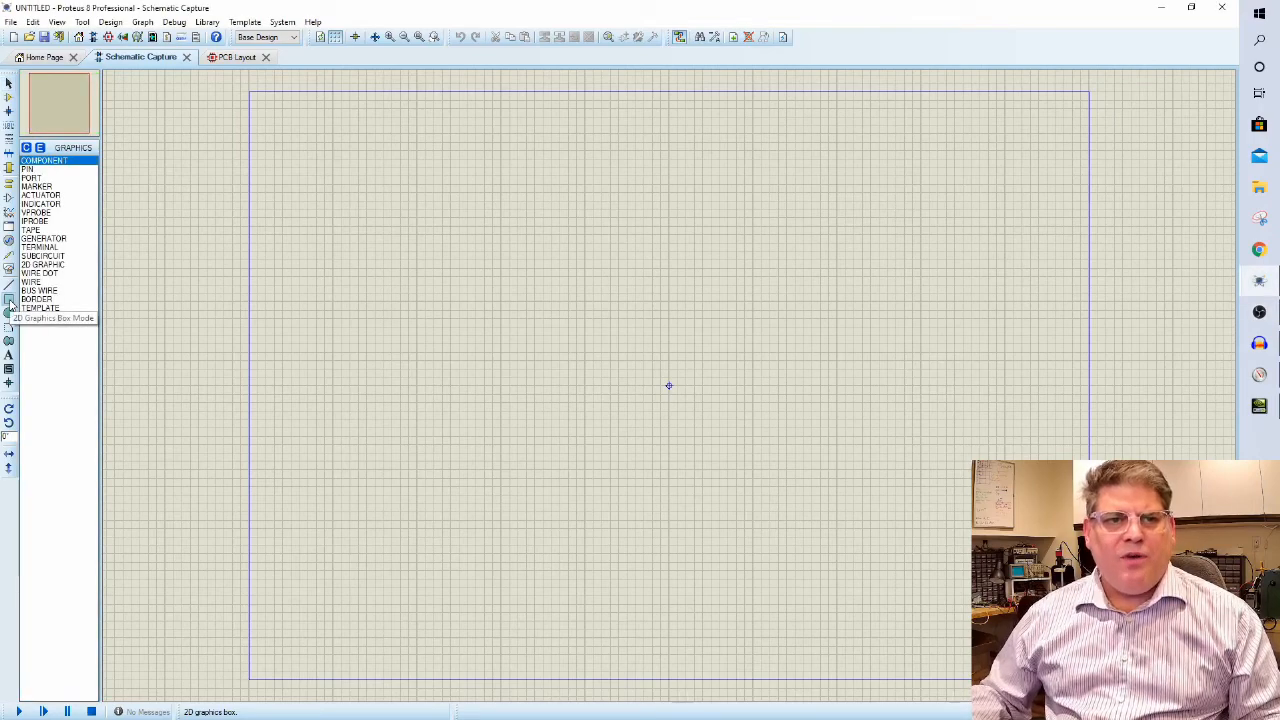
{"action": "mouse_move", "coordinate": [50, 160]}
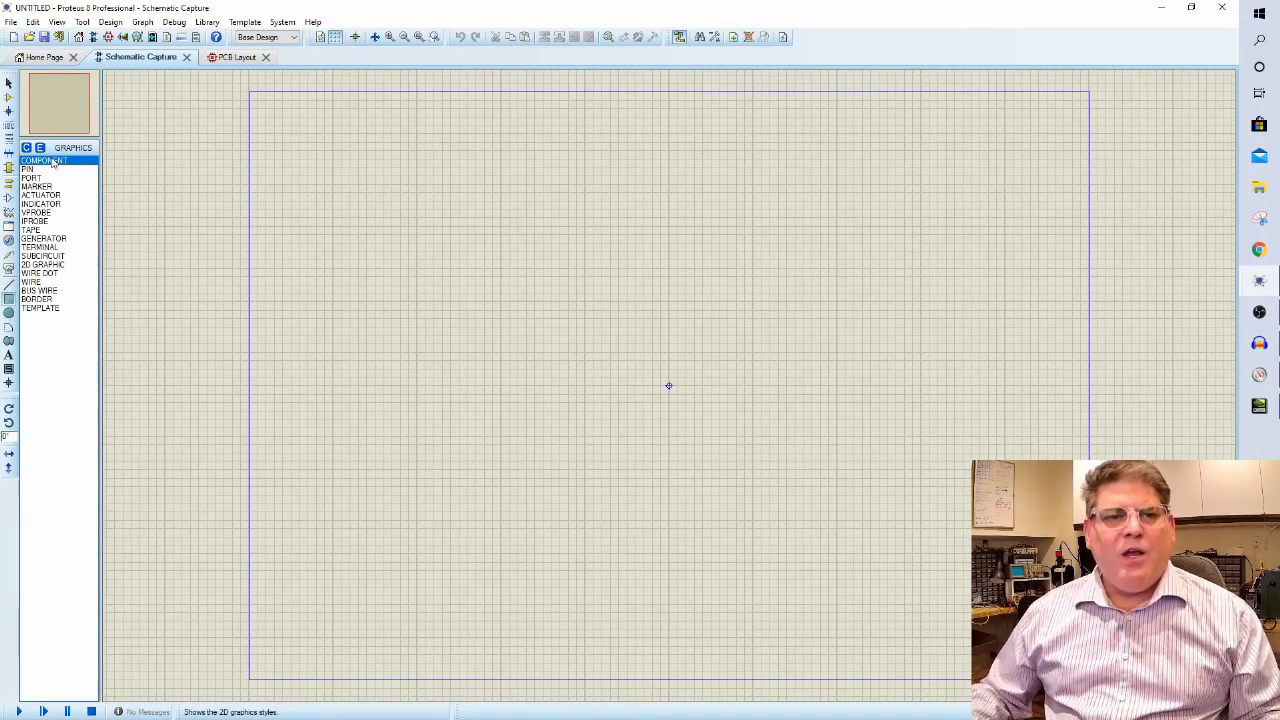
{"action": "left_click_drag", "start_coordinate": [518, 260], "coordinate": [570, 296]}
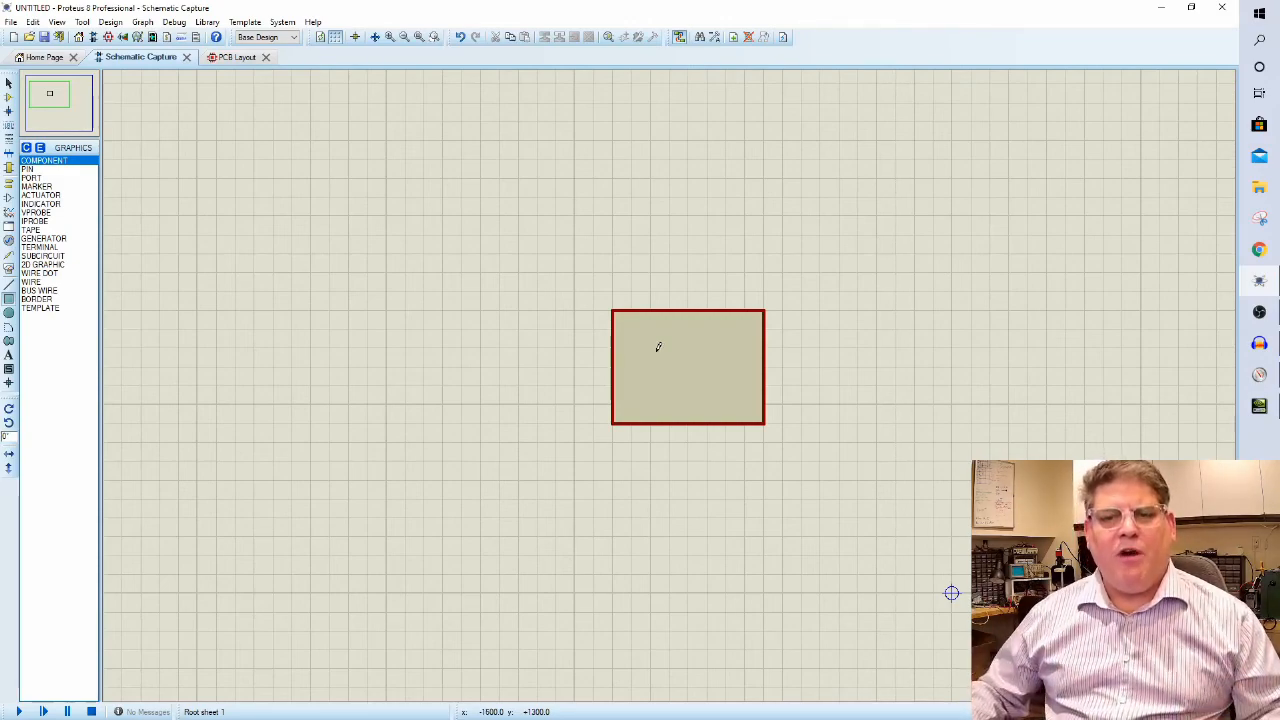
{"action": "mouse_move", "coordinate": [108, 296]}
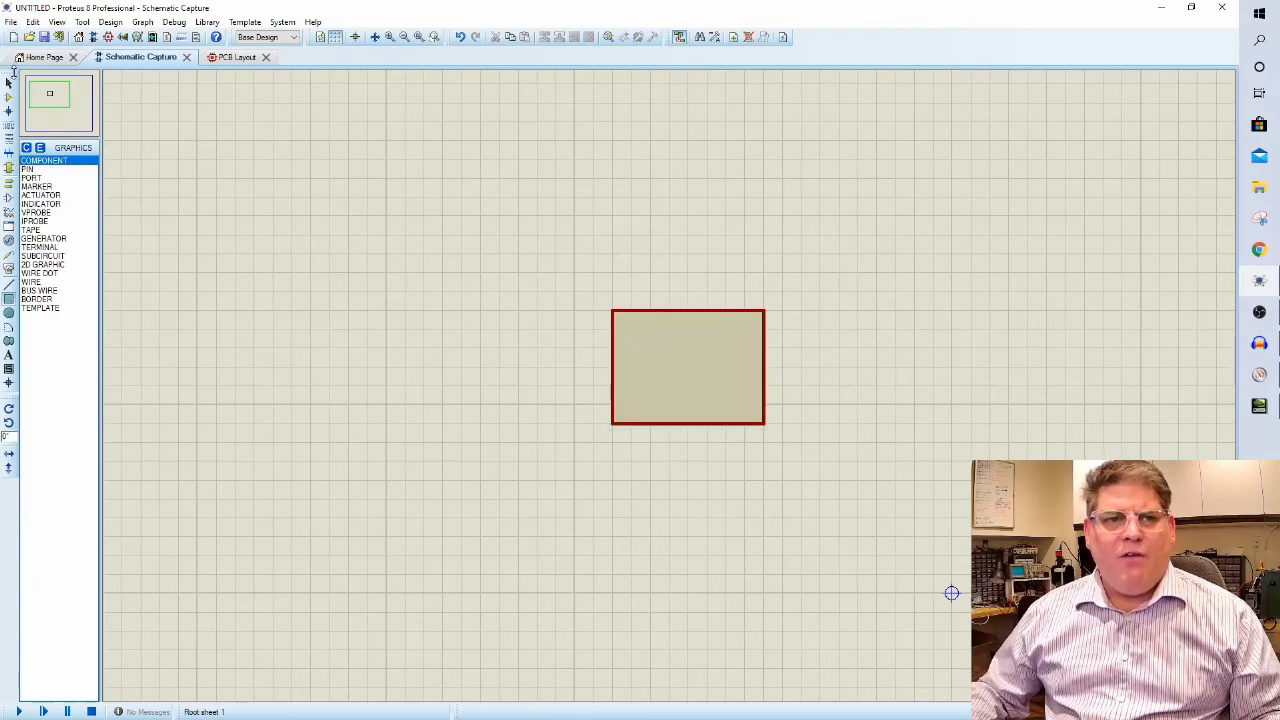
{"action": "left_click", "coordinate": [688, 368]}
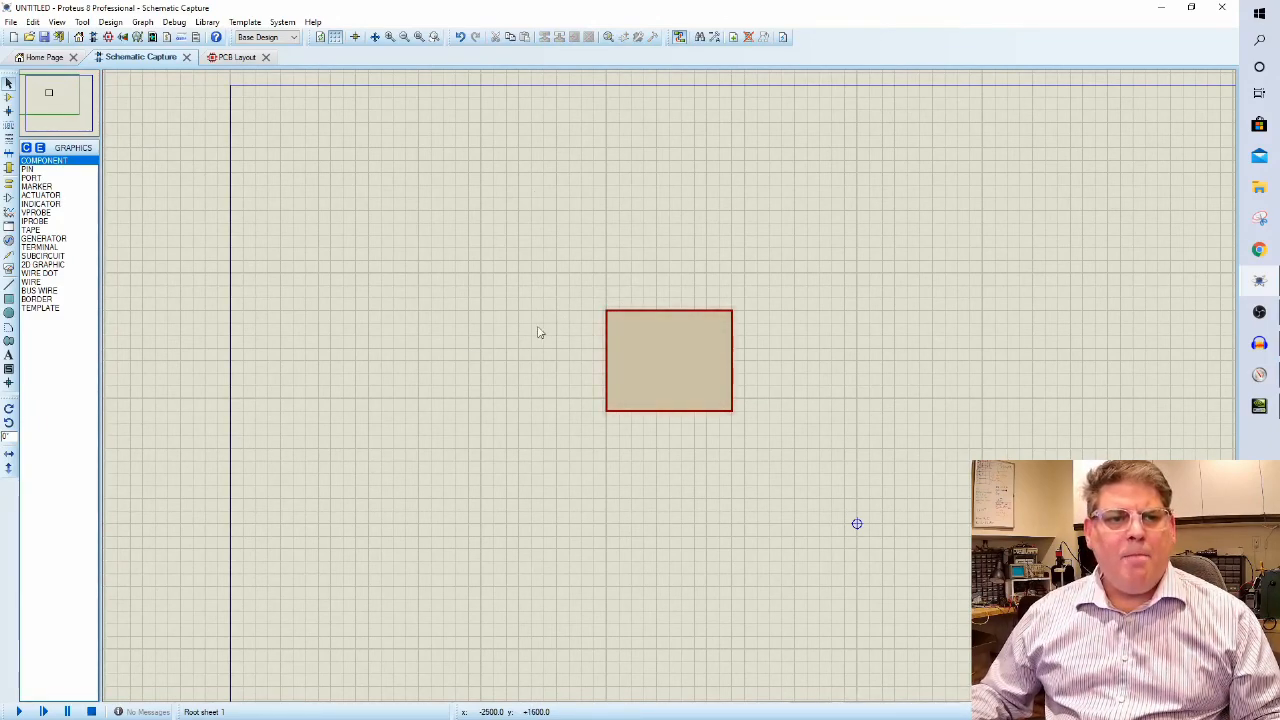
{"action": "mouse_move", "coordinate": [602, 442]}
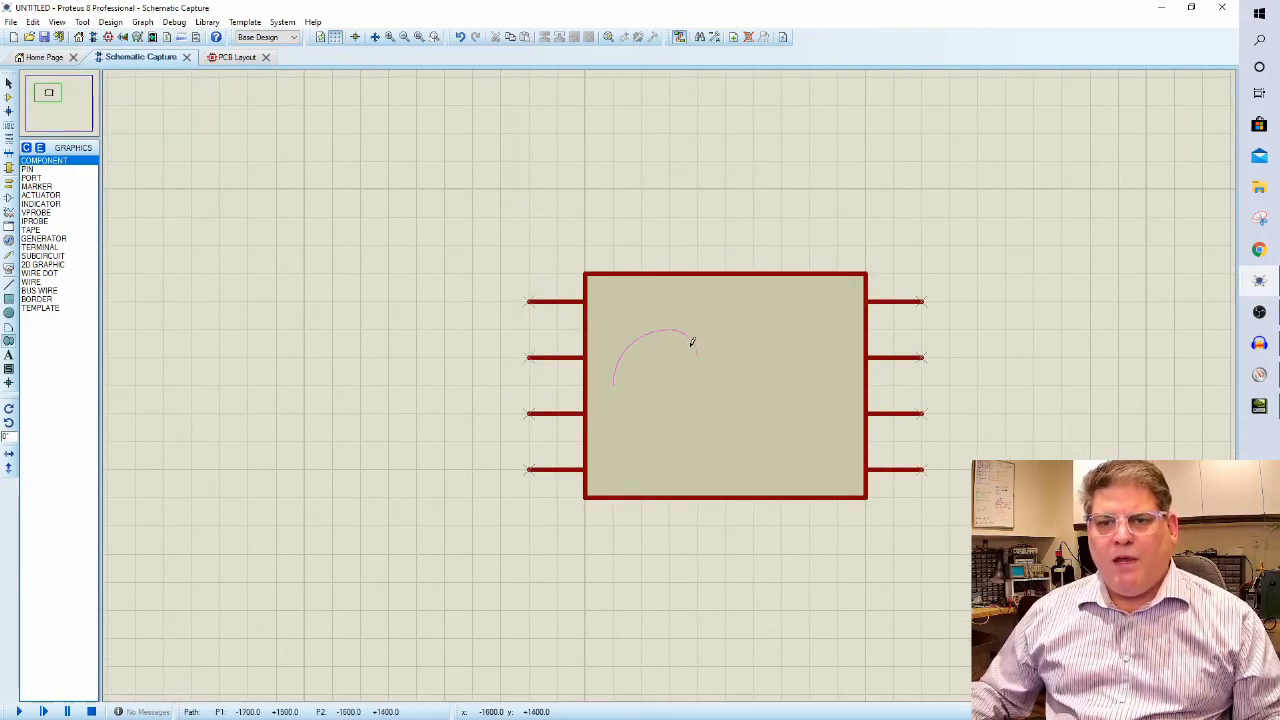
Draw two half-circle arcs inside the body to form a sine wave.
{"action": "left_click_drag", "start_coordinate": [690, 340], "coordinate": [756, 440]}
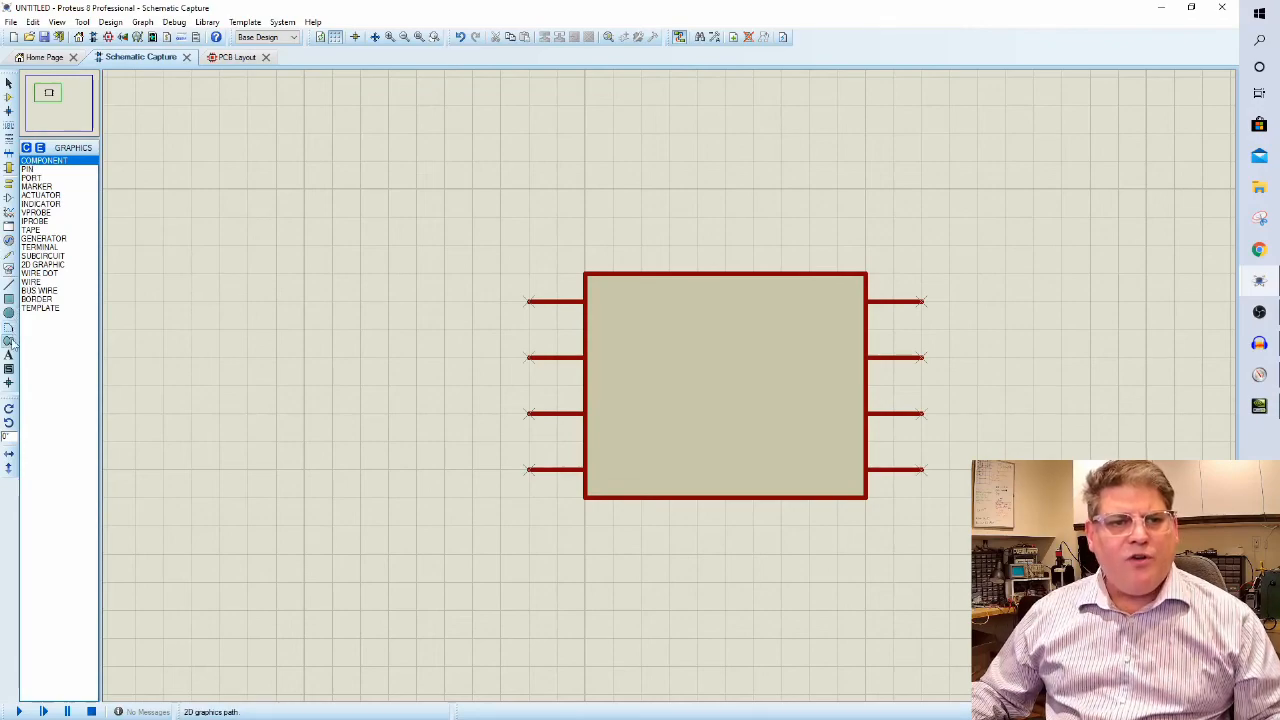
{"action": "mouse_move", "coordinate": [10, 344]}
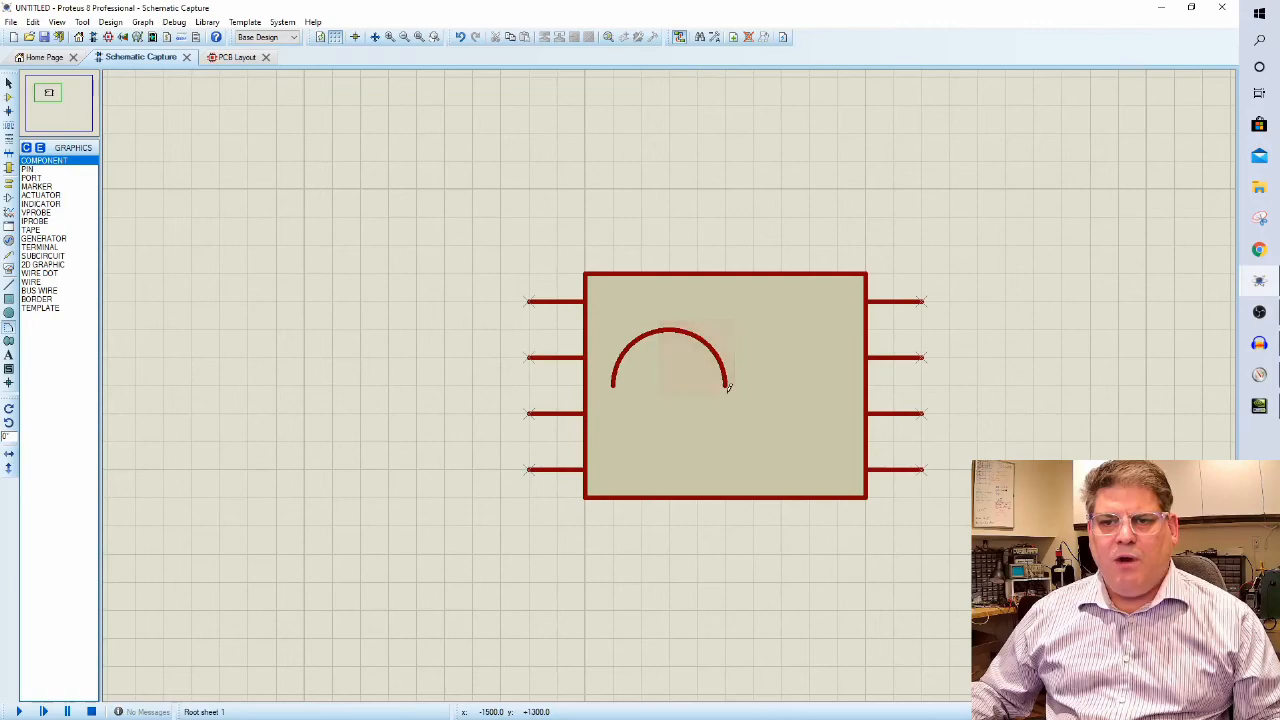
{"action": "left_click_drag", "start_coordinate": [728, 388], "coordinate": [840, 400]}
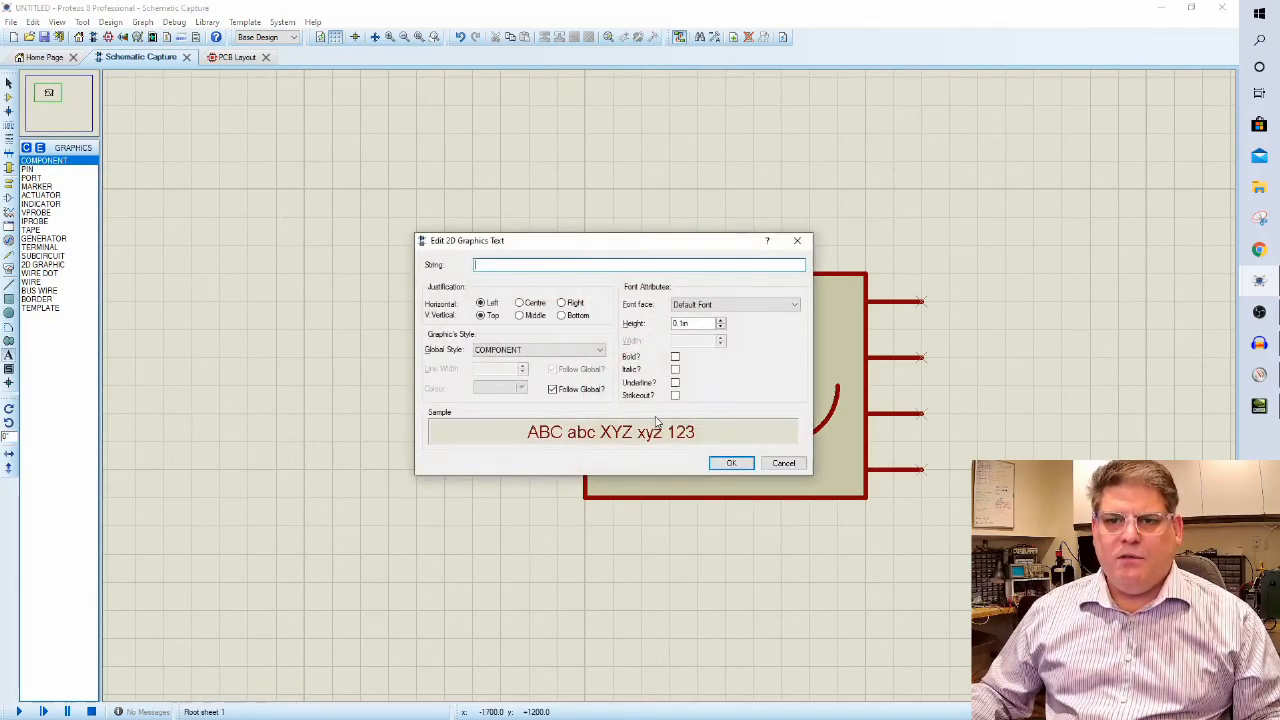
Add the 2D text label 'AC' in the middle of the sine wave.
{"action": "type", "text": "AC"}
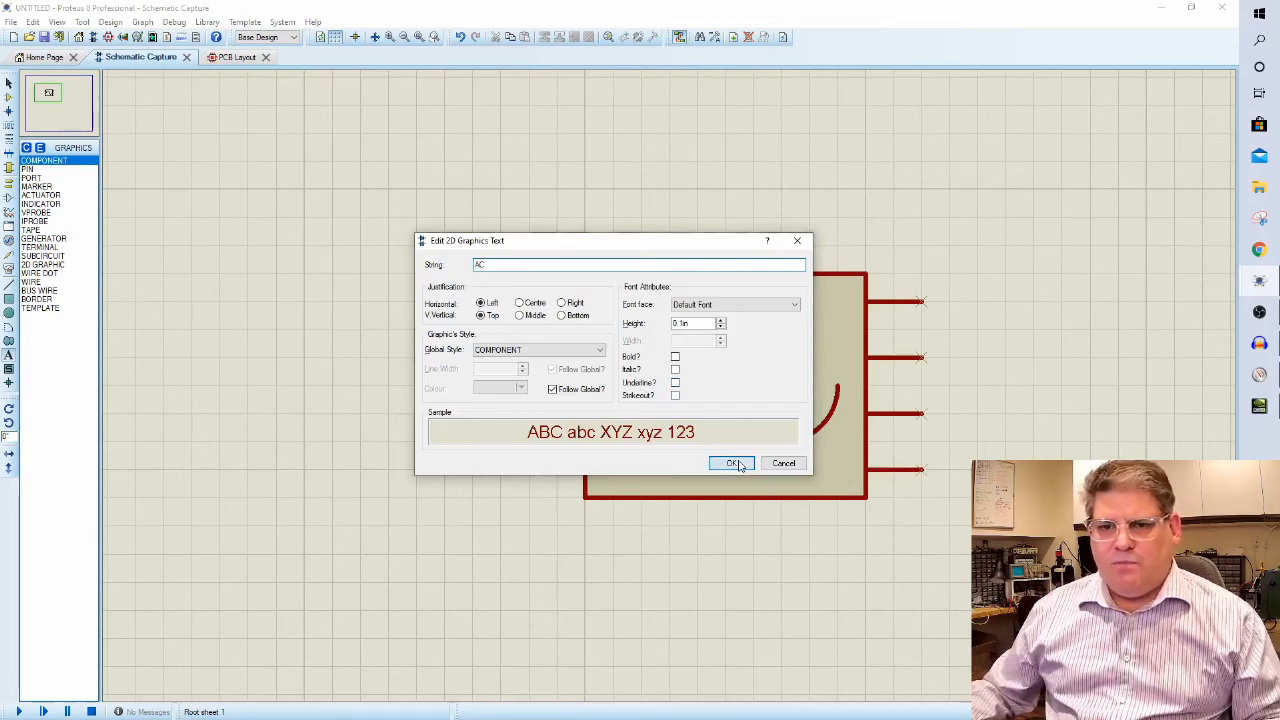
{"action": "left_click", "coordinate": [732, 464]}
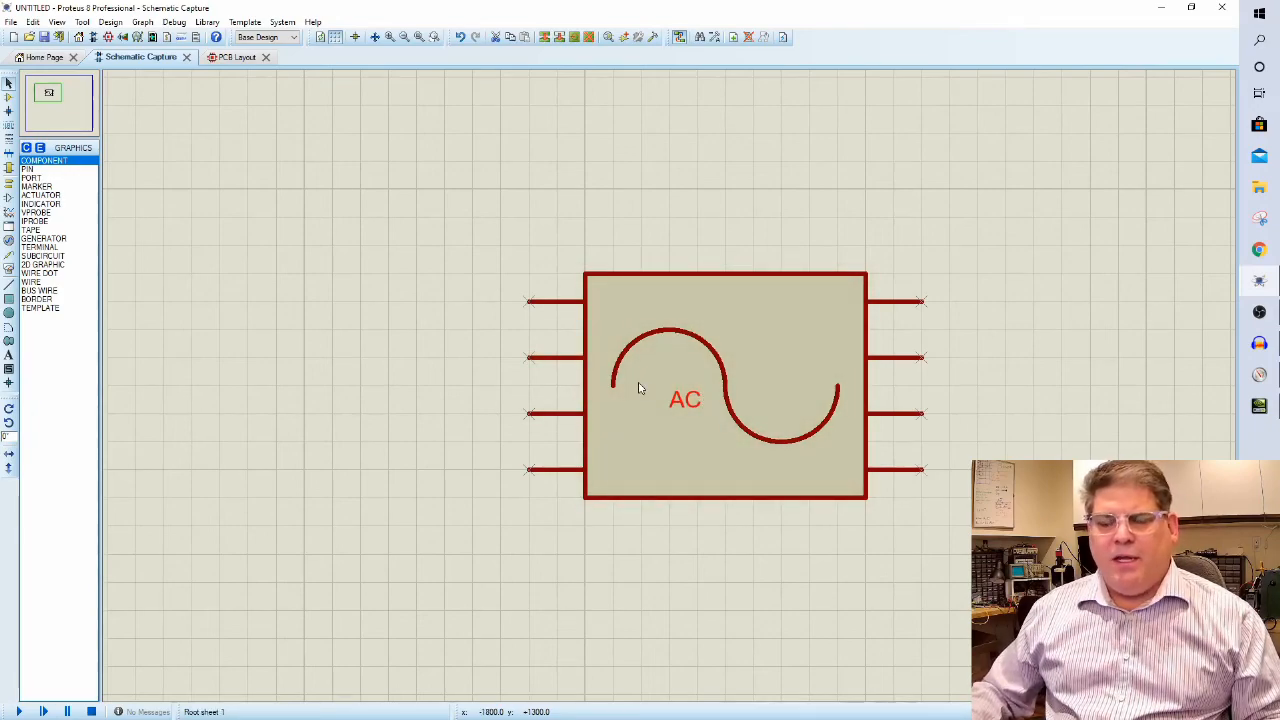
{"action": "left_click", "coordinate": [724, 388]}
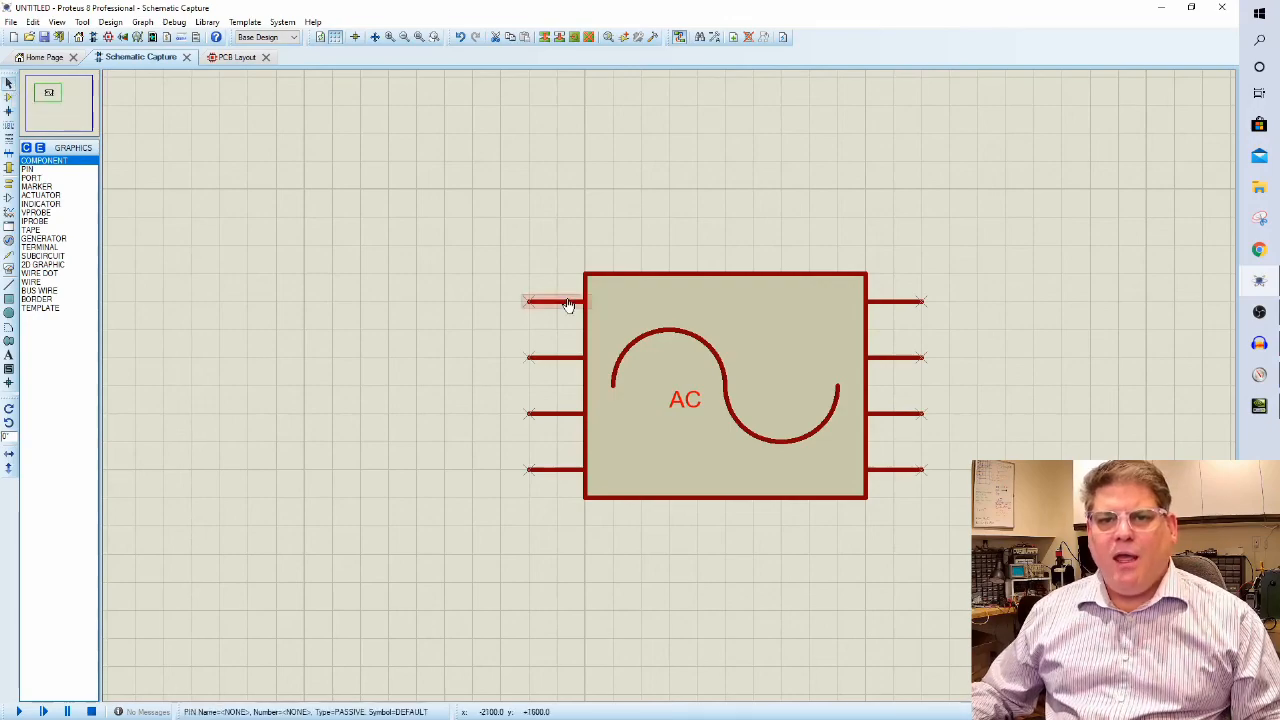
Name the top two left pins IN1 and IN2 with numbers 1 and 2 via Edit Pin.
{"action": "double_click", "coordinate": [556, 302]}
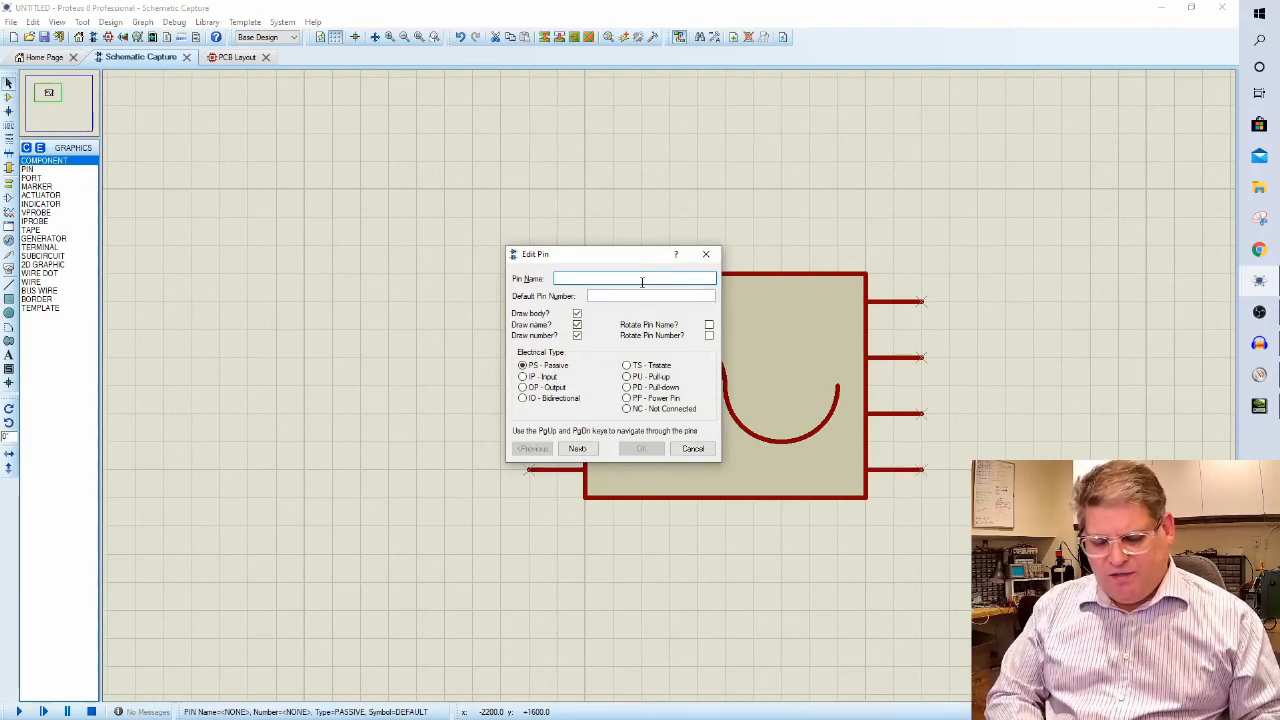
{"action": "type", "text": "INT"}
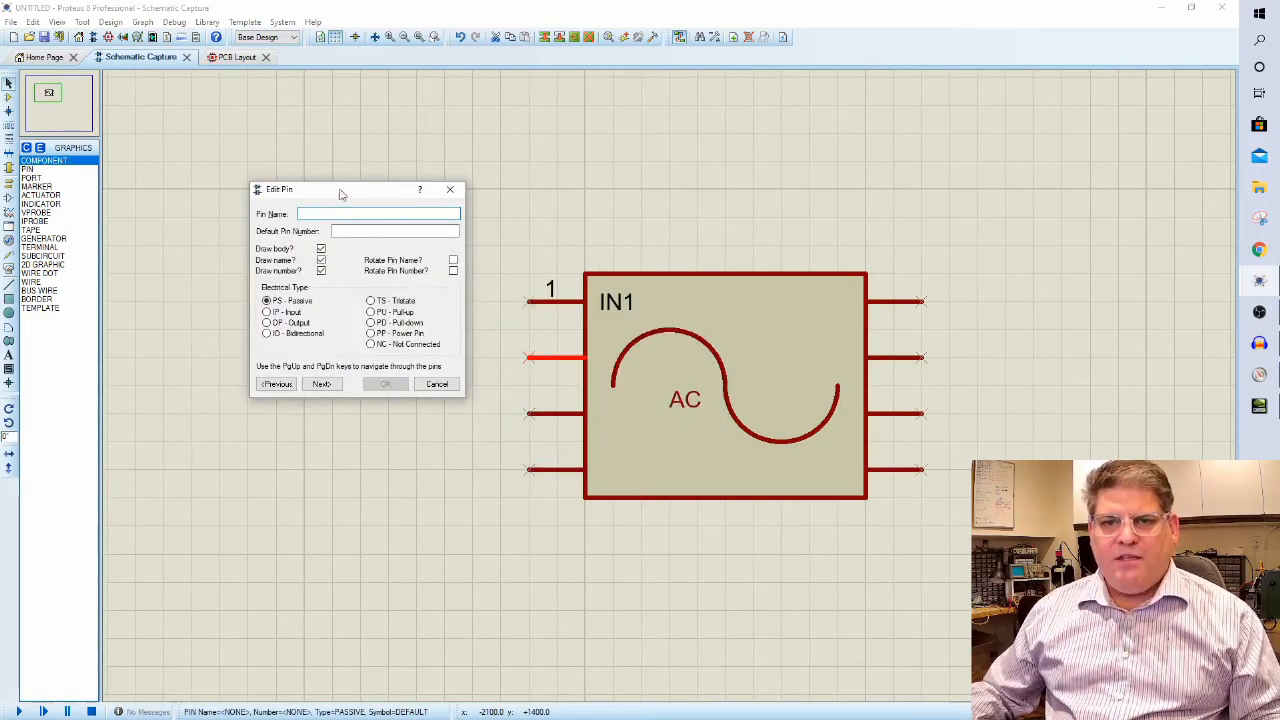
{"action": "left_click", "coordinate": [378, 212]}
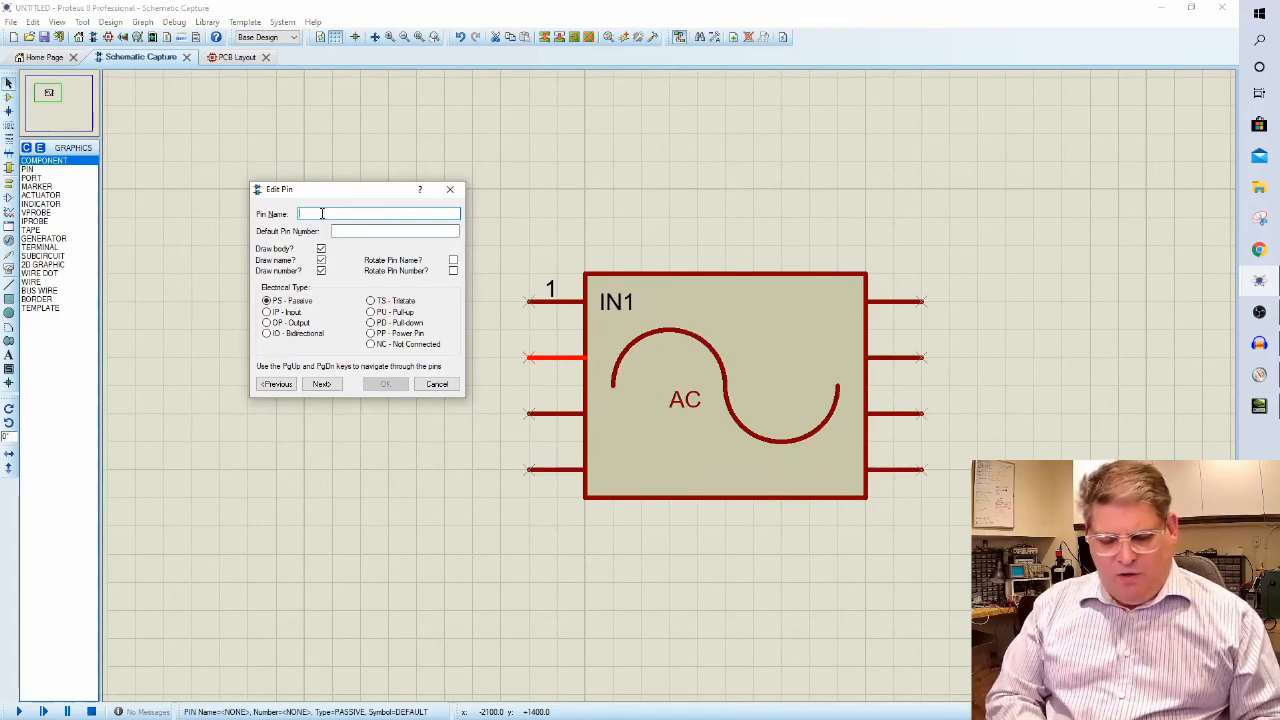
{"action": "type", "text": "IN2"}
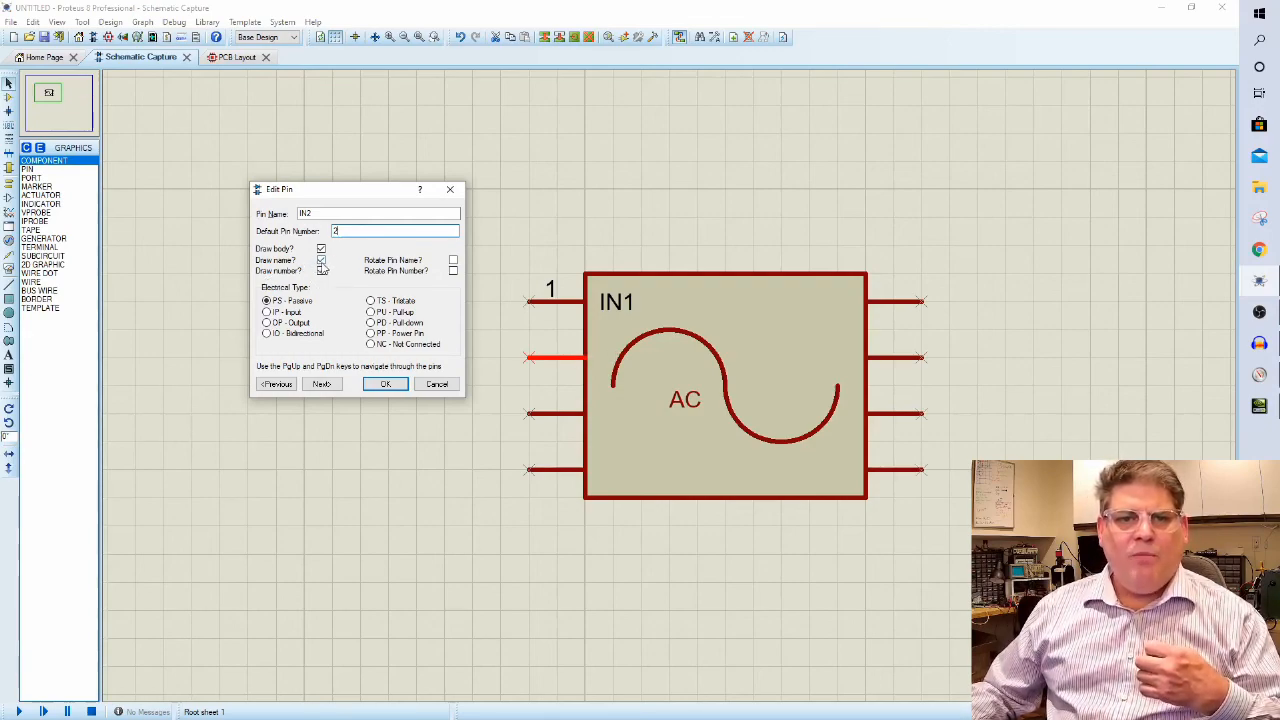
{"action": "left_click", "coordinate": [320, 260]}
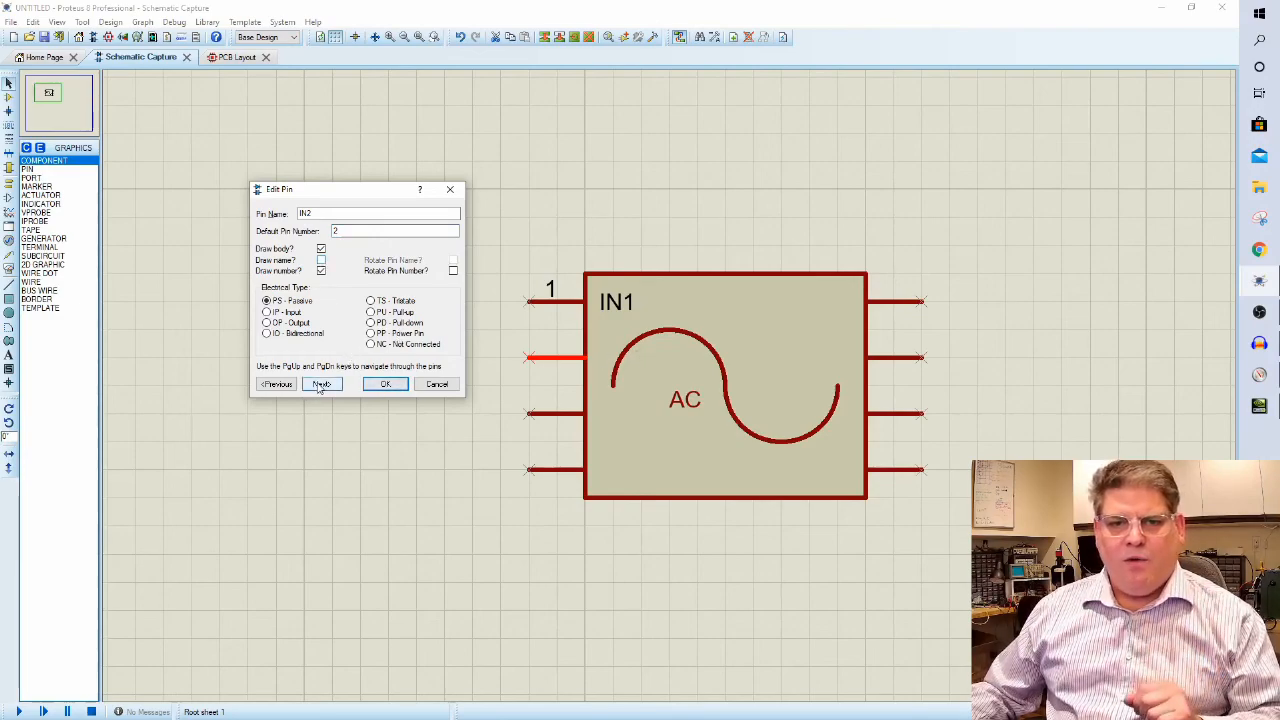
{"action": "left_click", "coordinate": [320, 384]}
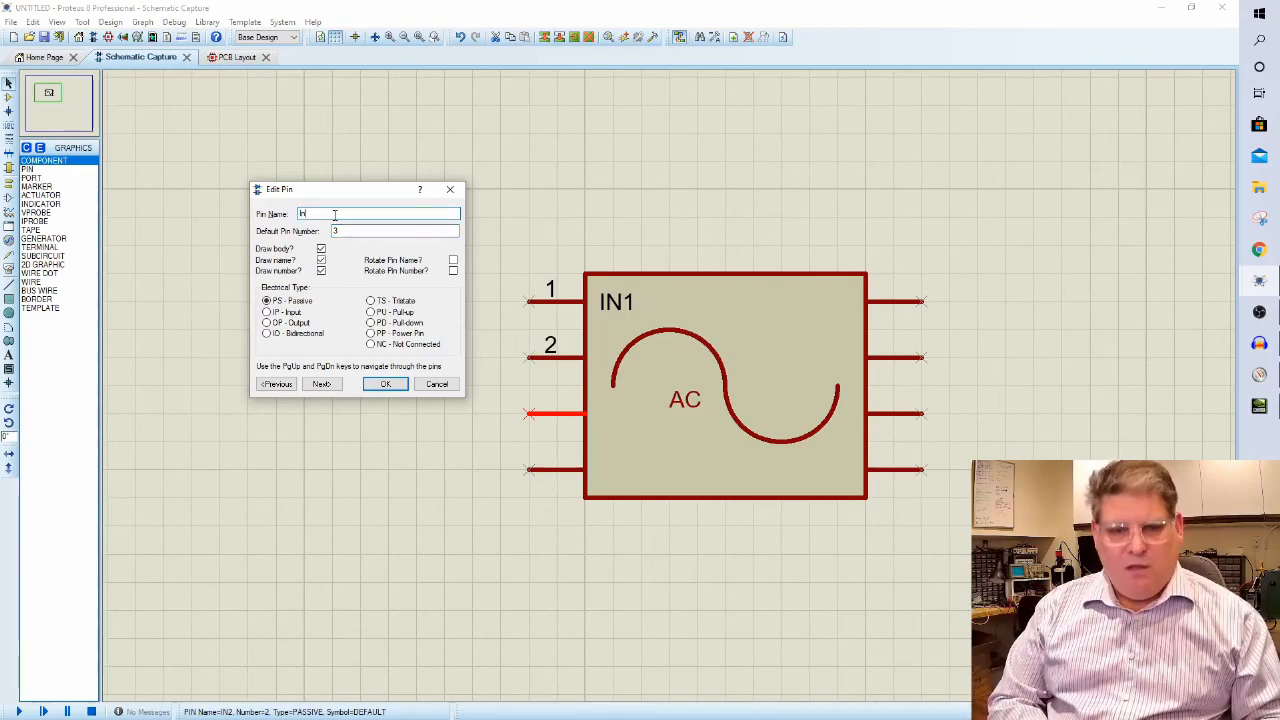
Name the remaining left pins IN3 and IN4 with numbers 3 and 4.
{"action": "type", "text": "IN3"}
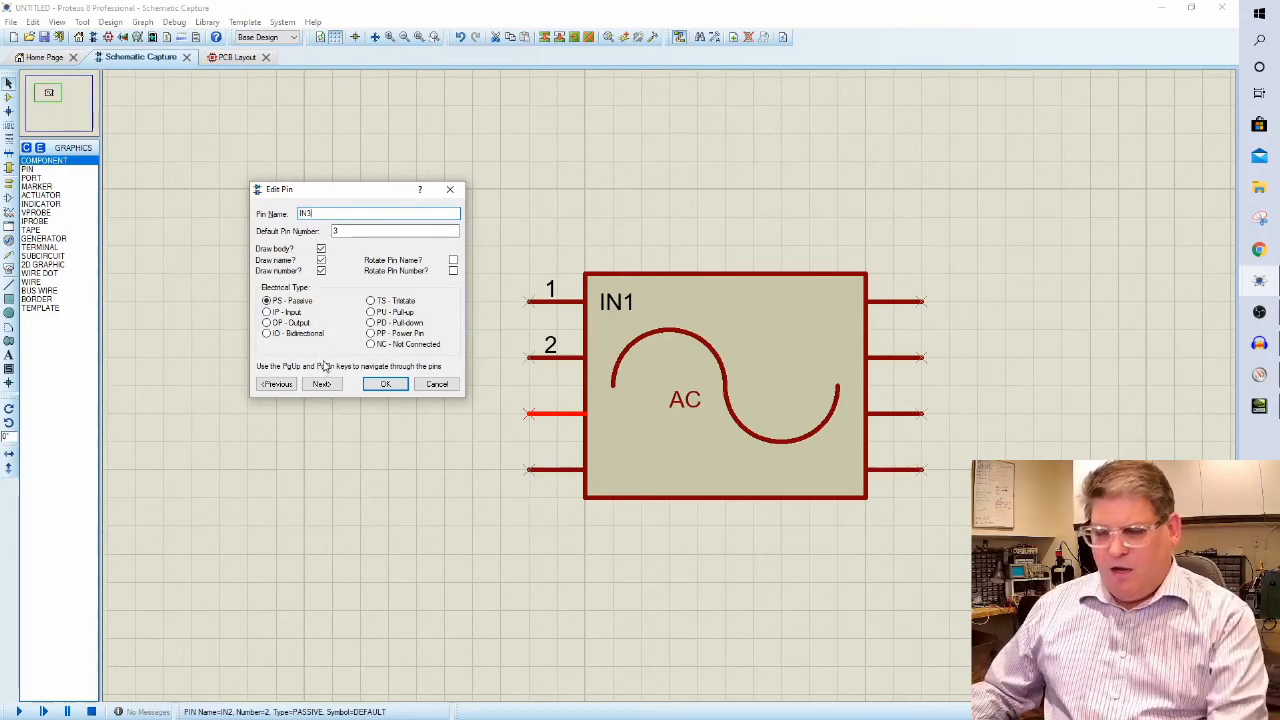
{"action": "left_click", "coordinate": [320, 384]}
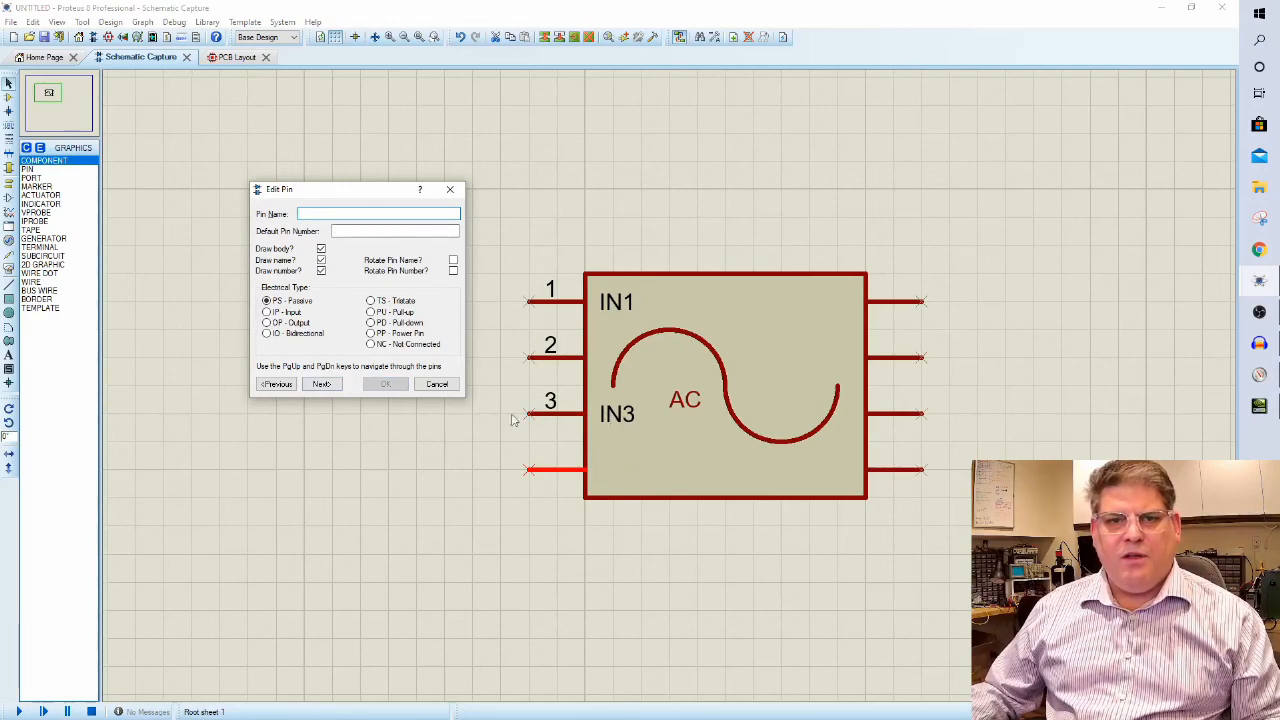
{"action": "left_click", "coordinate": [394, 232]}
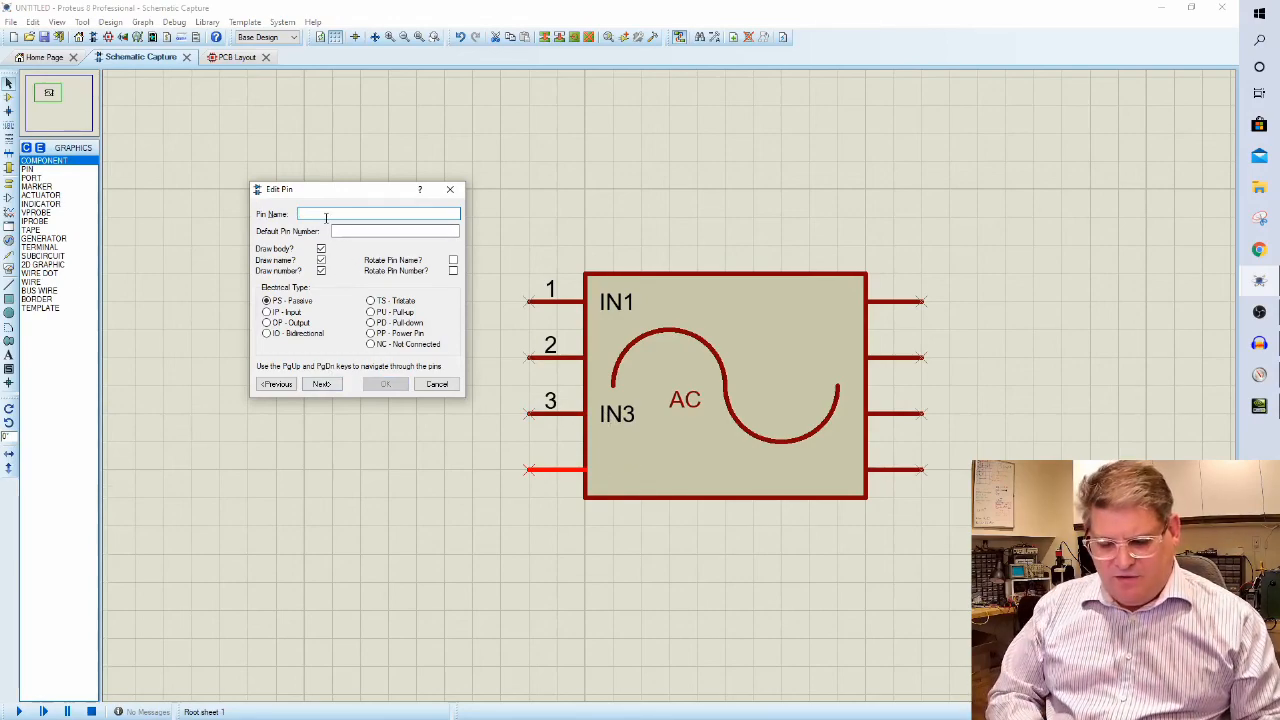
{"action": "type", "text": "P"}
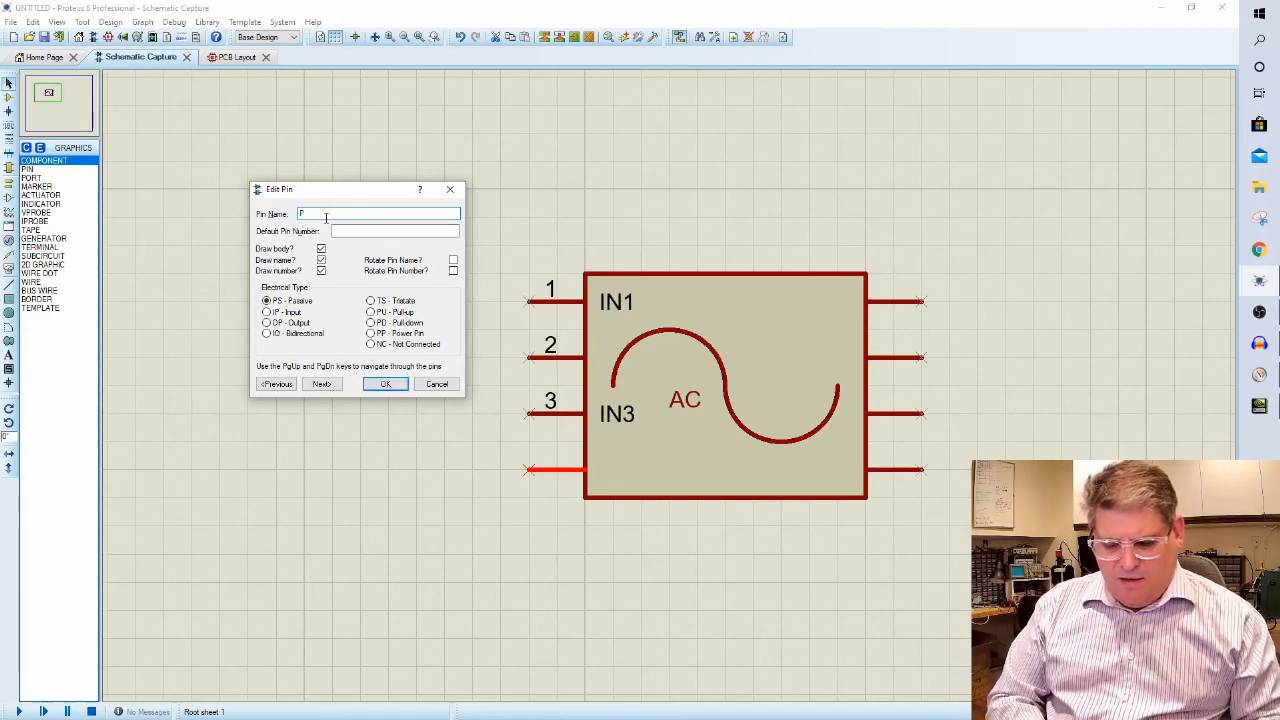
{"action": "type", "text": "I"}
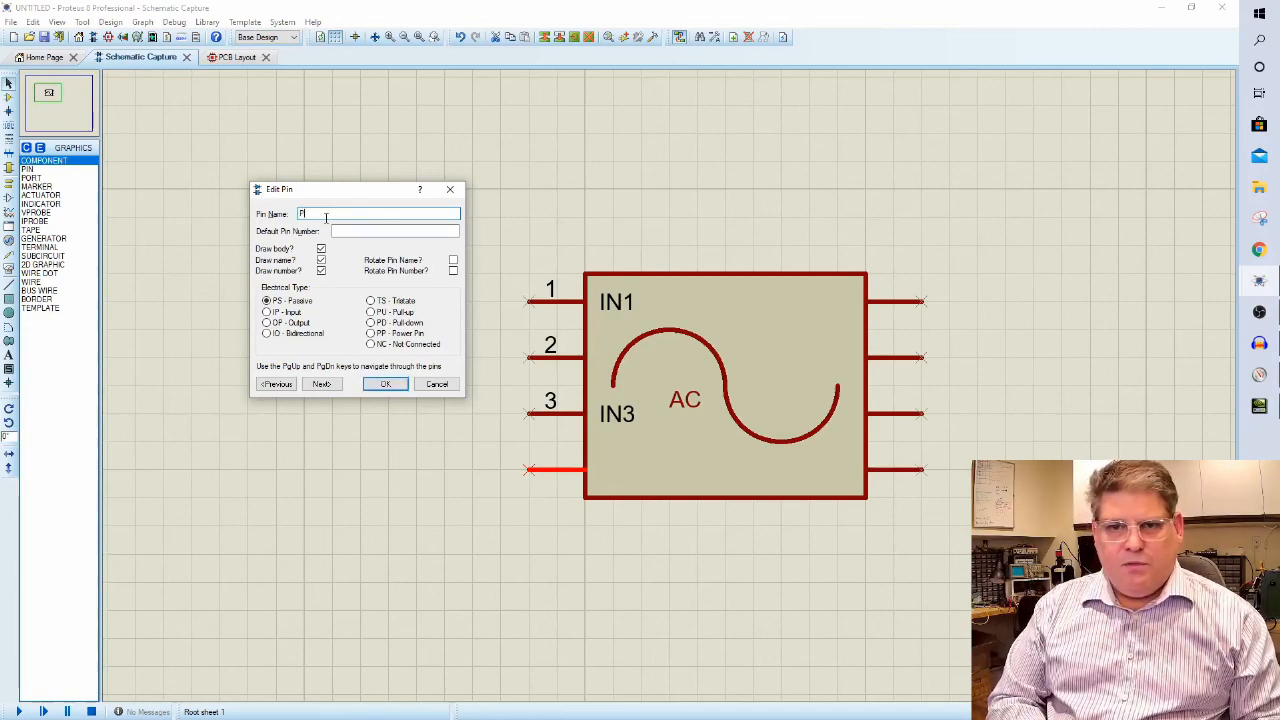
{"action": "type", "text": "IN"}
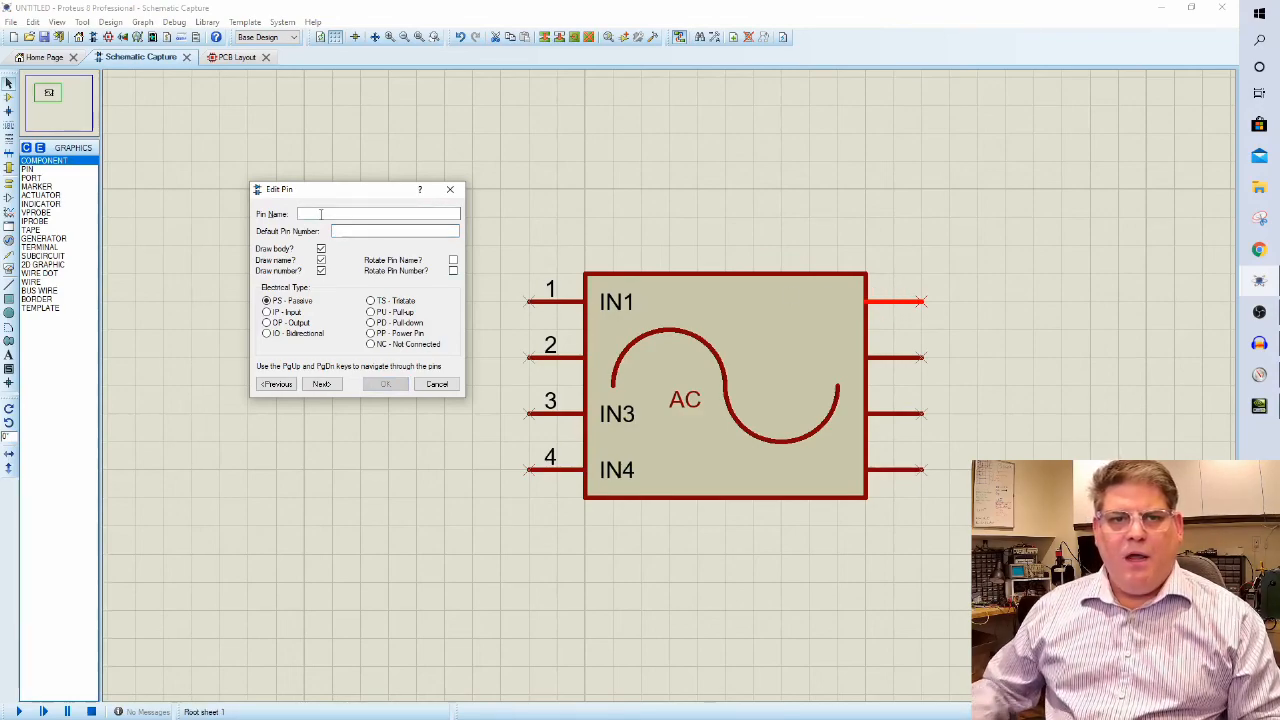
Name the top two right pins Out1 and Out2 with pin numbers 8 and 7.
{"action": "type", "text": "O"}
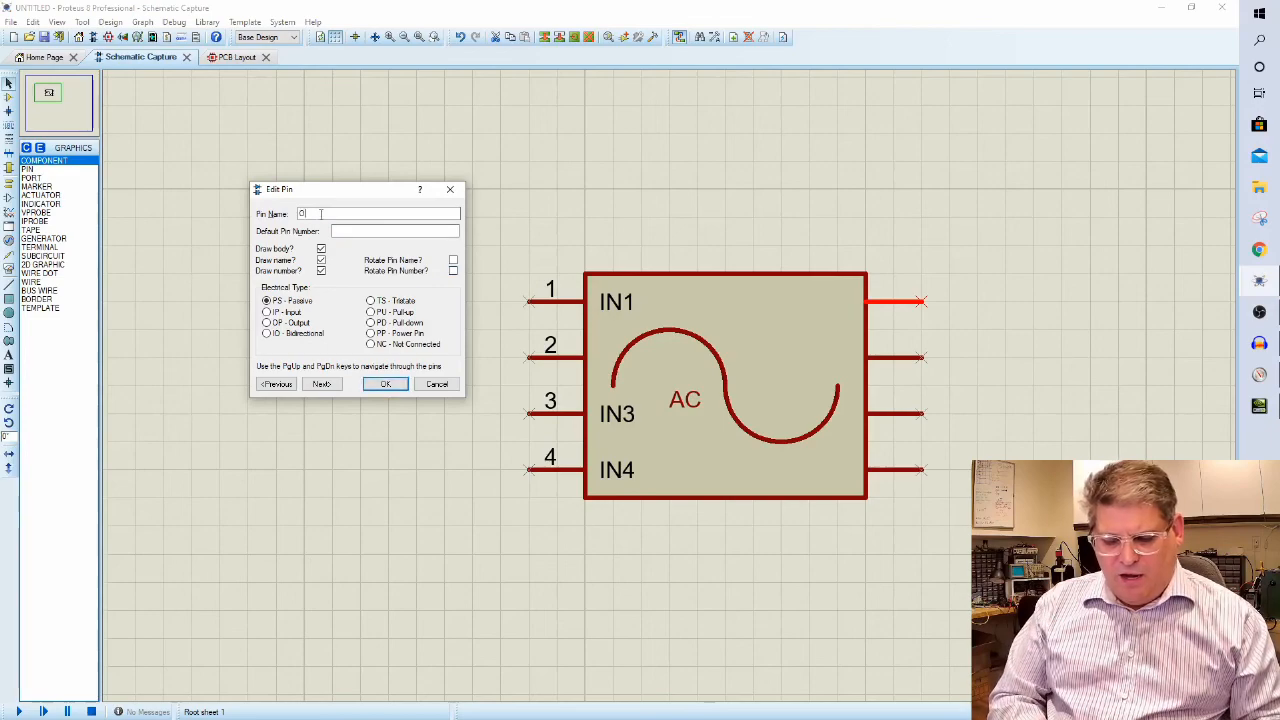
{"action": "type", "text": "Out1"}
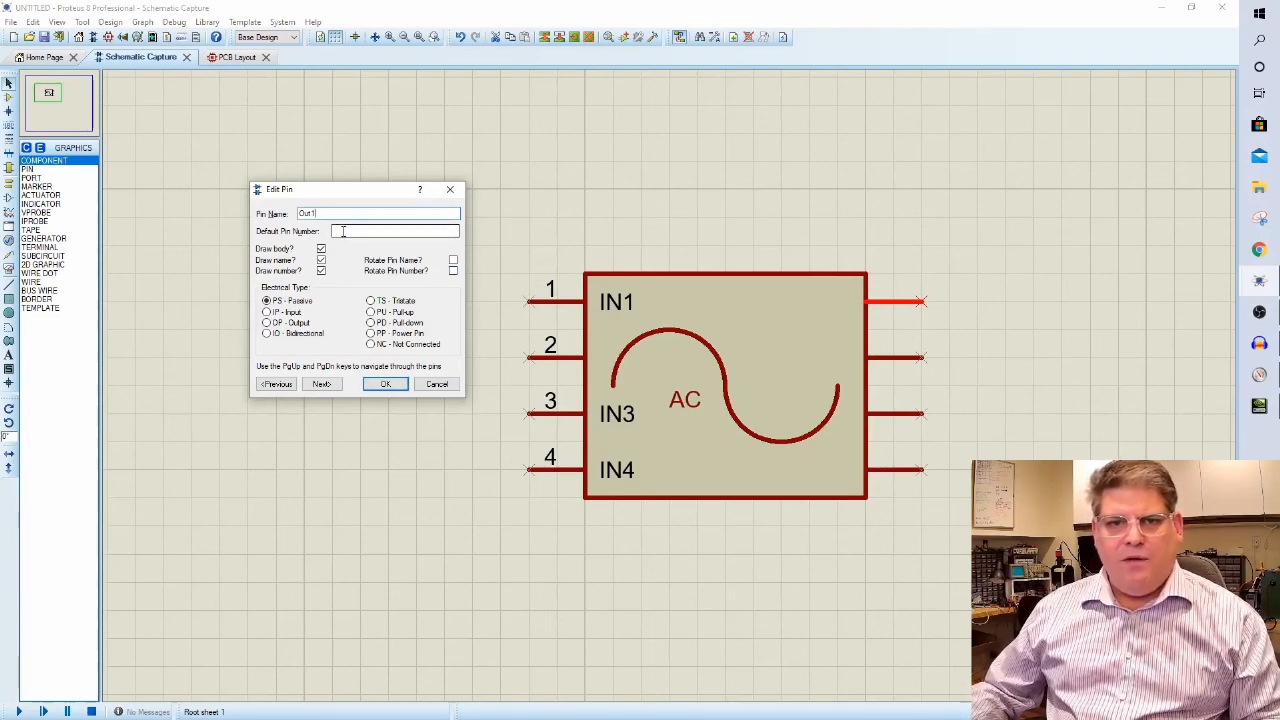
{"action": "type", "text": "8"}
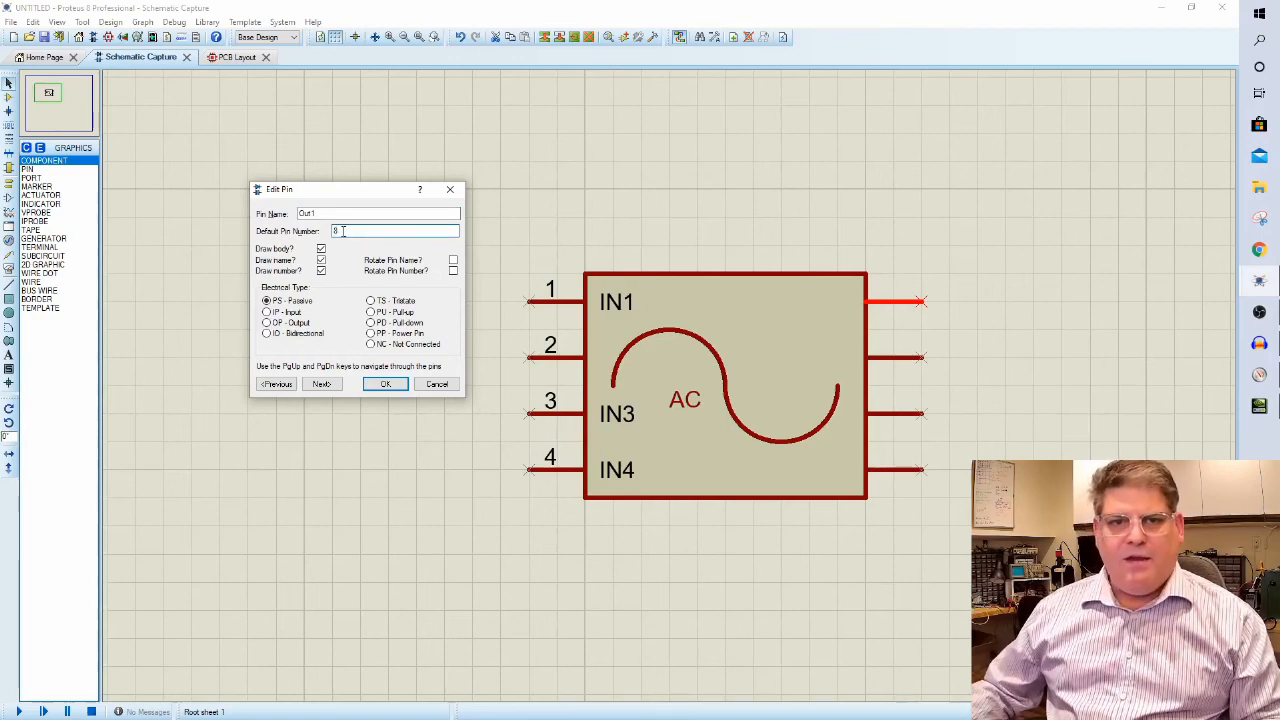
{"action": "left_click", "coordinate": [320, 384]}
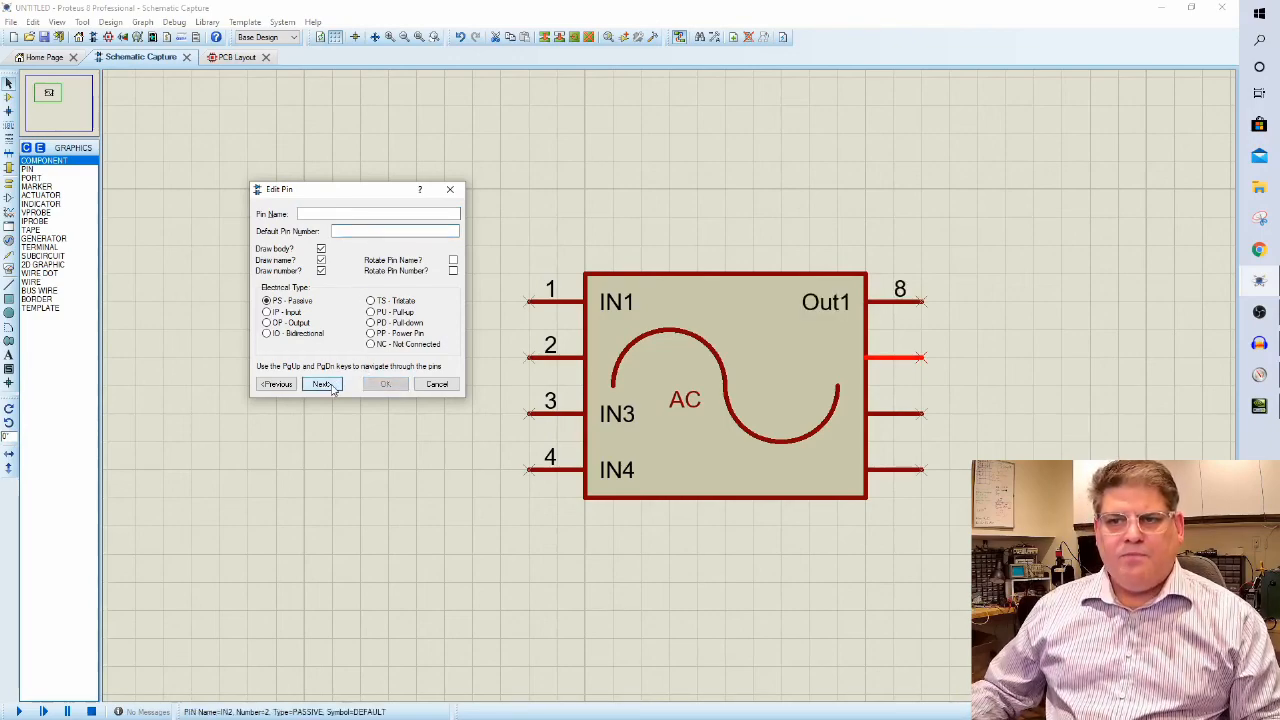
{"action": "left_click", "coordinate": [320, 384]}
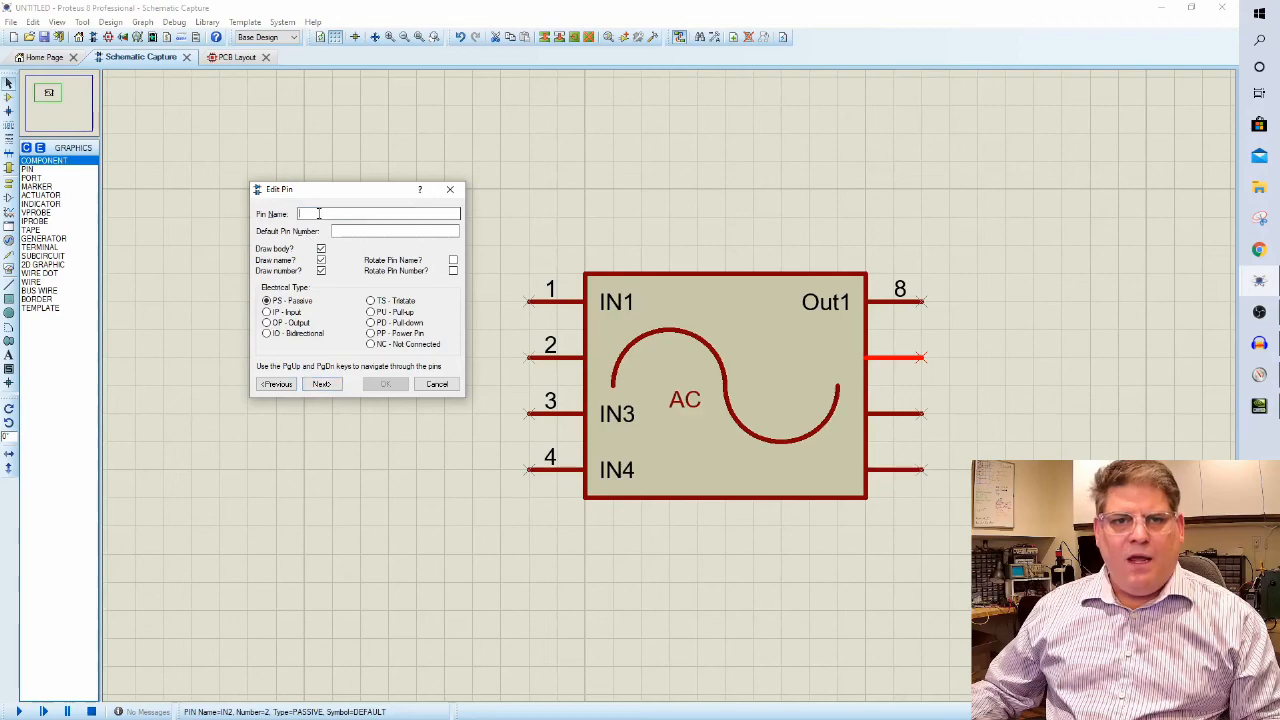
{"action": "type", "text": "Out2"}
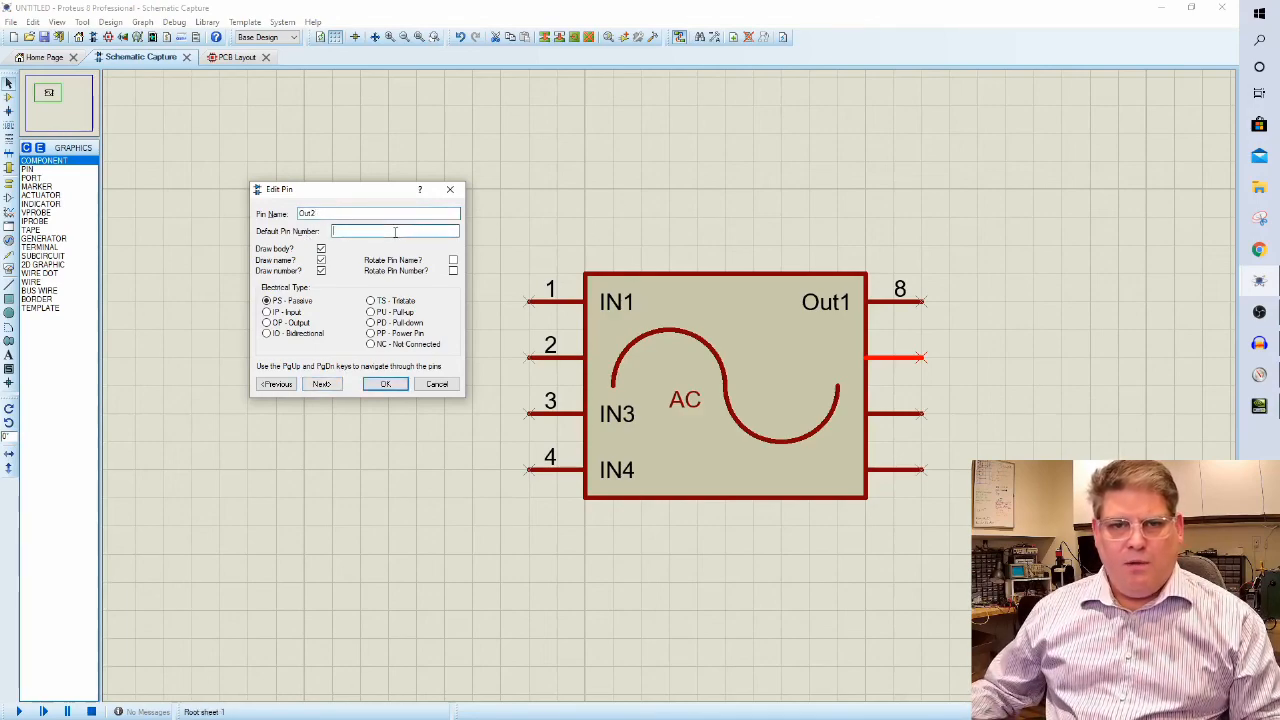
{"action": "type", "text": "7"}
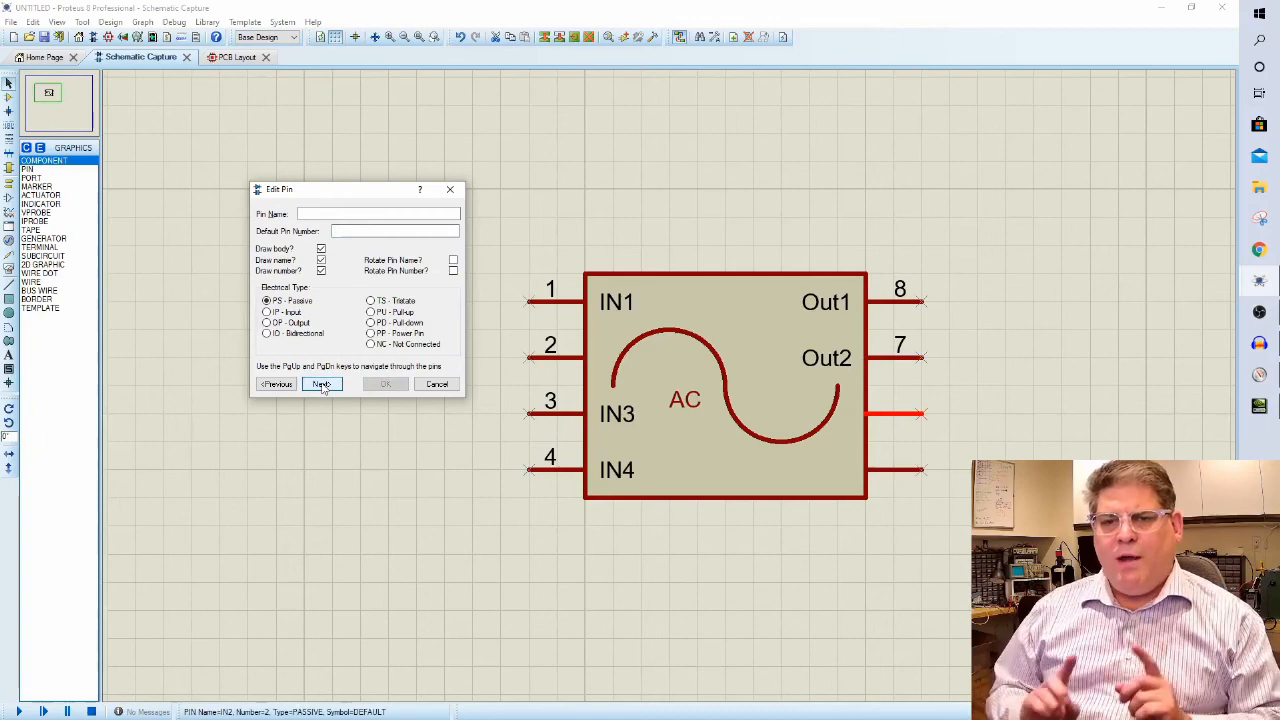
{"action": "left_click", "coordinate": [322, 384]}
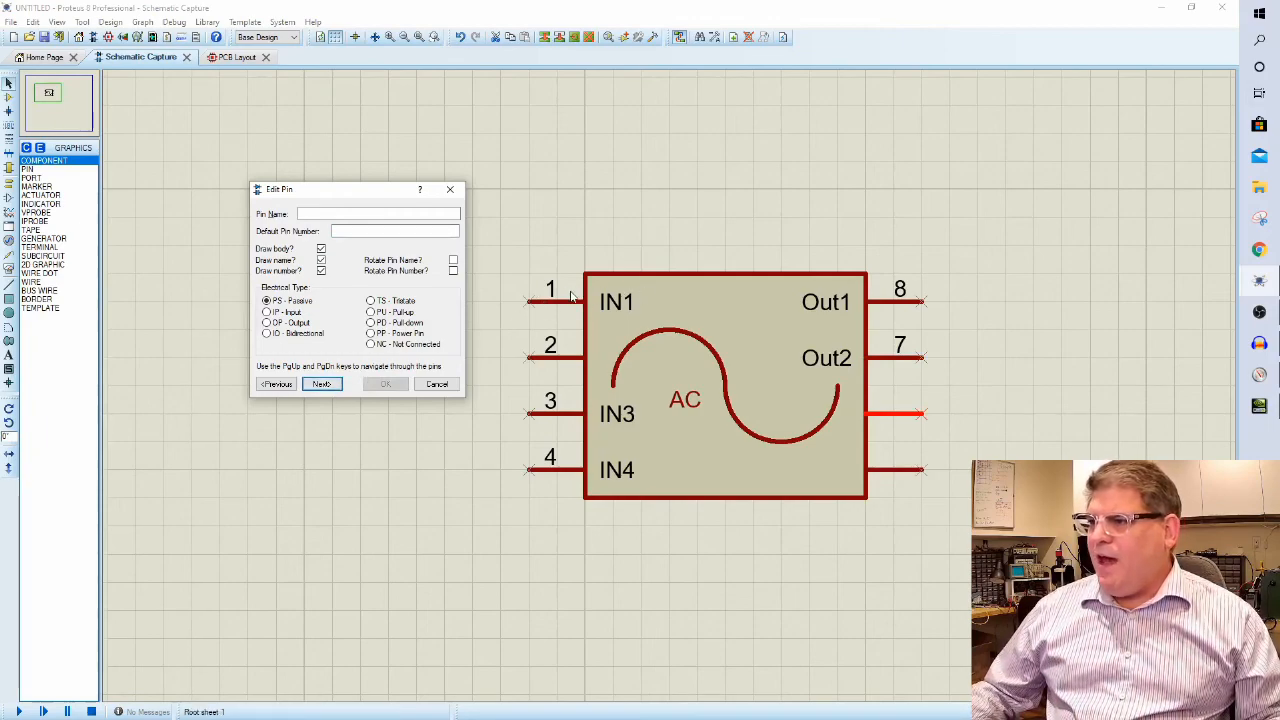
{"action": "mouse_move", "coordinate": [692, 286]}
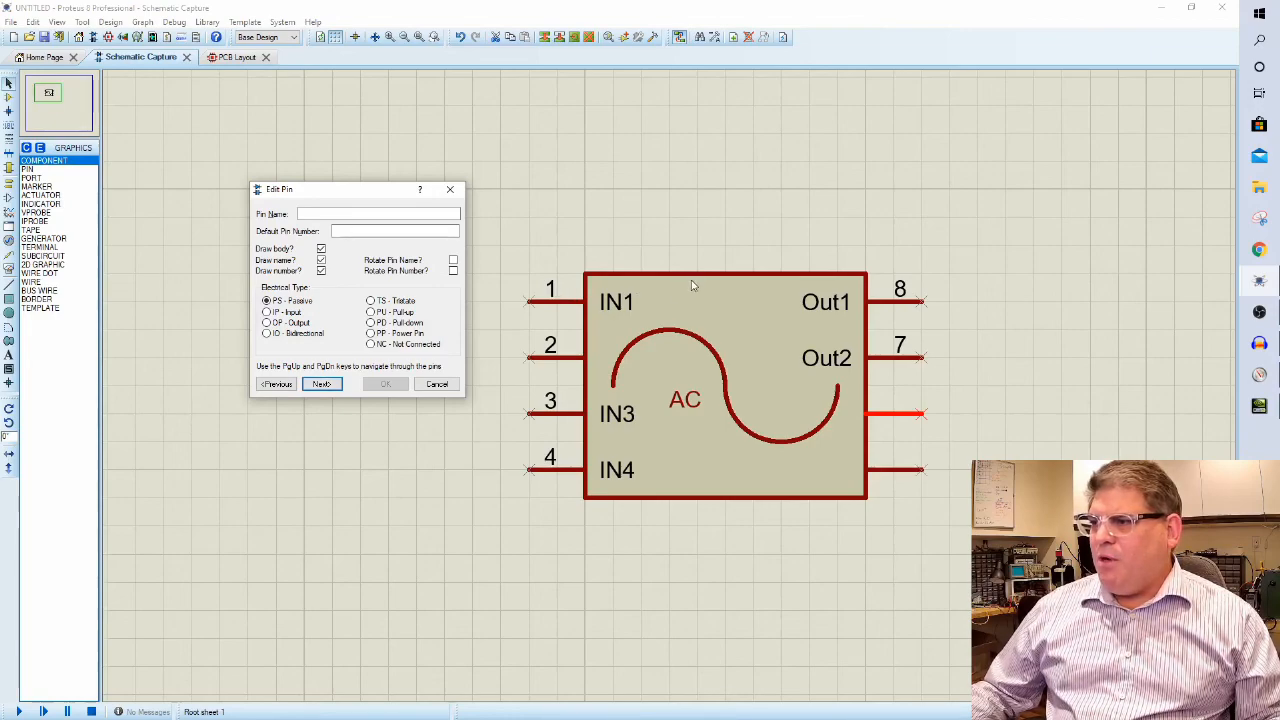
{"action": "mouse_move", "coordinate": [858, 308]}
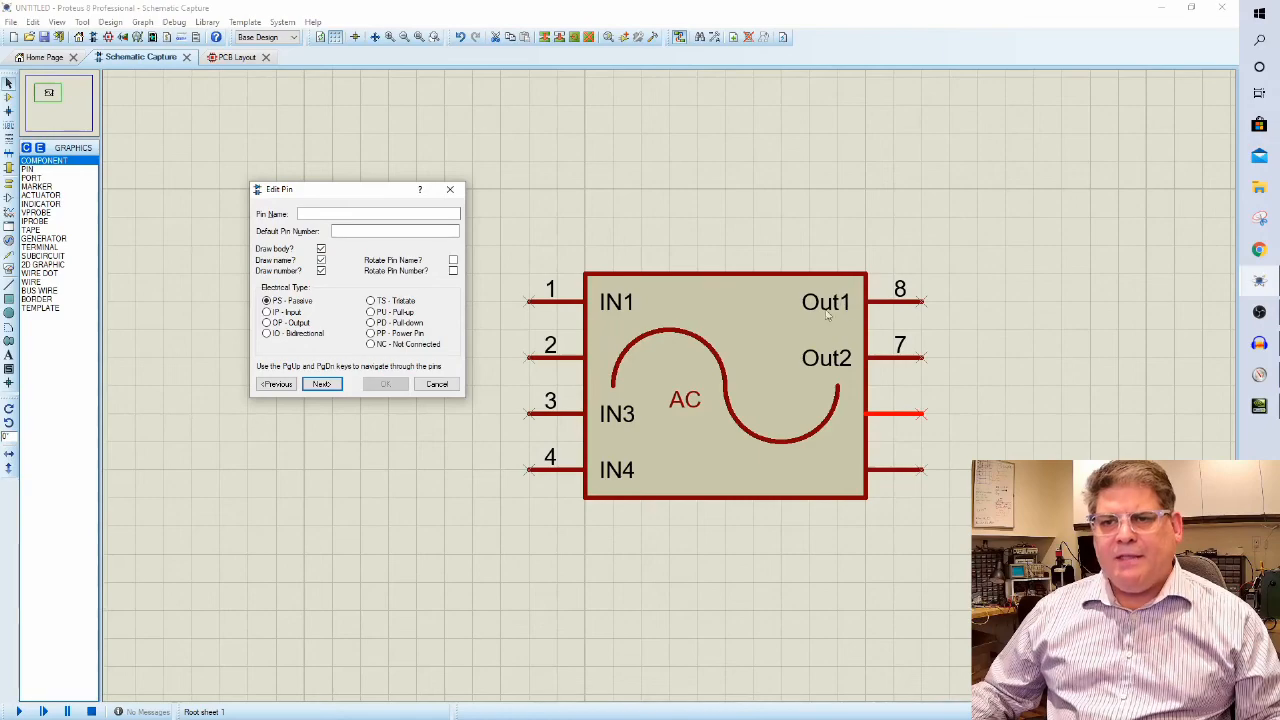
{"action": "mouse_move", "coordinate": [900, 316]}
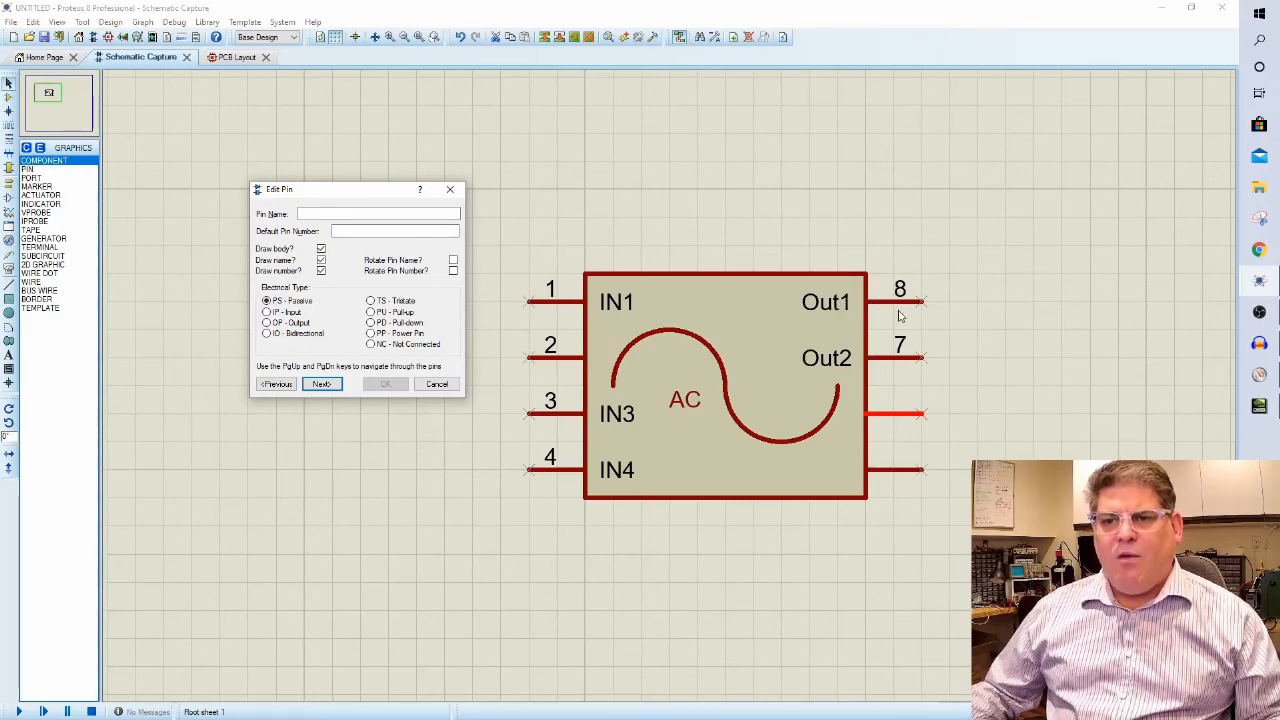
{"action": "mouse_move", "coordinate": [876, 310]}
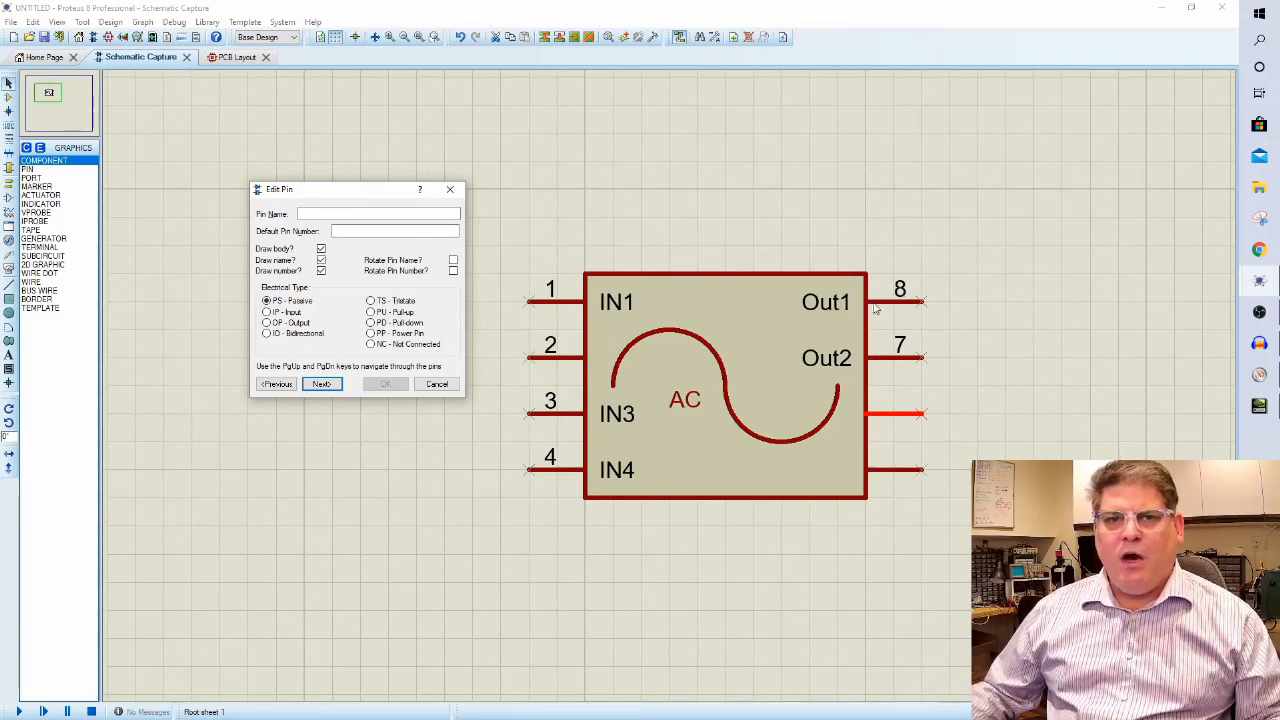
Name the lower right pins Out3 and Out4 with pin numbers 6 and 5.
{"action": "left_click", "coordinate": [378, 212]}
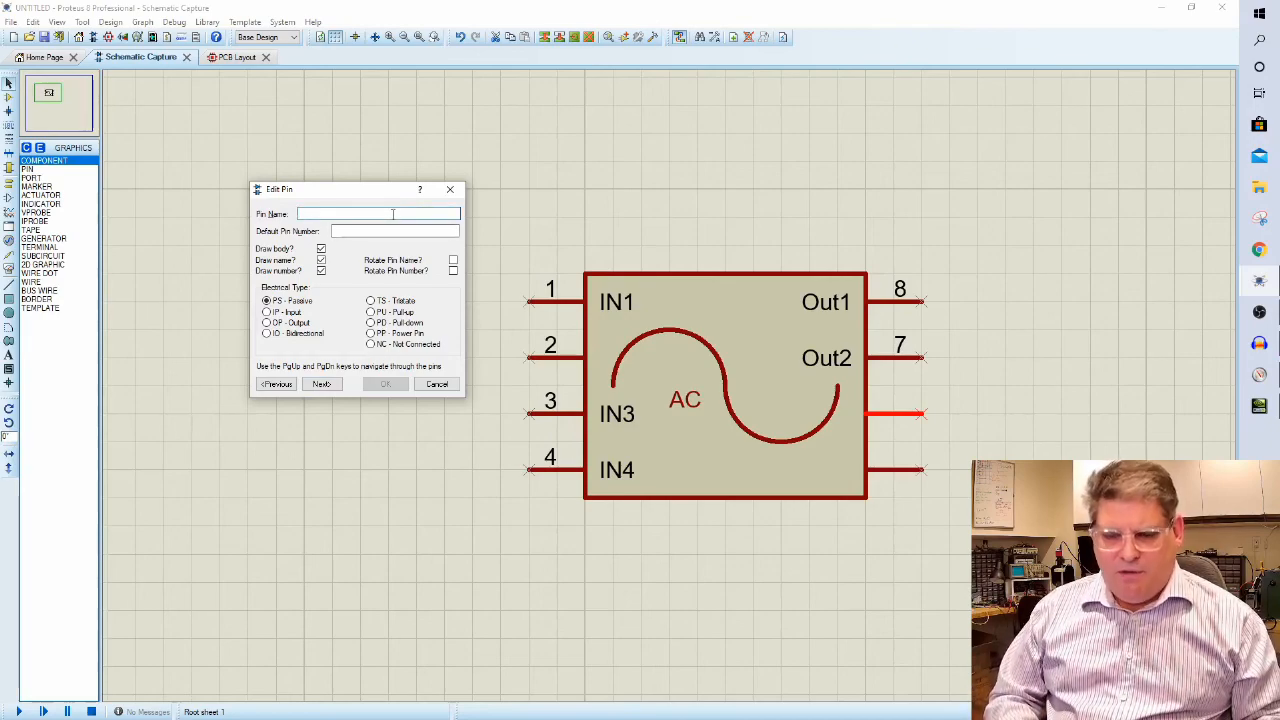
{"action": "type", "text": "Out3"}
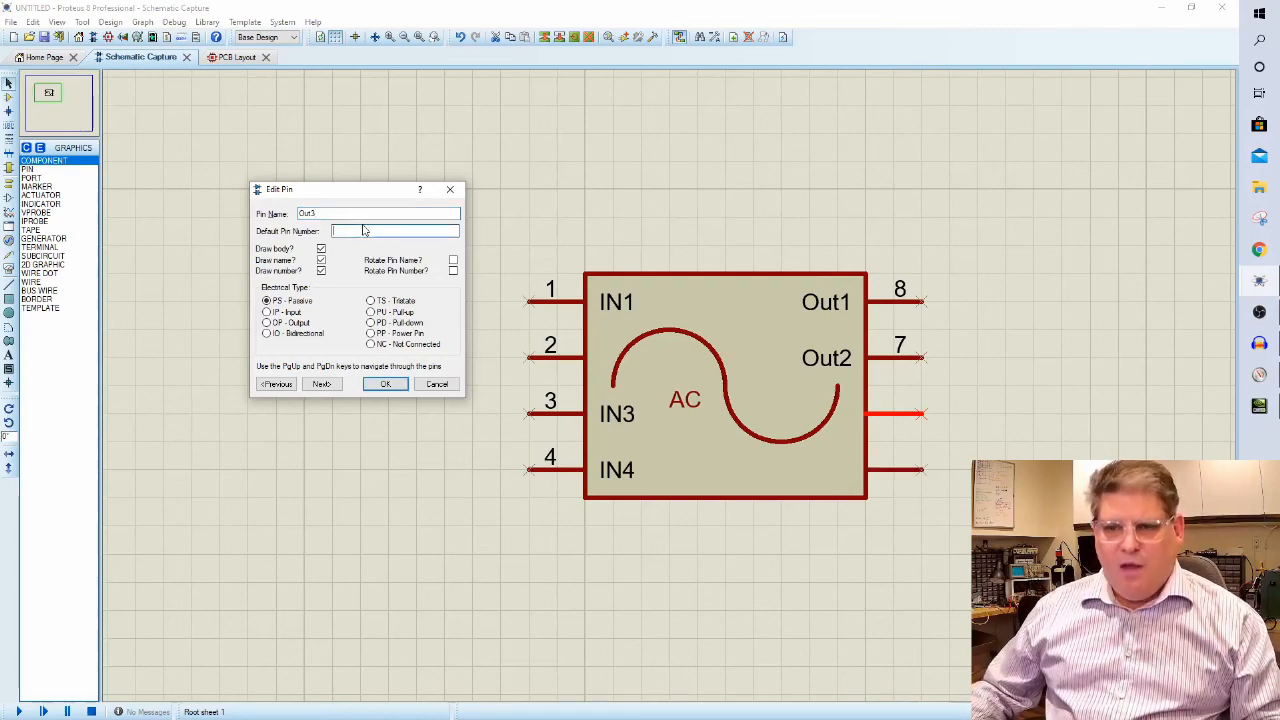
{"action": "type", "text": "6"}
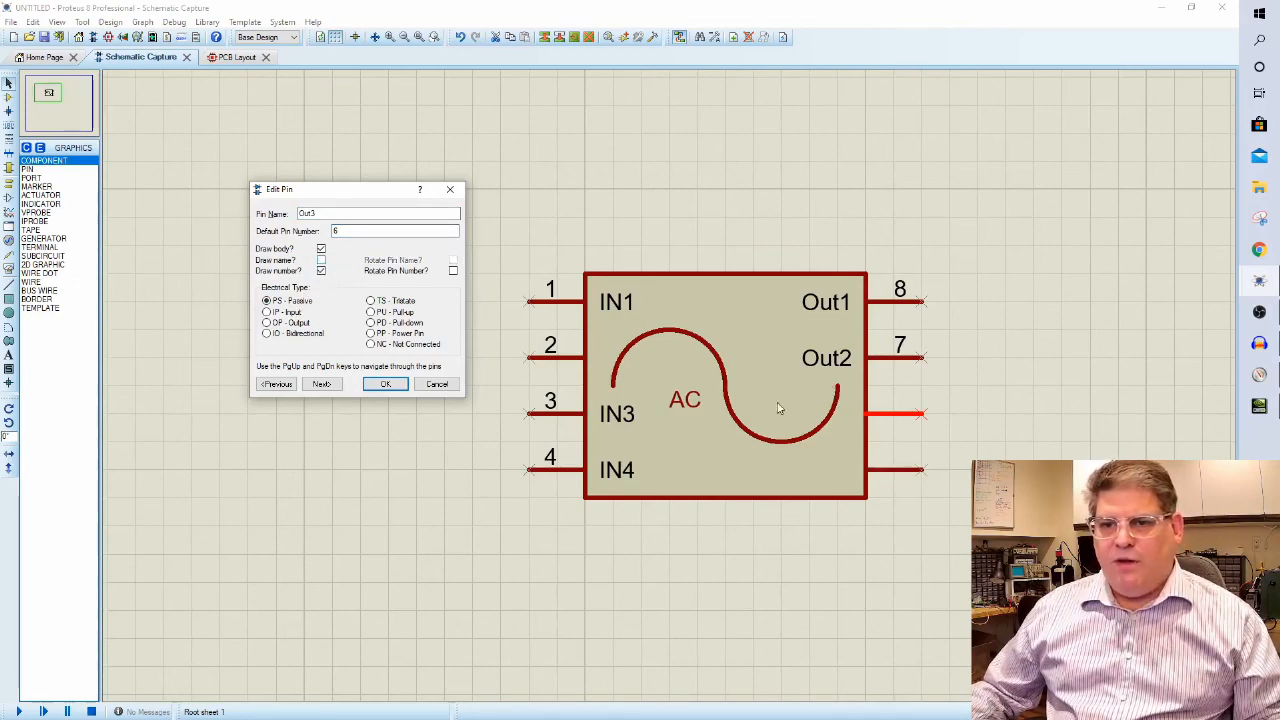
{"action": "left_click", "coordinate": [386, 384]}
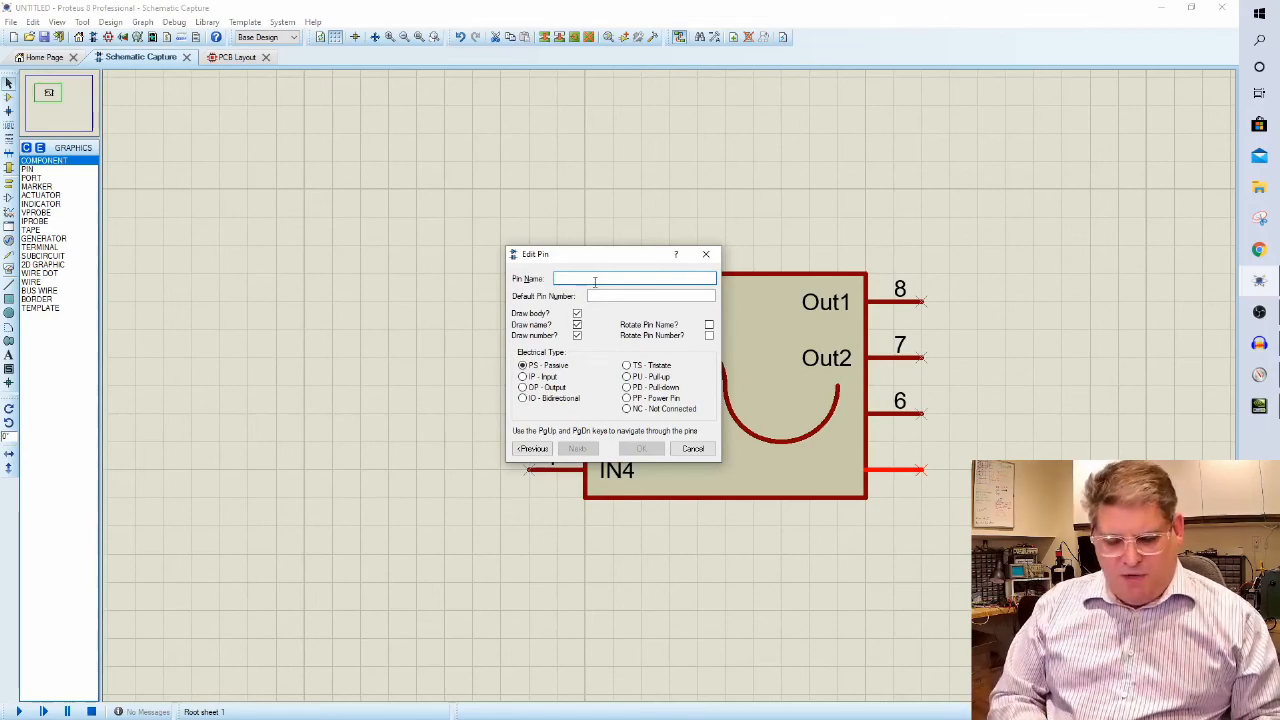
{"action": "type", "text": "Out4"}
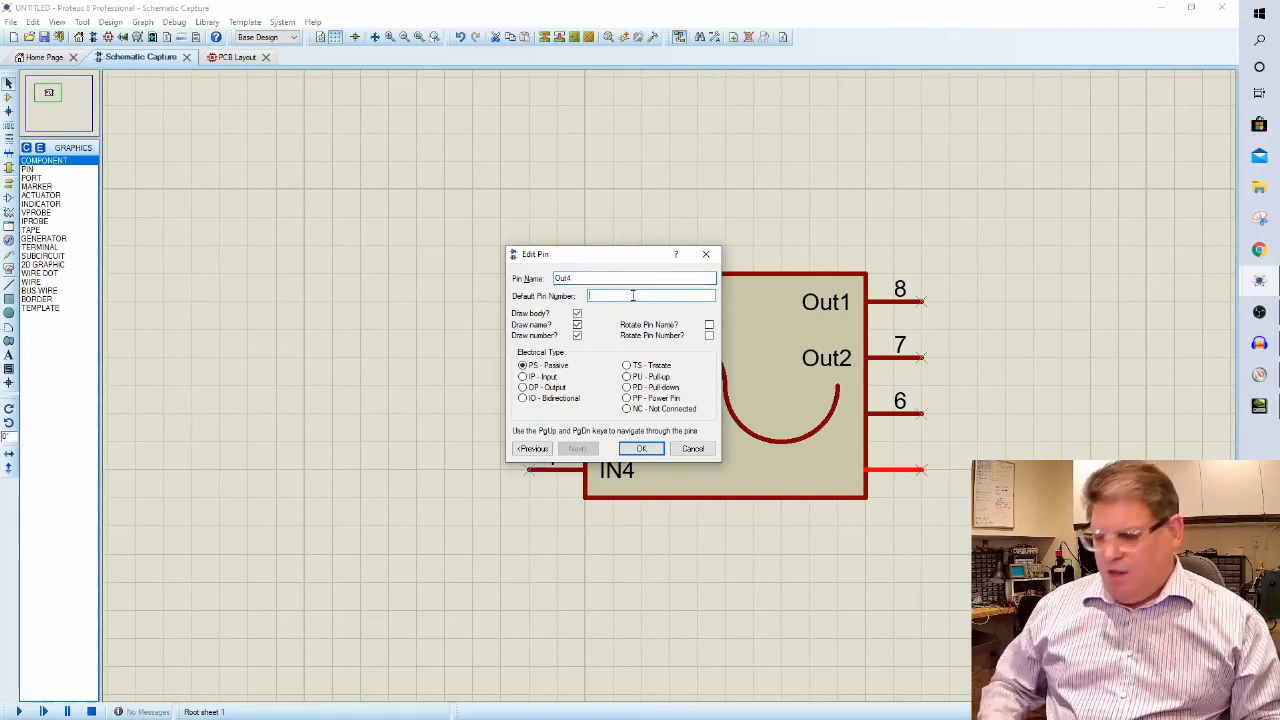
{"action": "left_click", "coordinate": [640, 448]}
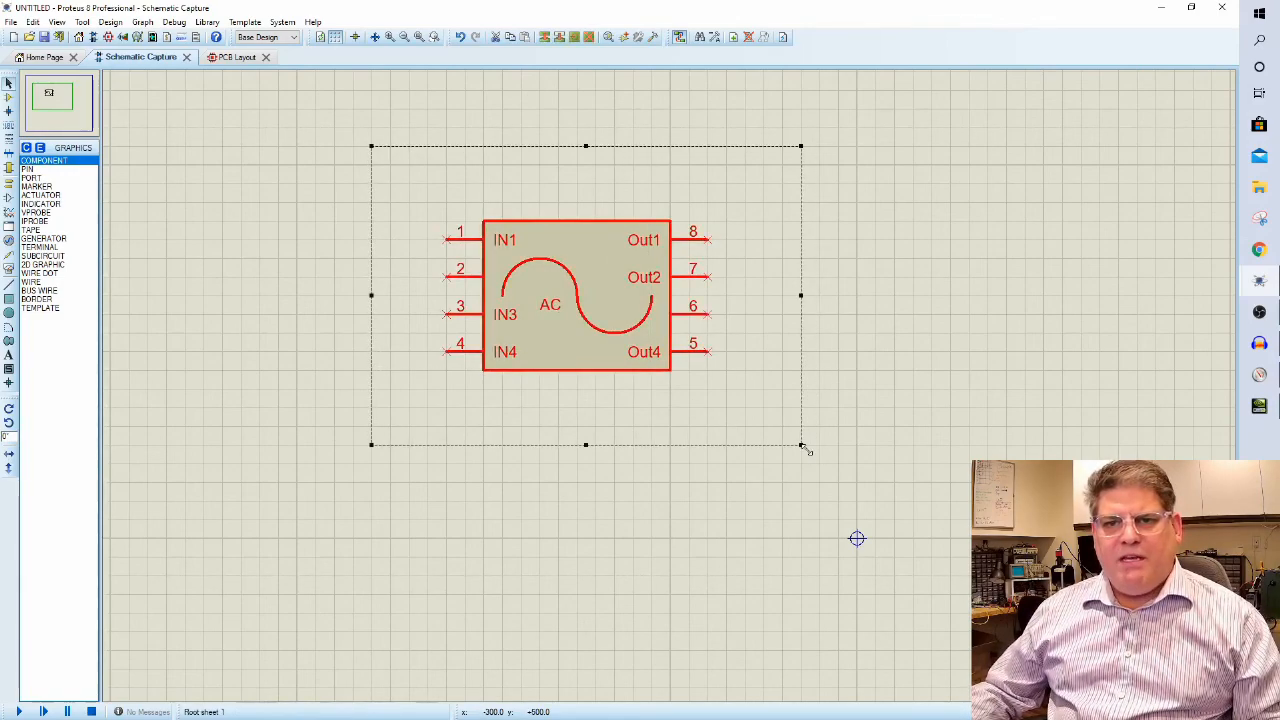
{"action": "mouse_move", "coordinate": [704, 132]}
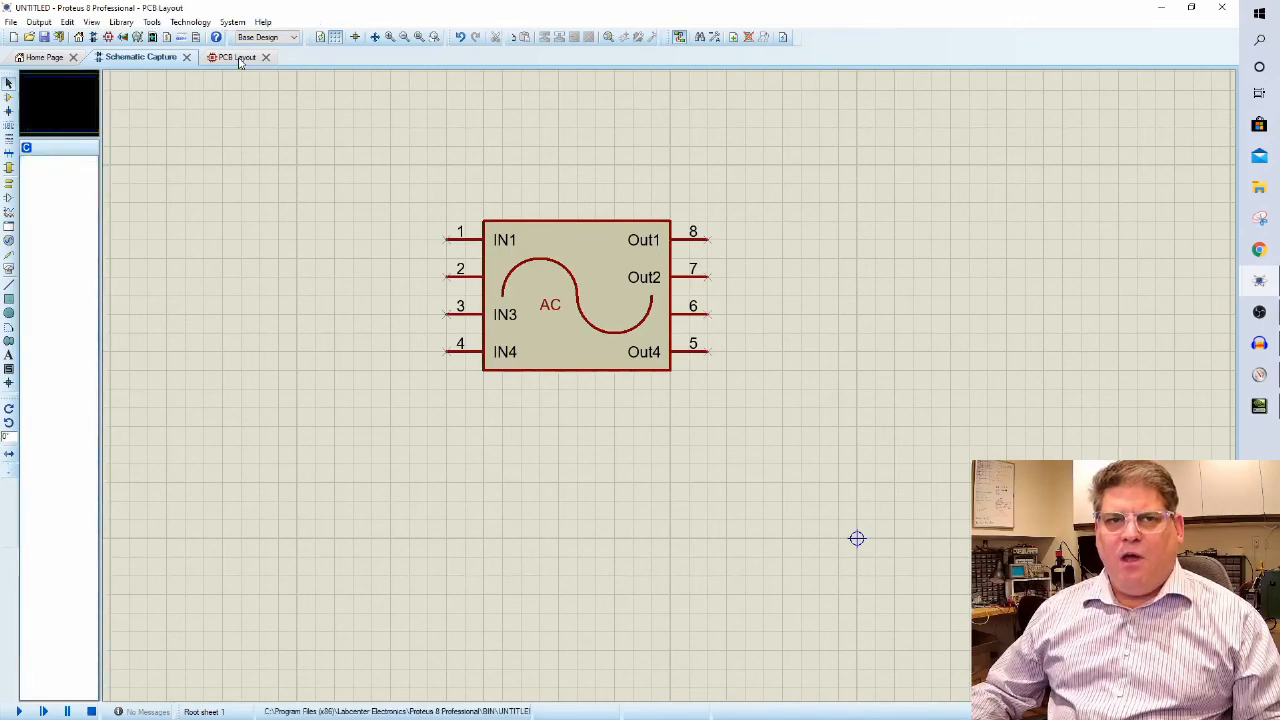
In PCB Layout, pick a square through-hole pad style and place one pad on the board.
{"action": "left_click", "coordinate": [228, 56]}
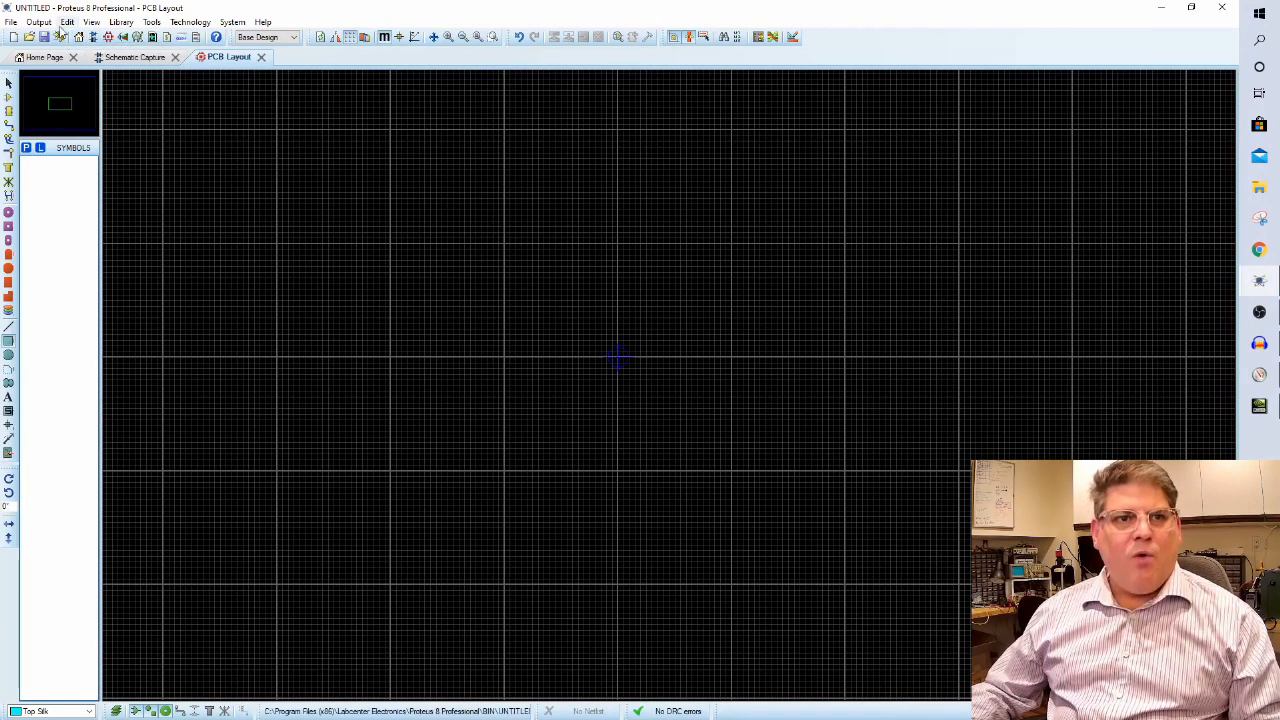
{"action": "left_click", "coordinate": [92, 20]}
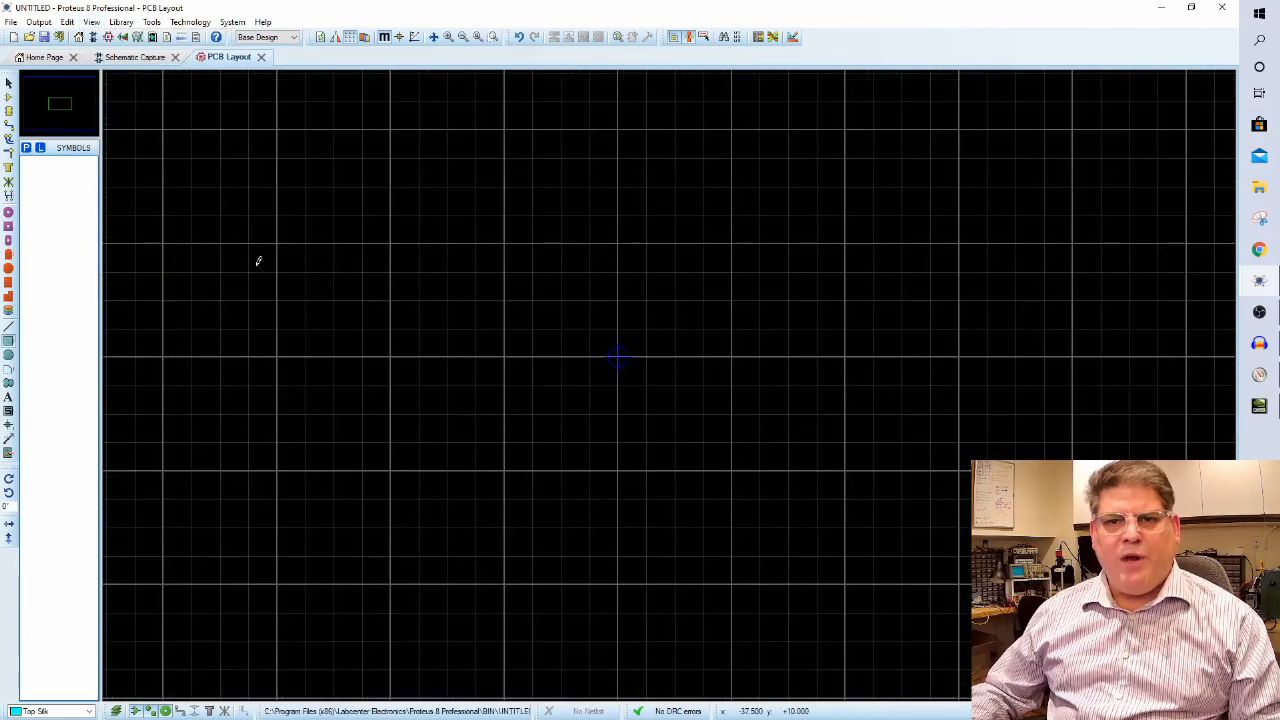
{"action": "left_click", "coordinate": [8, 226]}
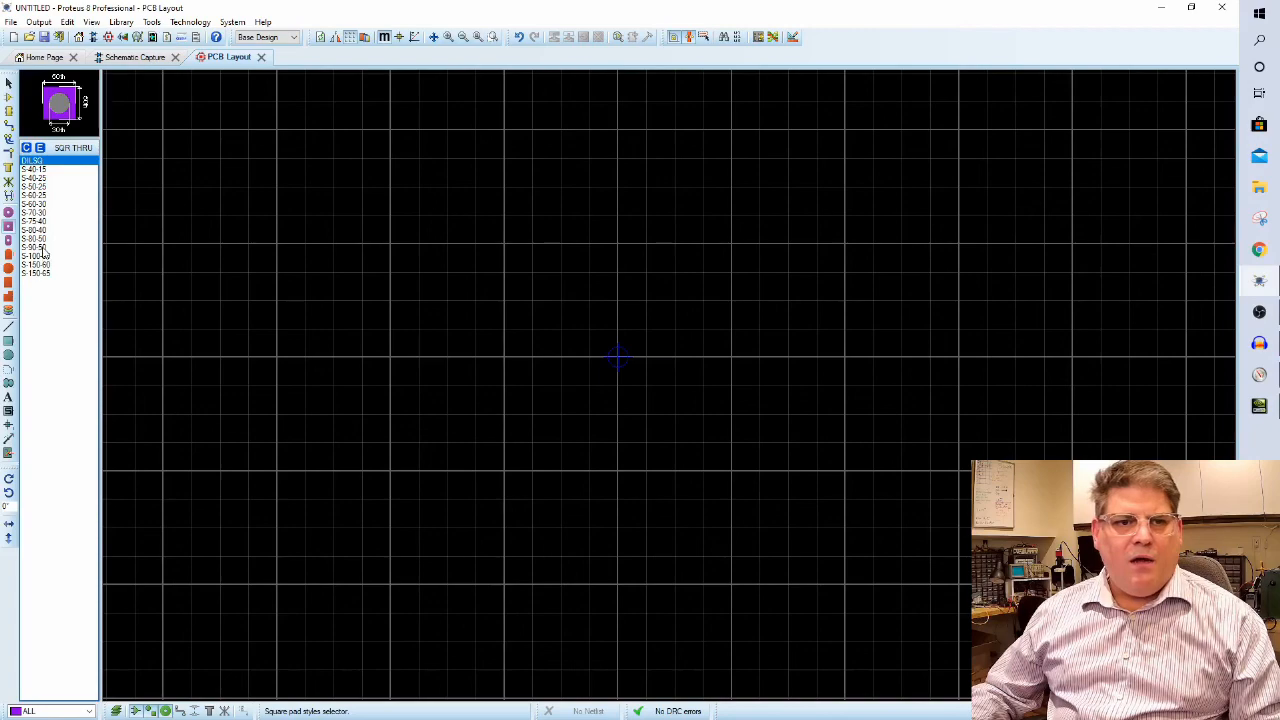
{"action": "left_click", "coordinate": [34, 238]}
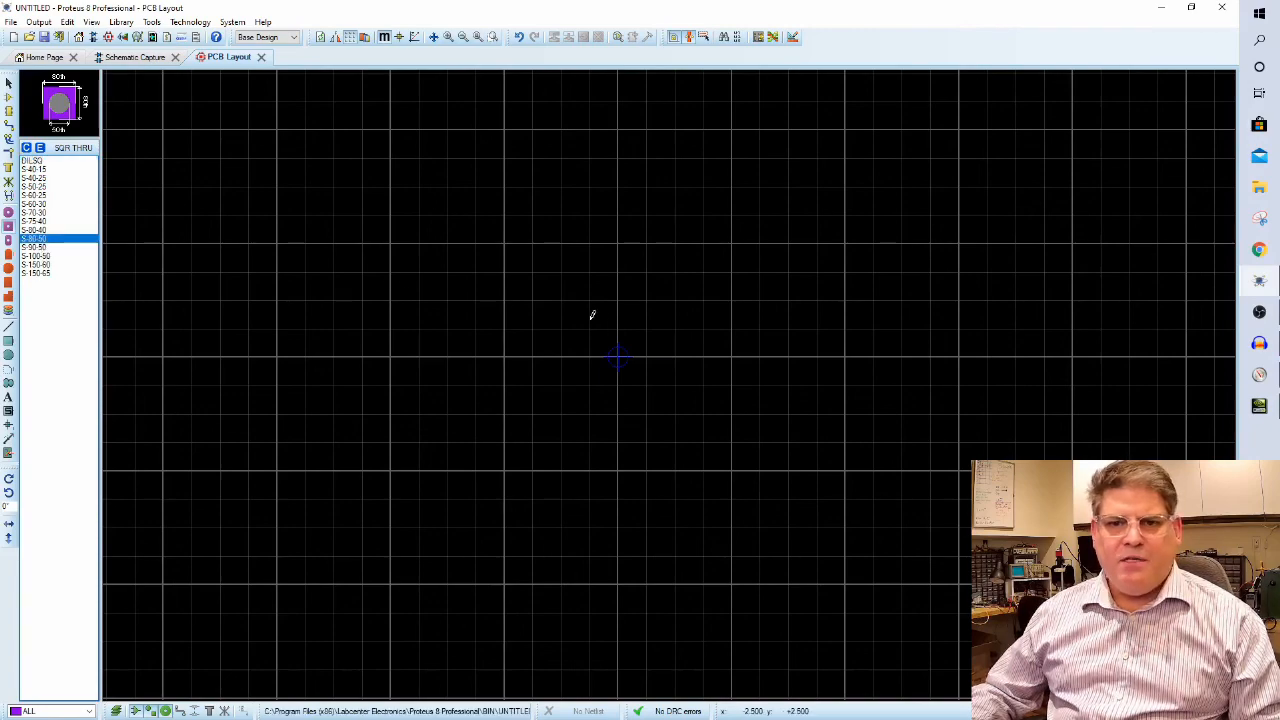
{"action": "left_click", "coordinate": [560, 300]}
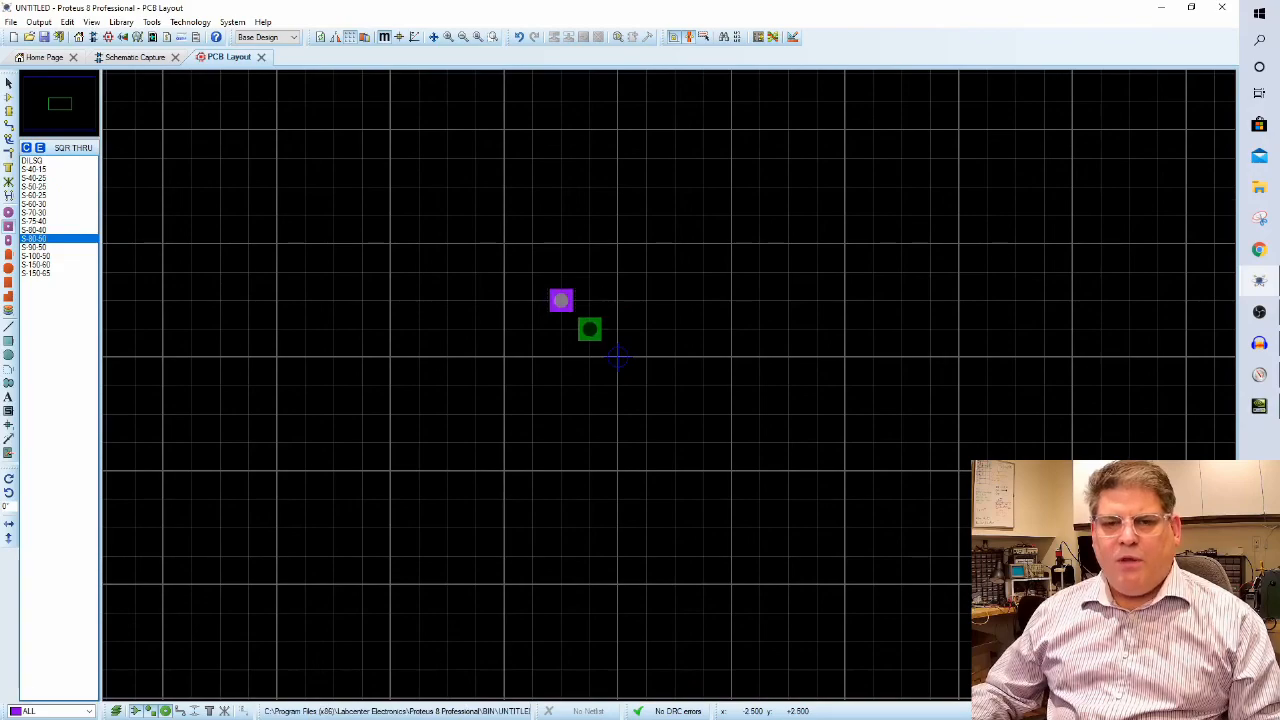
{"action": "left_click_drag", "start_coordinate": [590, 328], "coordinate": [616, 328]}
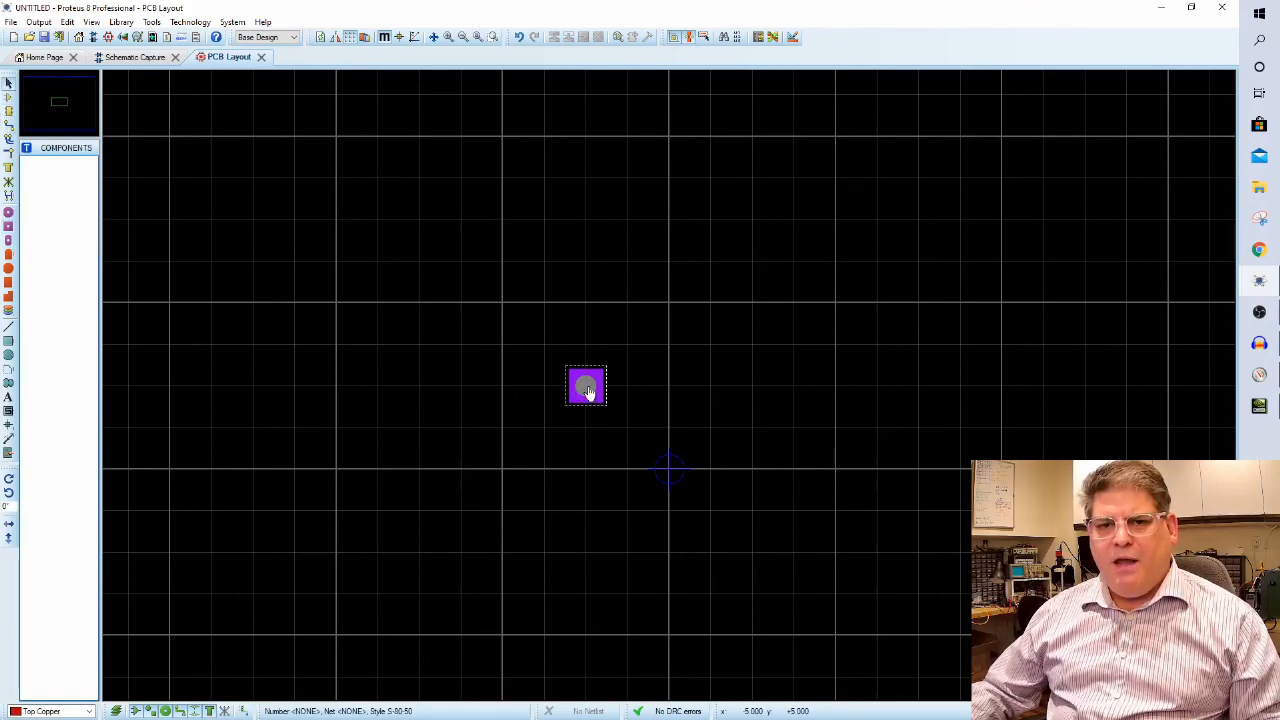
Replicate the pad with a 2mm X-step, then dismiss the resulting DRC overlap message.
{"action": "right_click", "coordinate": [586, 386]}
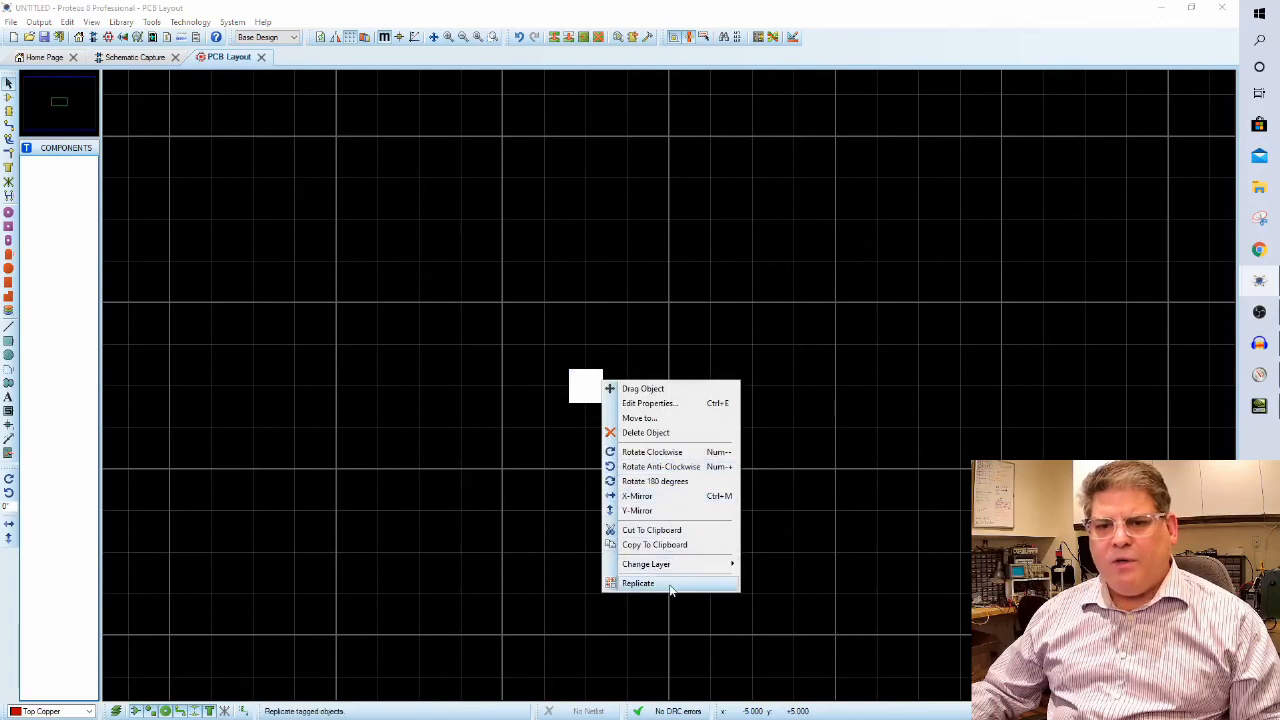
{"action": "left_click", "coordinate": [638, 584]}
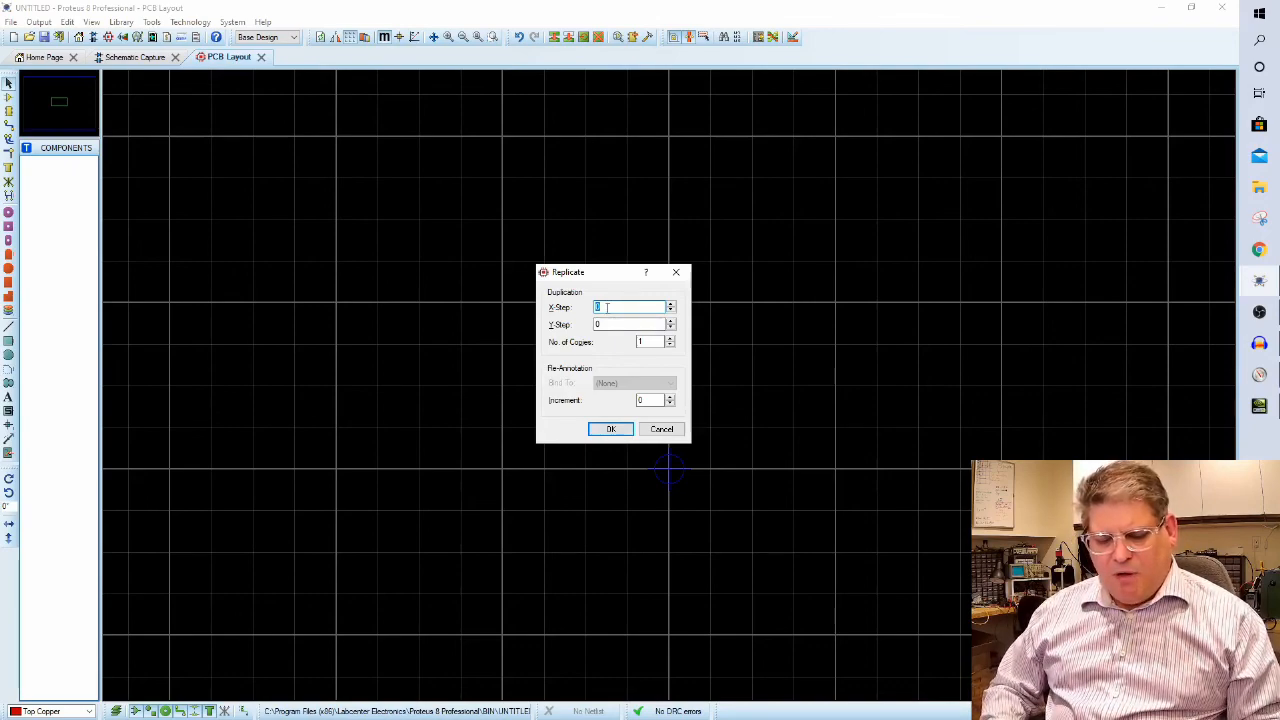
{"action": "type", "text": "2mm"}
{"action": "left_click", "coordinate": [652, 342]}
{"action": "type", "text": "3"}
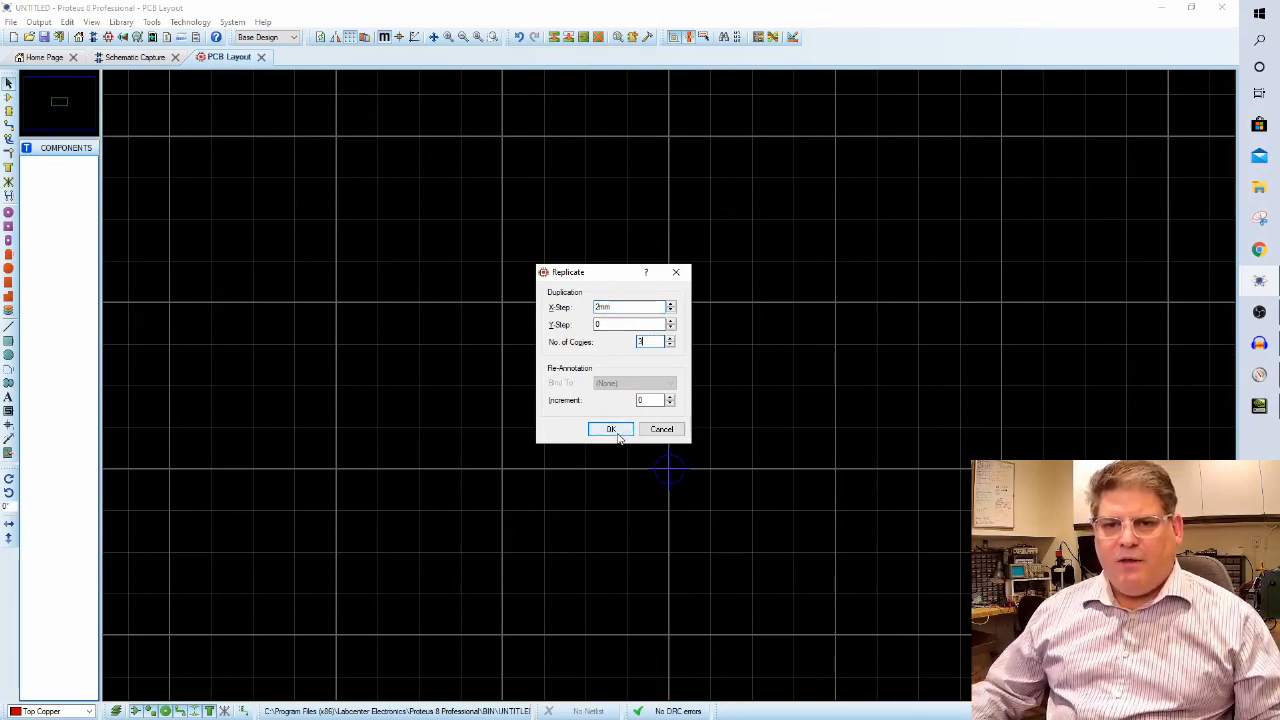
{"action": "left_click", "coordinate": [610, 428]}
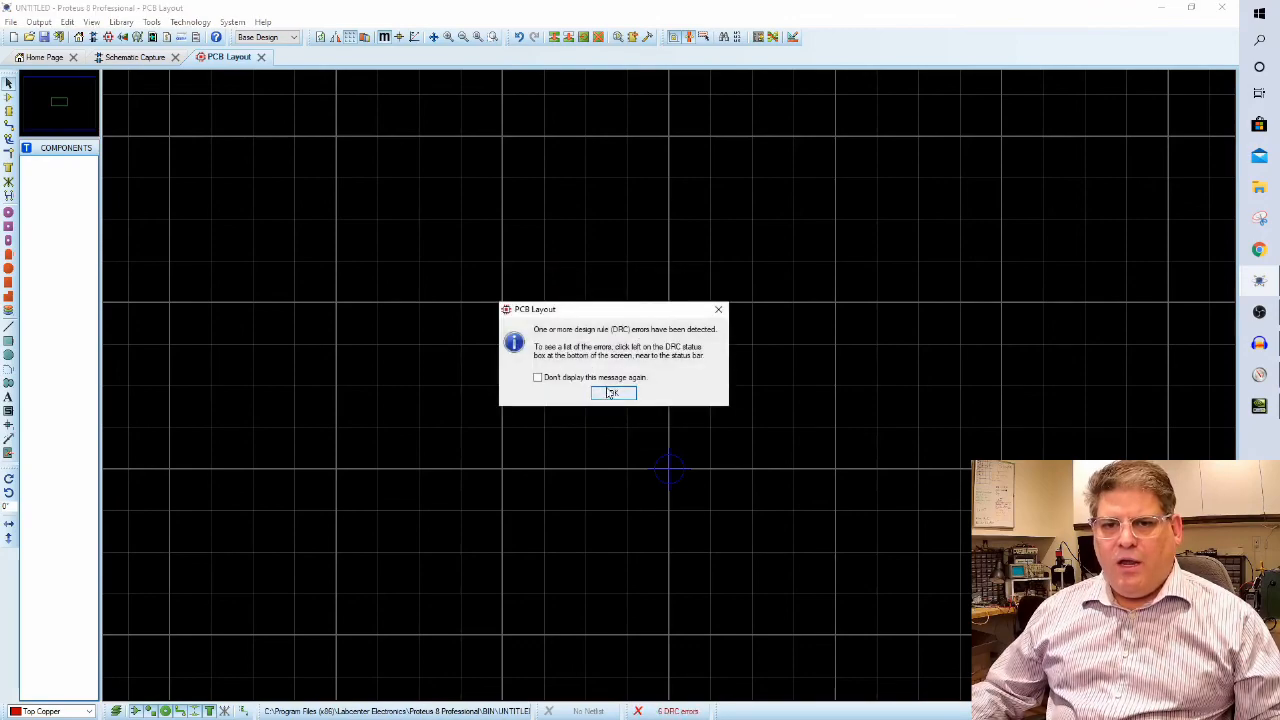
{"action": "left_click", "coordinate": [612, 392]}
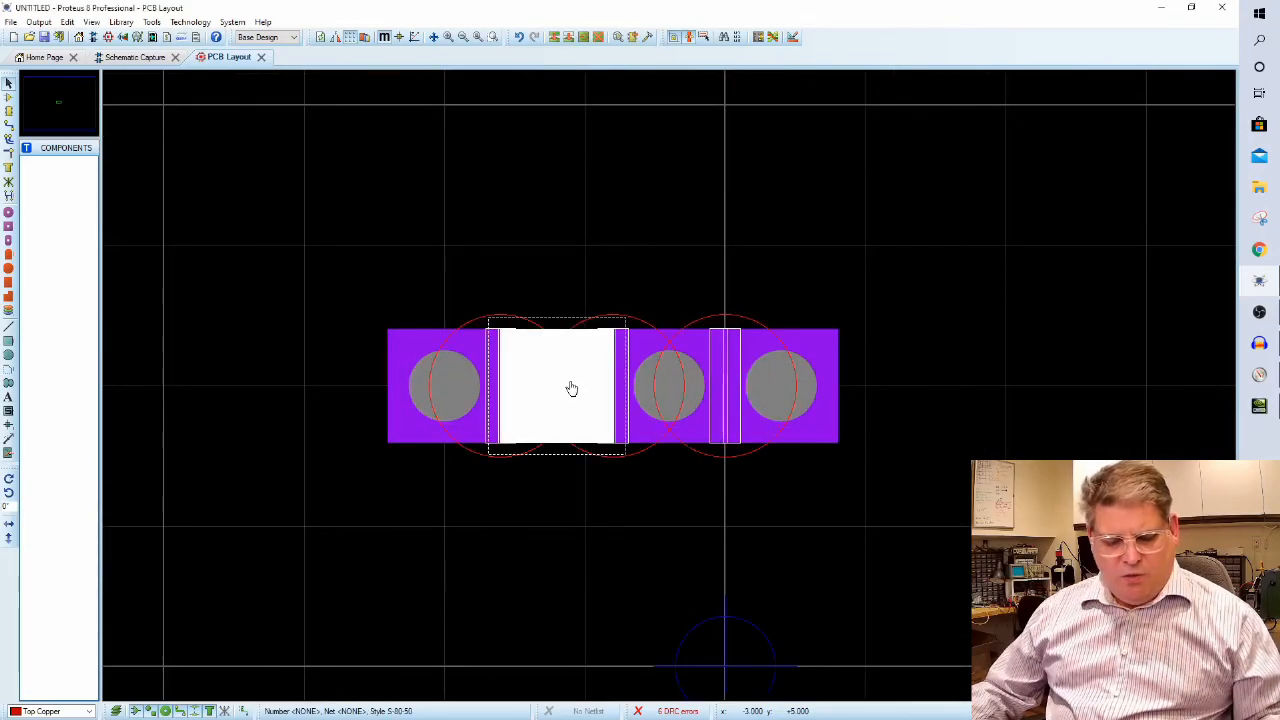
Redo Replicate with wider spacing to form two rows of four pads and view them all.
{"action": "right_click", "coordinate": [572, 388]}
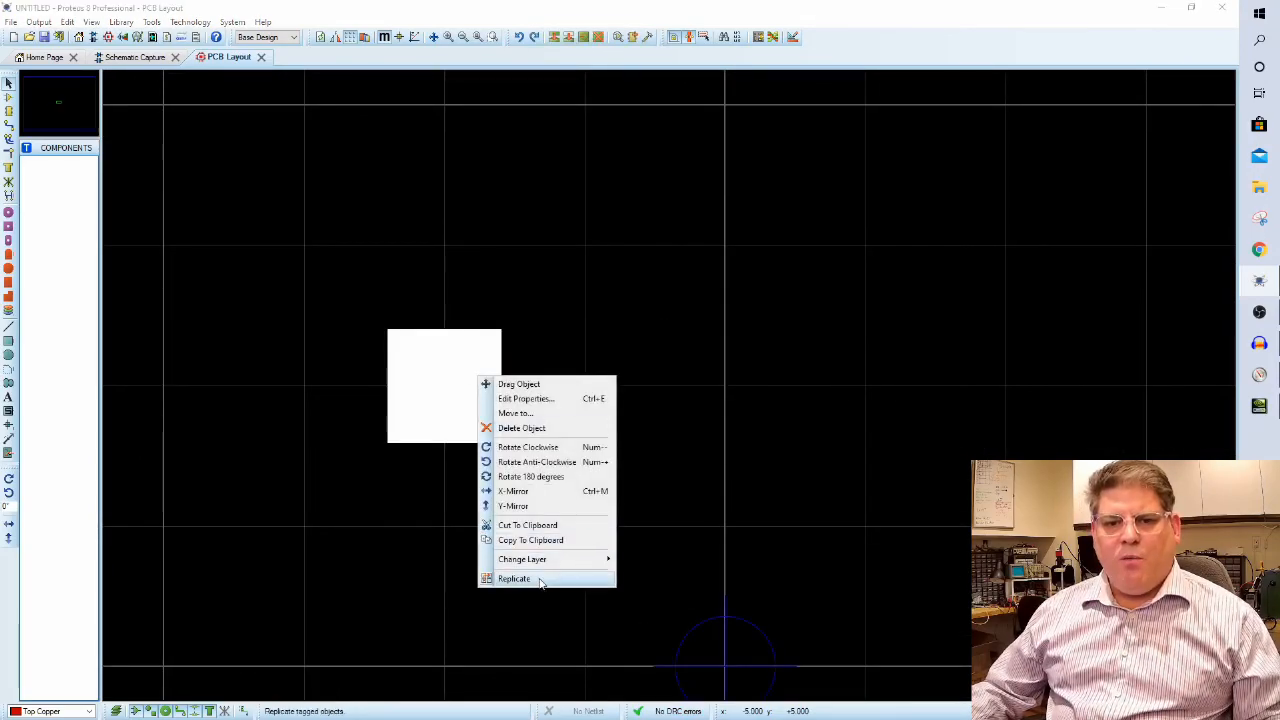
{"action": "left_click", "coordinate": [514, 580]}
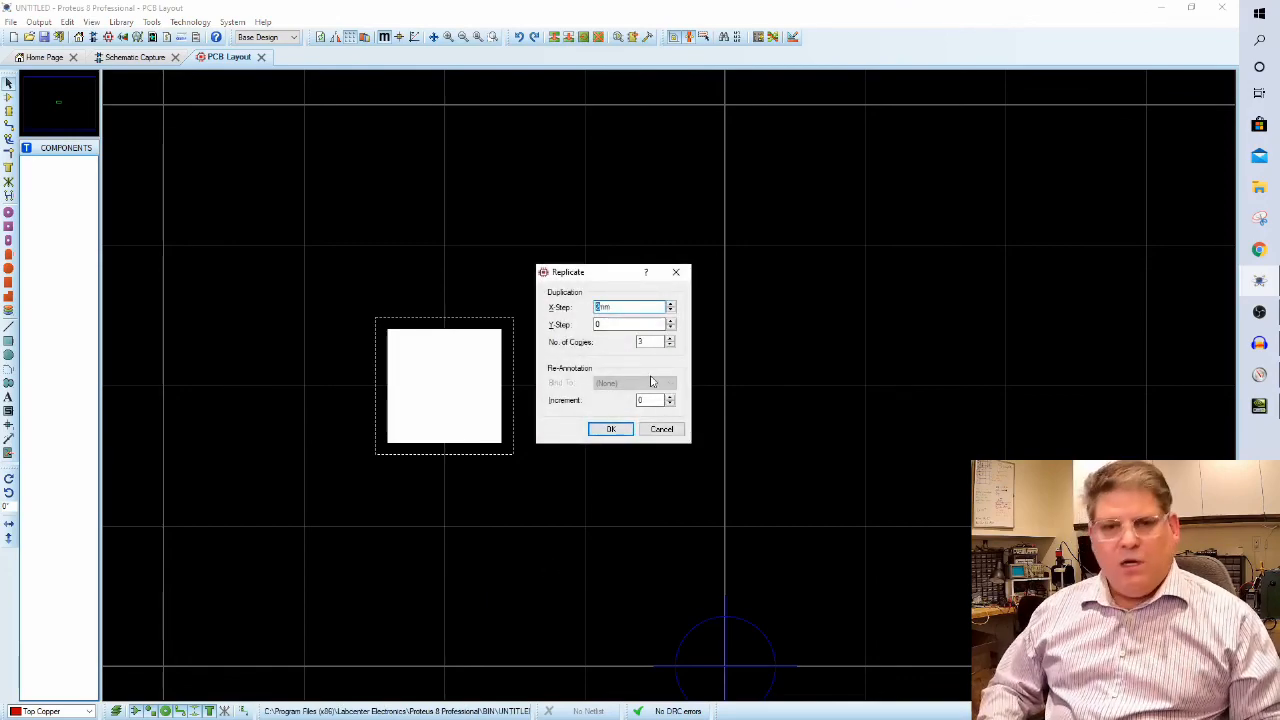
{"action": "left_click", "coordinate": [610, 428]}
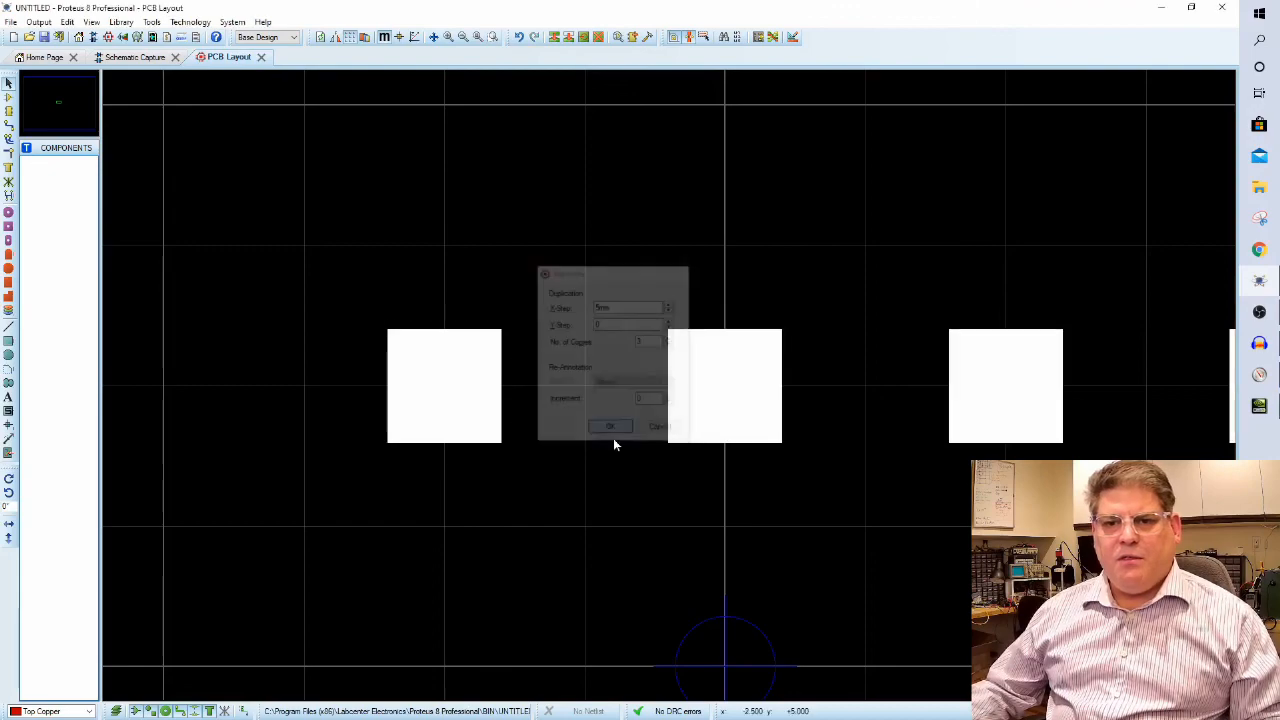
{"action": "left_click", "coordinate": [610, 426]}
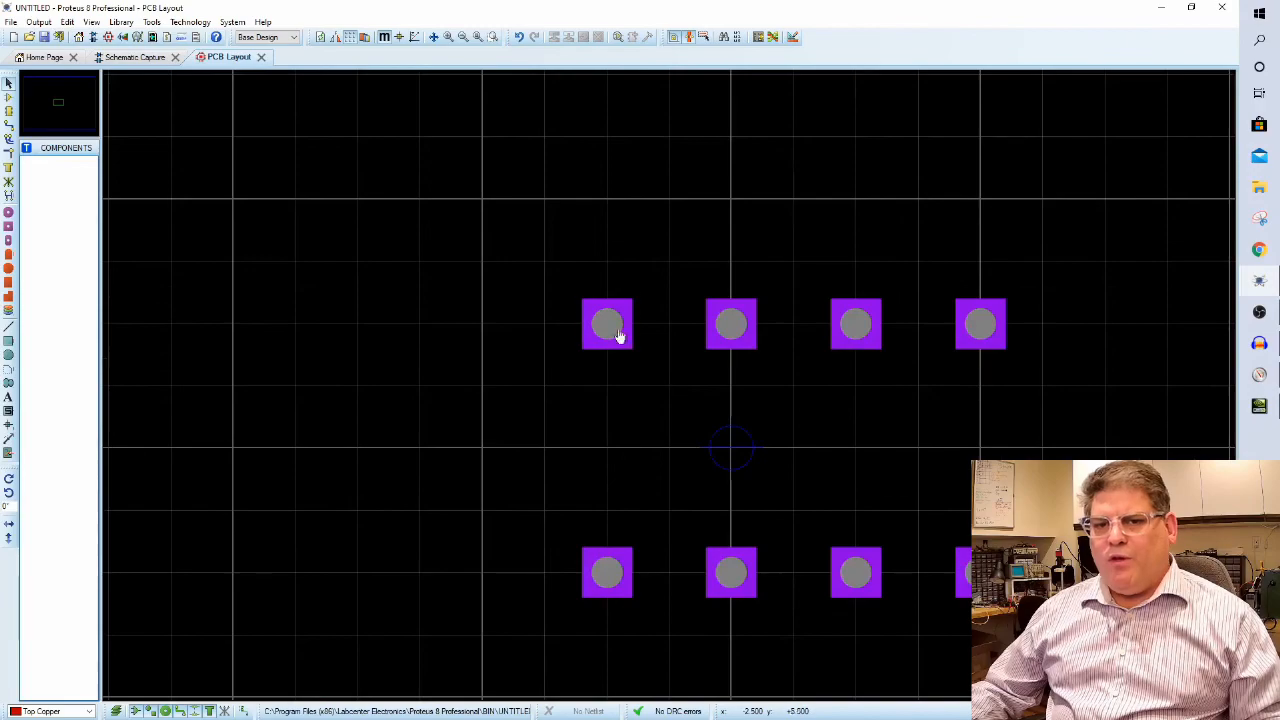
{"action": "left_click", "coordinate": [608, 572]}
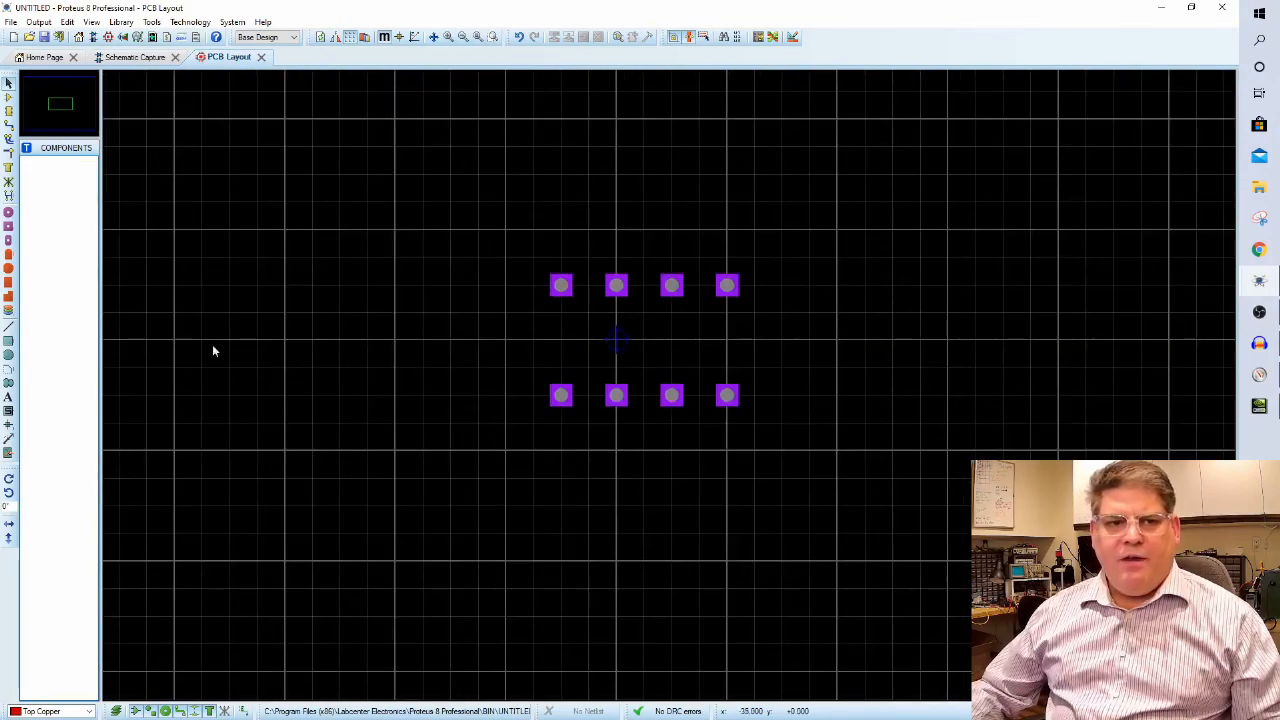
{"action": "left_click", "coordinate": [560, 394]}
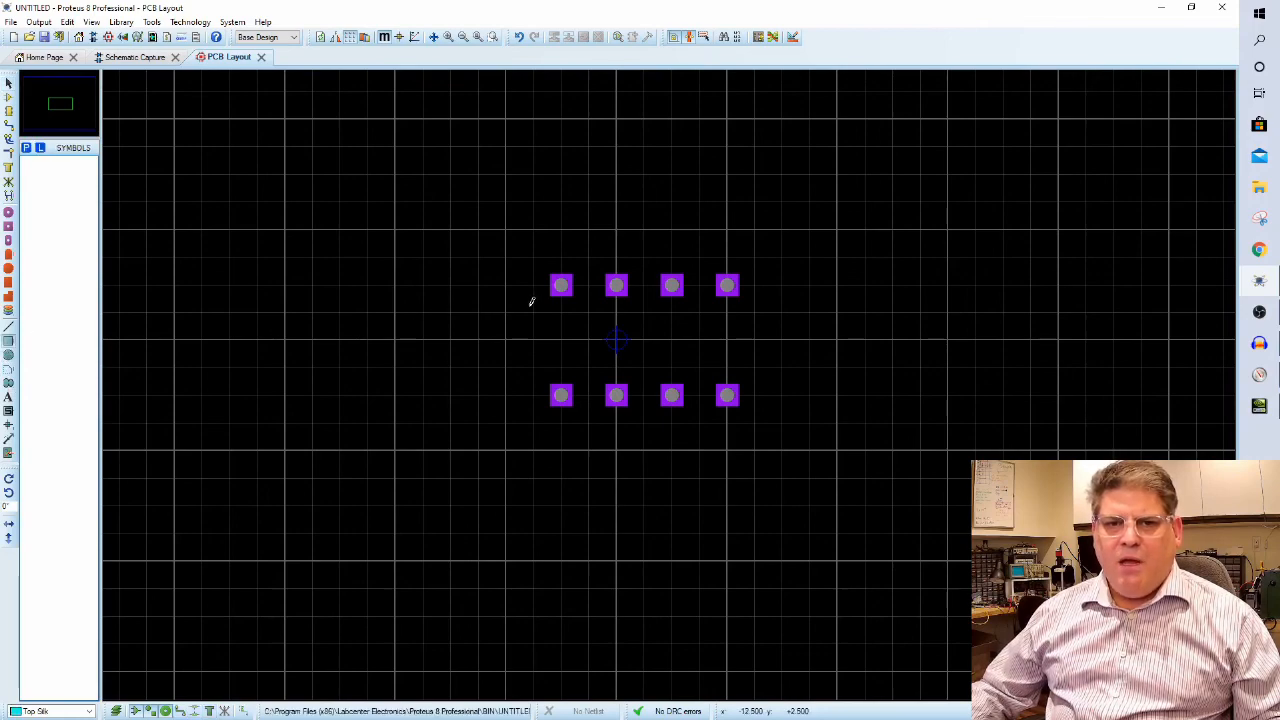
Draw a rectangular 2D outline around the eight pads with a semicircular notch on the left edge.
{"action": "left_click_drag", "start_coordinate": [532, 272], "coordinate": [756, 410]}
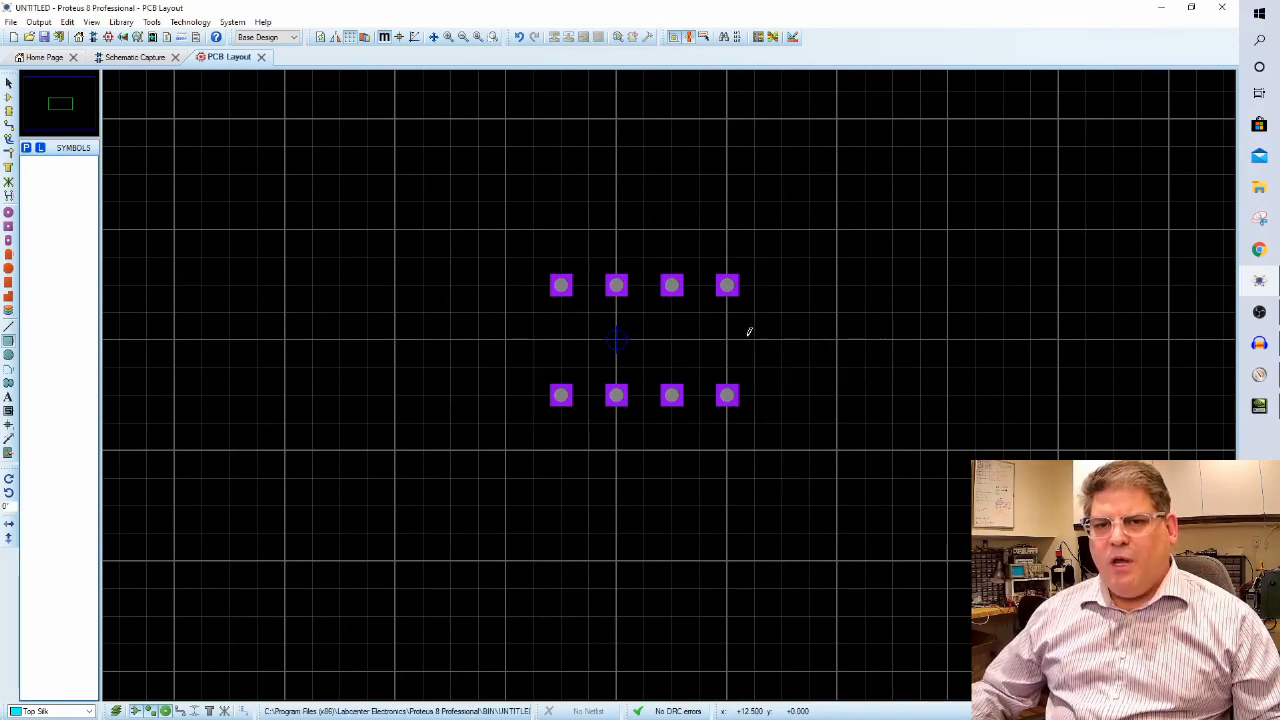
{"action": "left_click", "coordinate": [560, 284]}
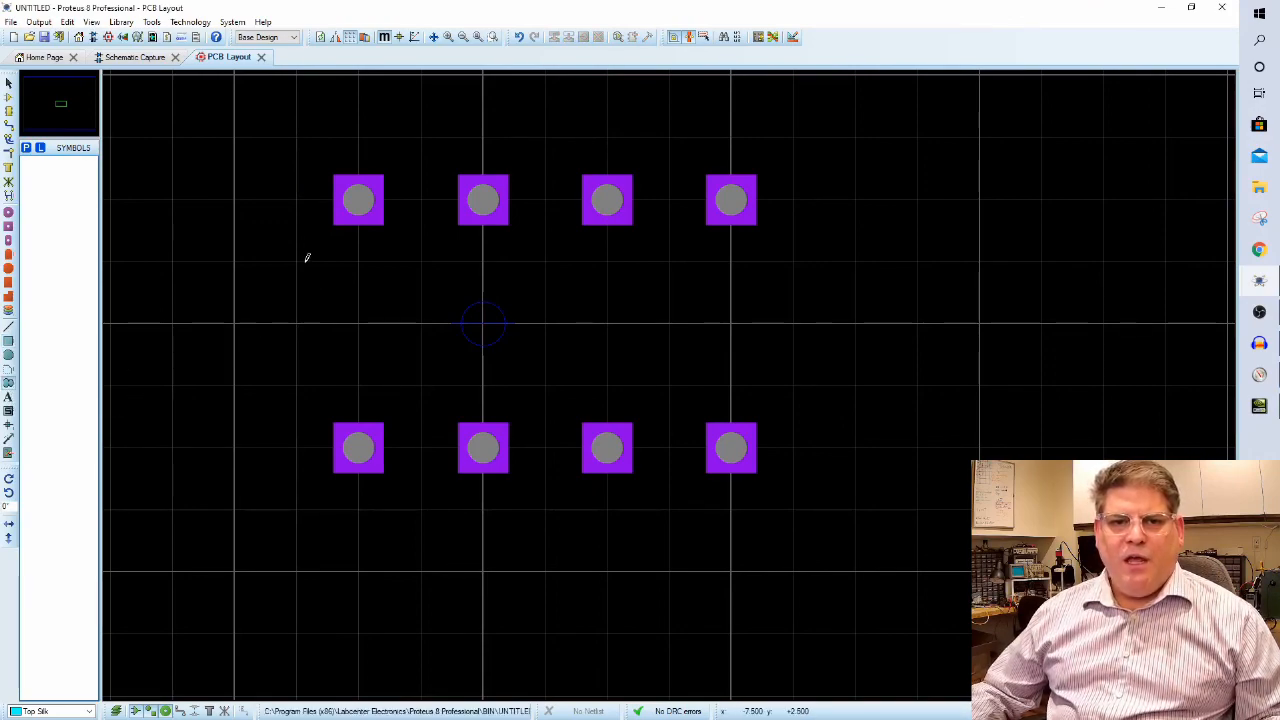
{"action": "left_click_drag", "start_coordinate": [300, 264], "coordinate": [352, 304]}
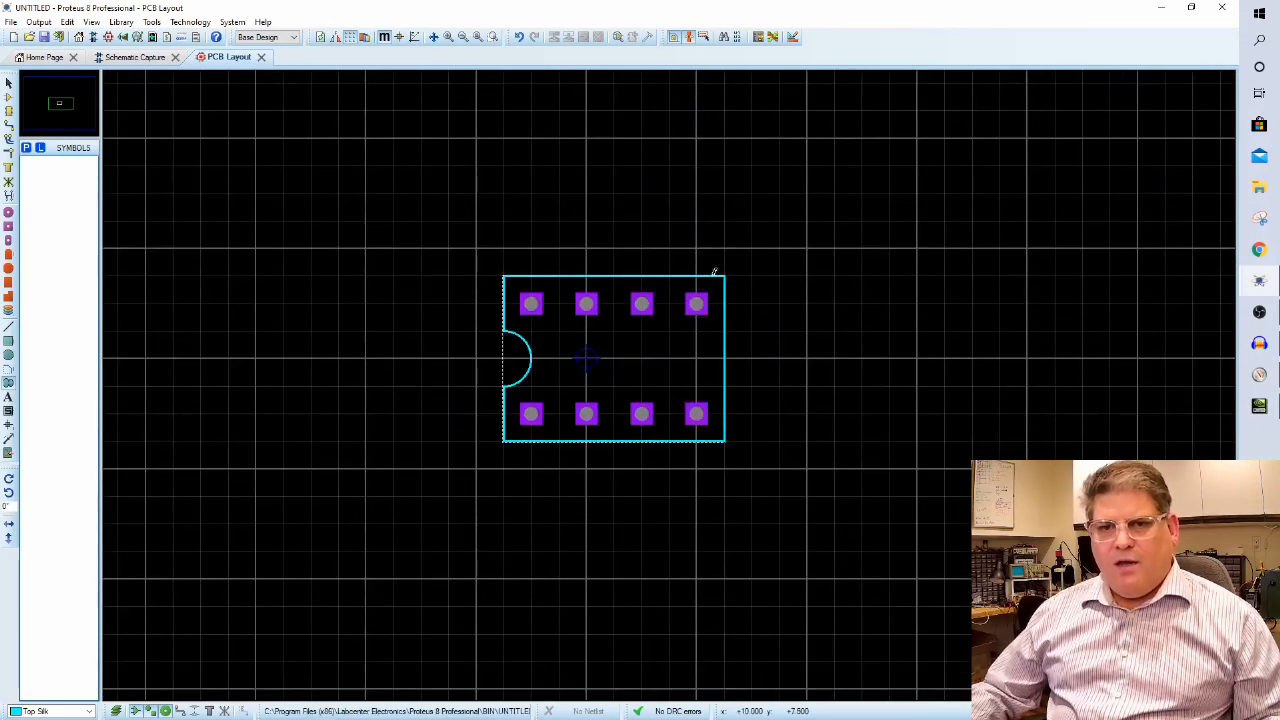
{"action": "scroll", "scroll_direction": "down", "scroll_amount": 3}
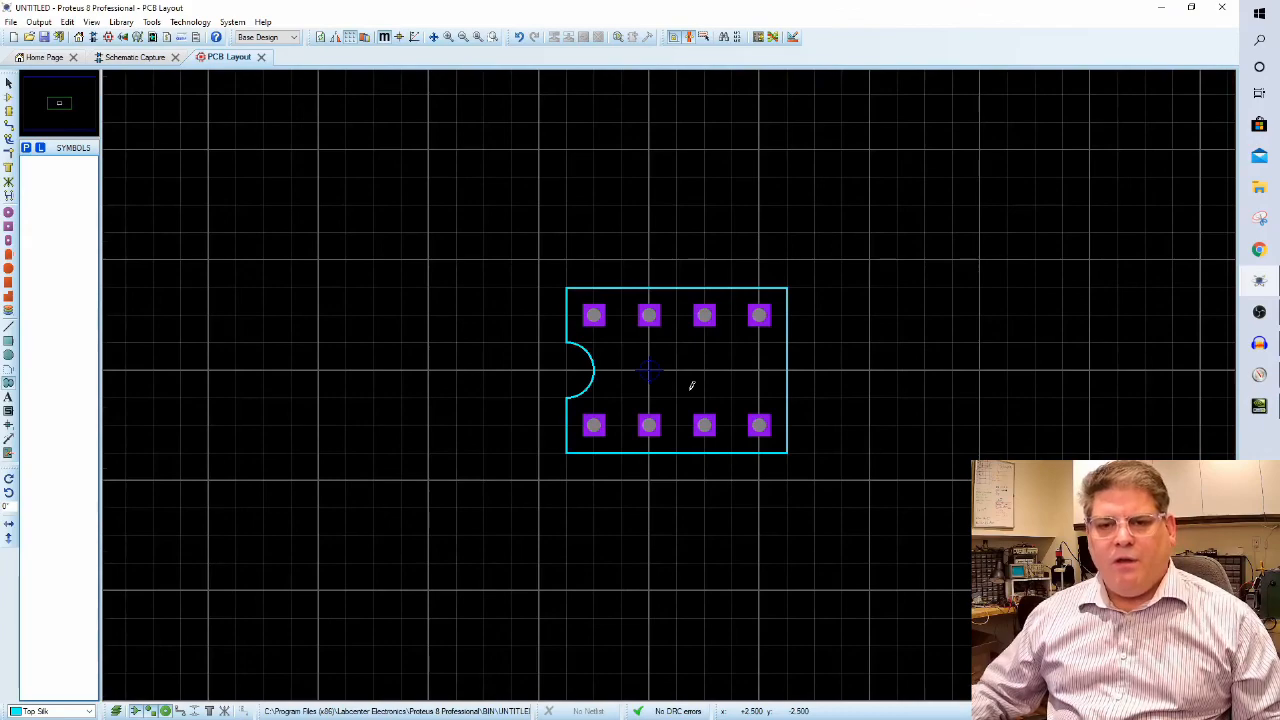
{"action": "mouse_move", "coordinate": [668, 392]}
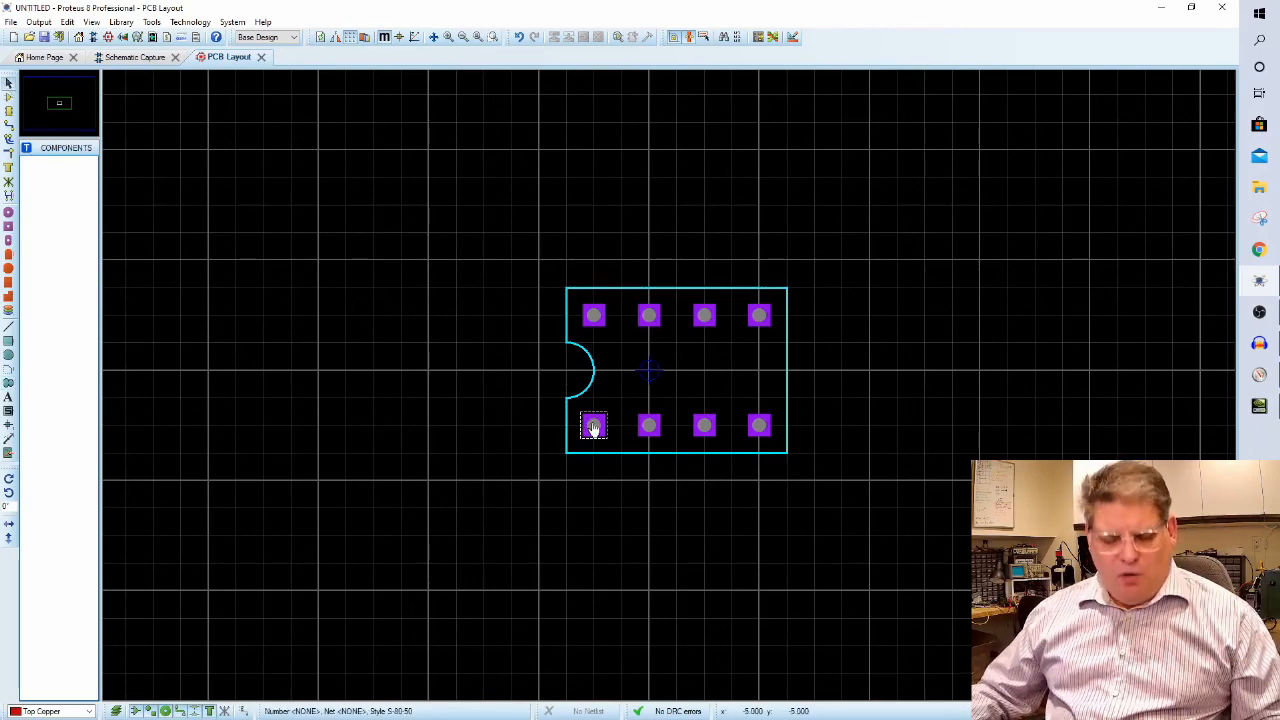
Number the pads 1–4 along the bottom row and 5–8 along the top with the Automatic Name Generator.
{"action": "double_click", "coordinate": [592, 424]}
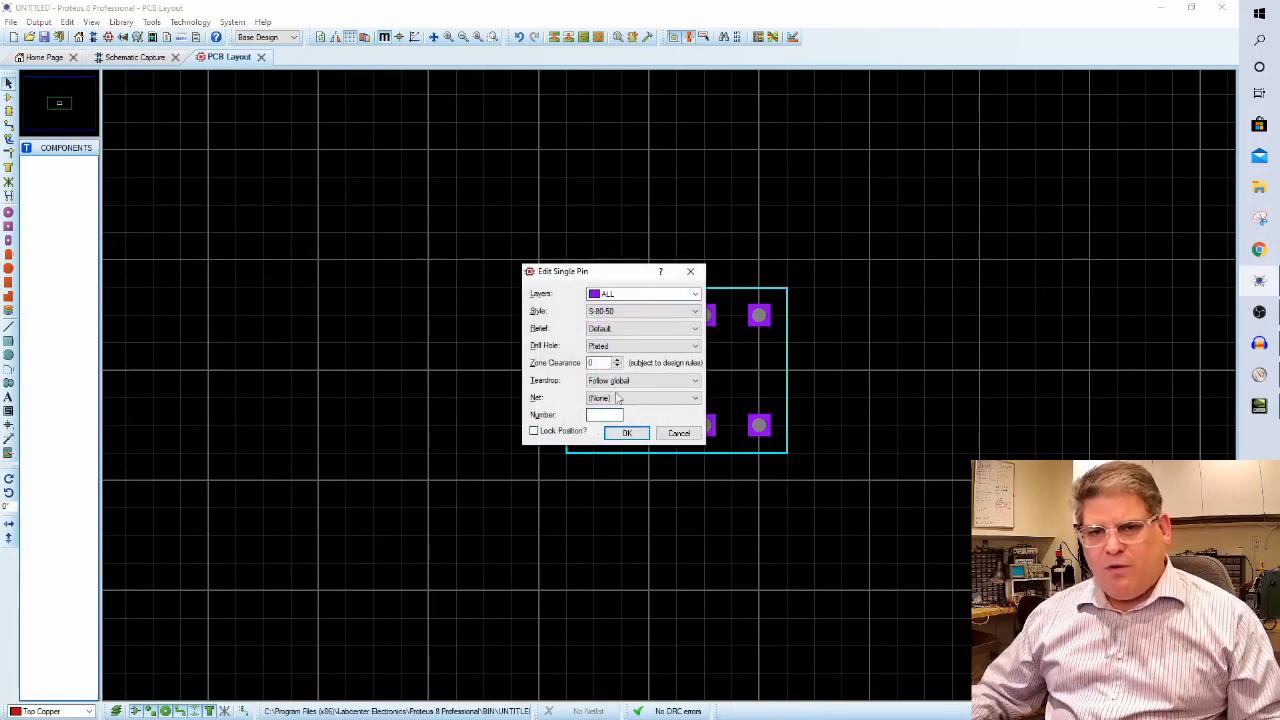
{"action": "left_click", "coordinate": [626, 432]}
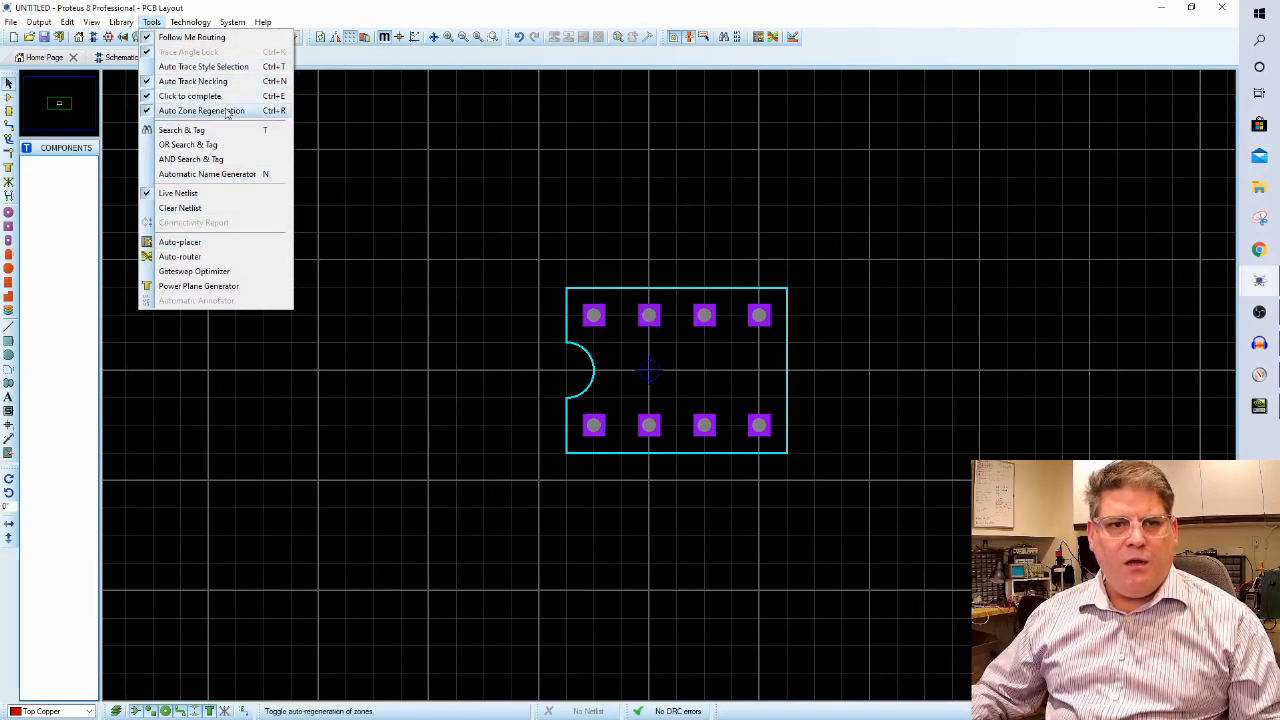
{"action": "mouse_move", "coordinate": [208, 174]}
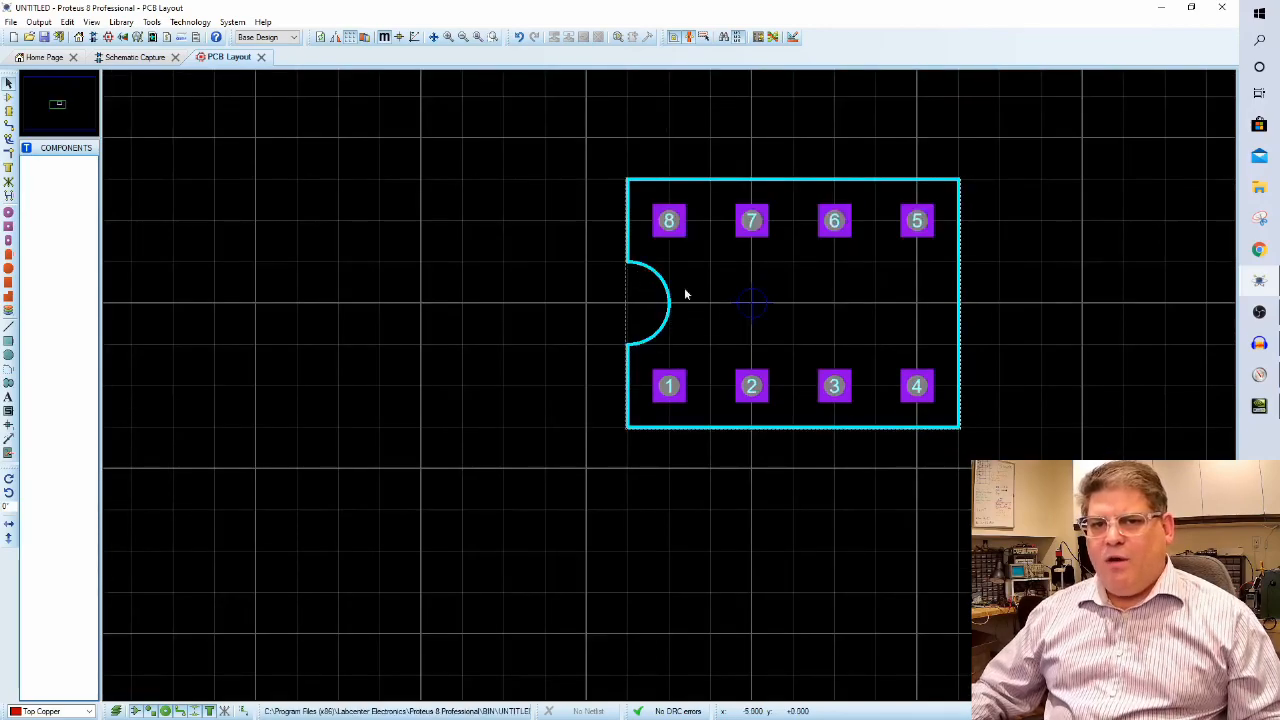
{"action": "left_click", "coordinate": [668, 220]}
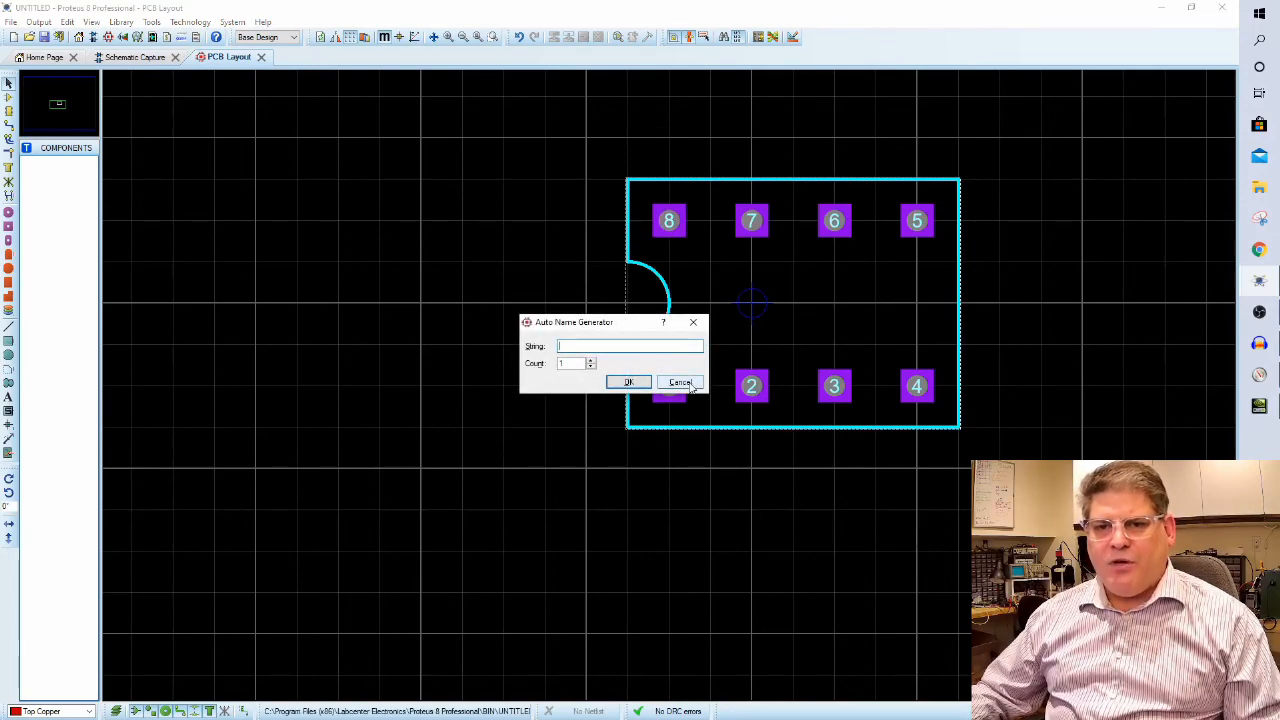
{"action": "left_click", "coordinate": [680, 382]}
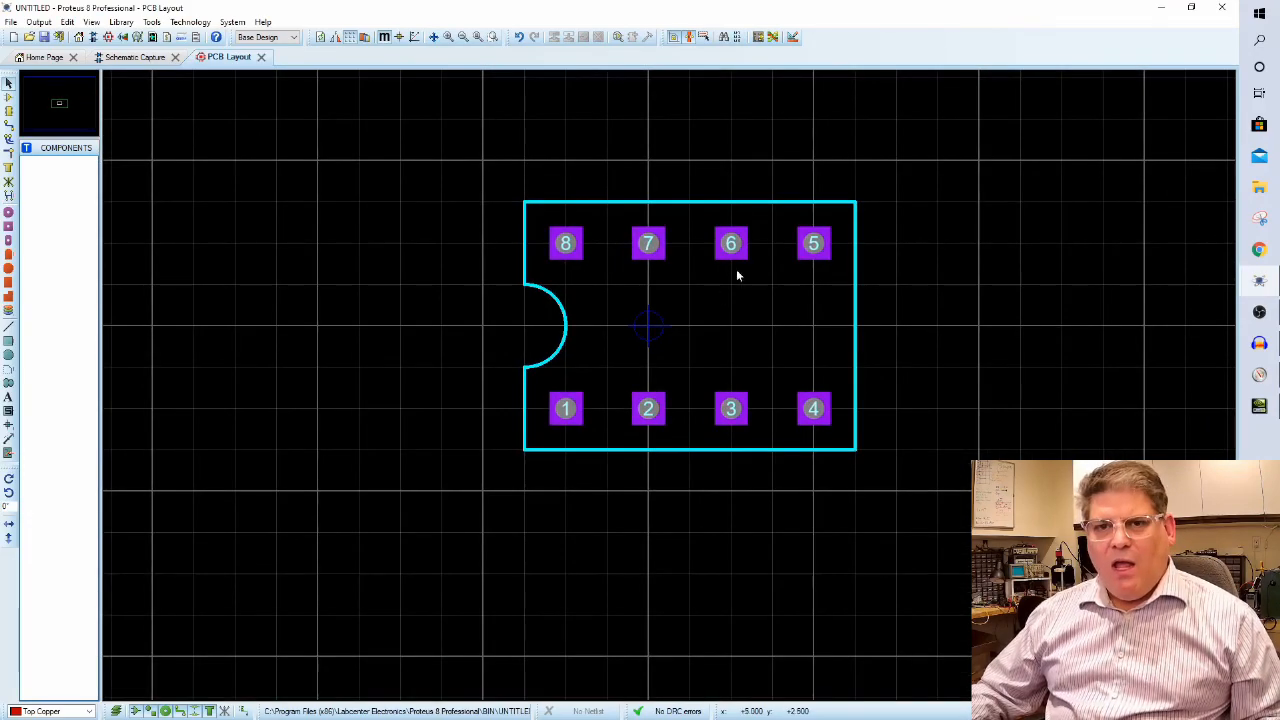
{"action": "mouse_move", "coordinate": [630, 318]}
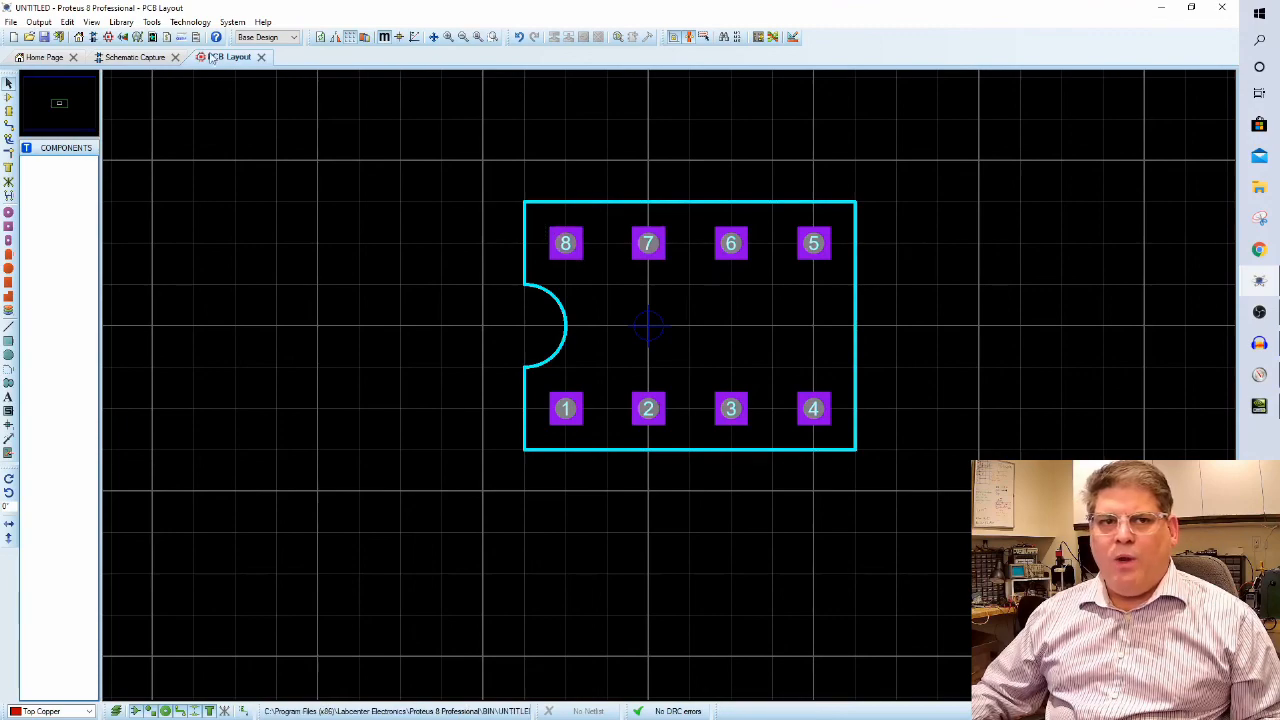
Check the AC symbol in Schematic Capture and return to the footprint in PCB Layout.
{"action": "left_click", "coordinate": [136, 56]}
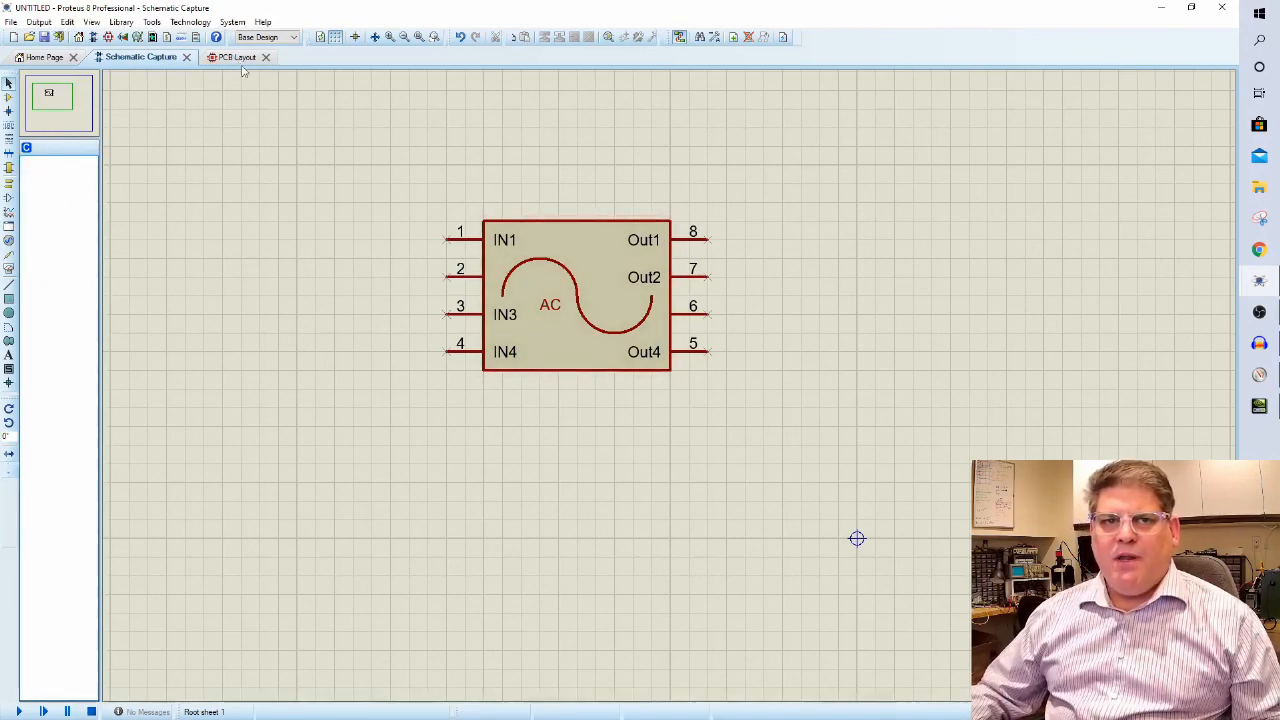
{"action": "left_click", "coordinate": [236, 56]}
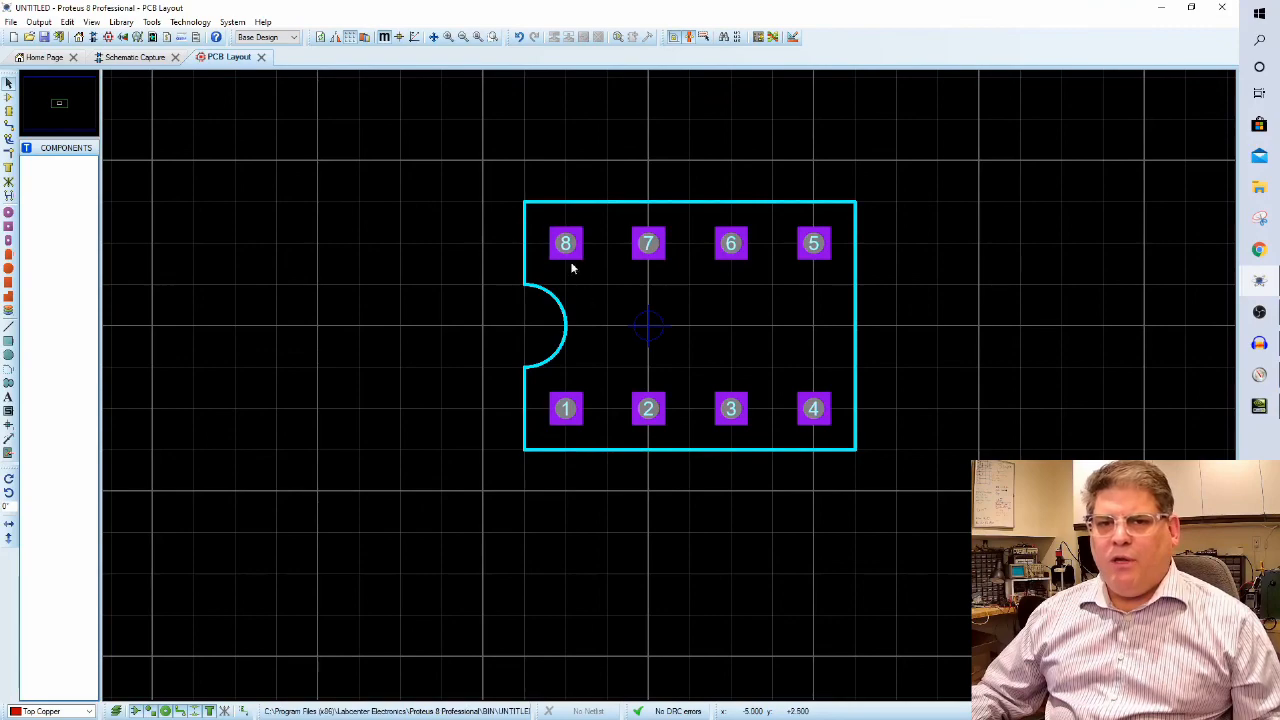
{"action": "mouse_move", "coordinate": [688, 352]}
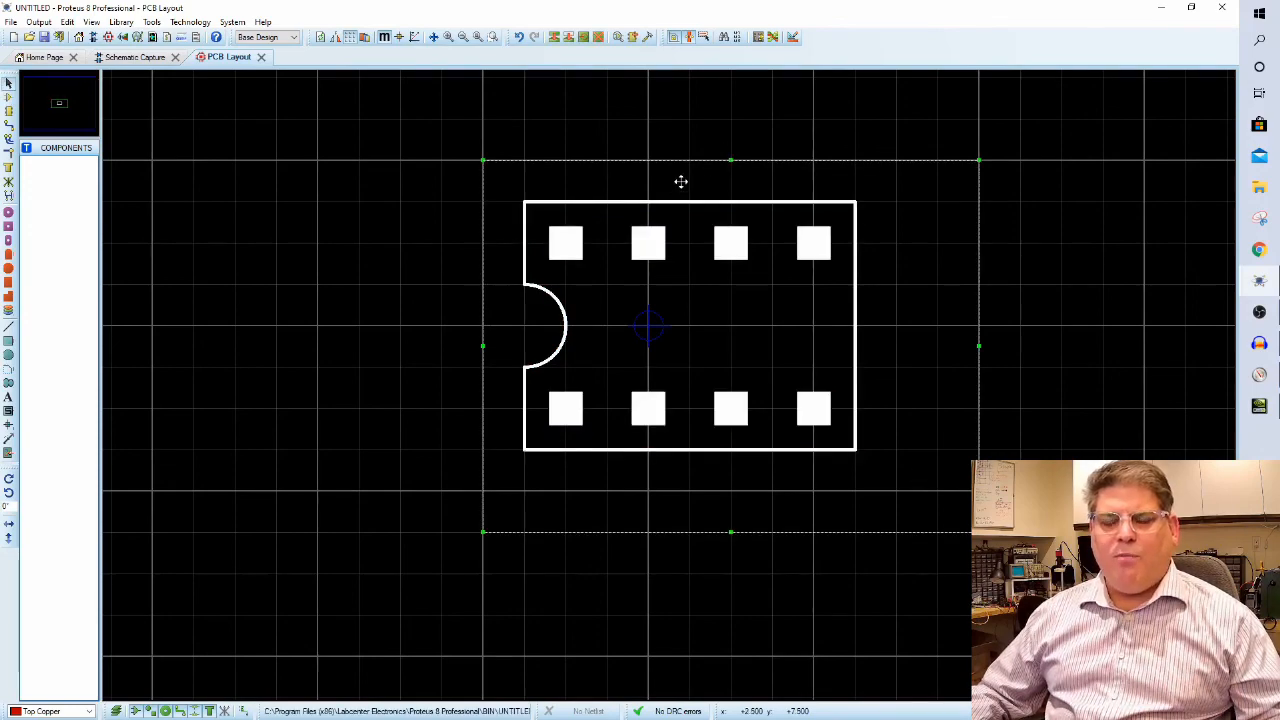
{"action": "mouse_move", "coordinate": [780, 52]}
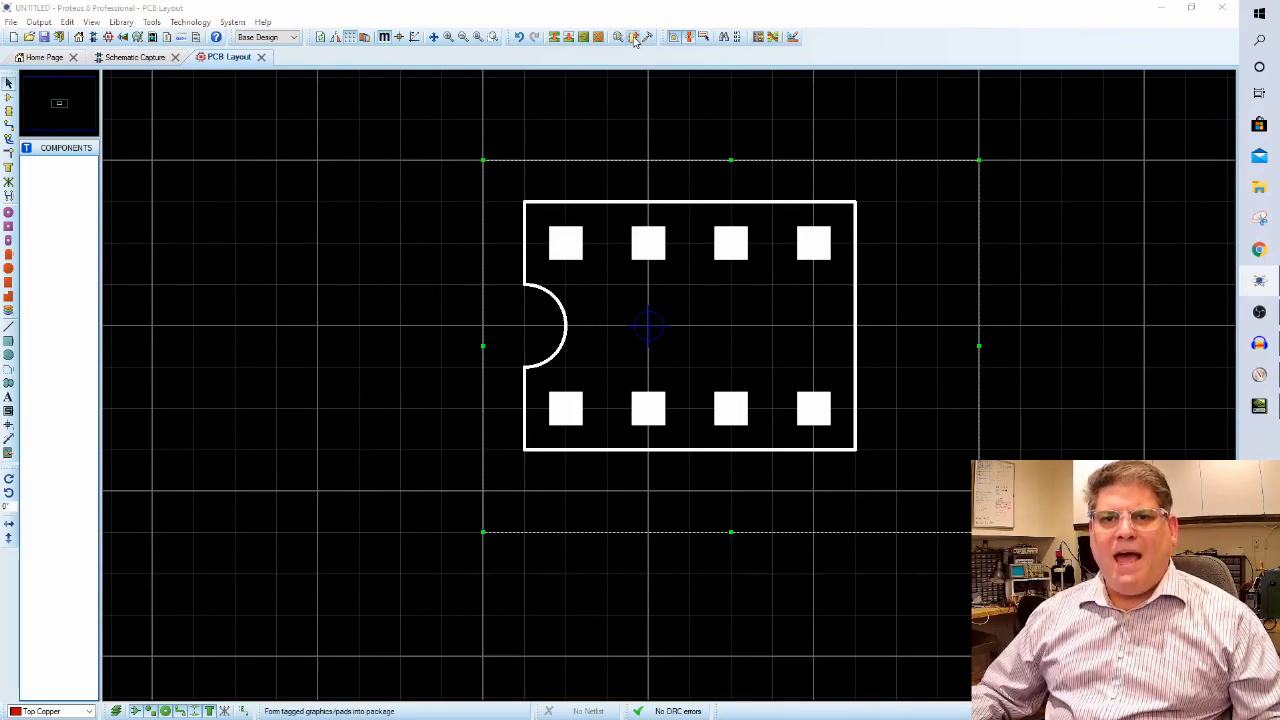
Create the NOT_A_PART package filed under Integrated Circuits and select it from the package list.
{"action": "left_click", "coordinate": [634, 36]}
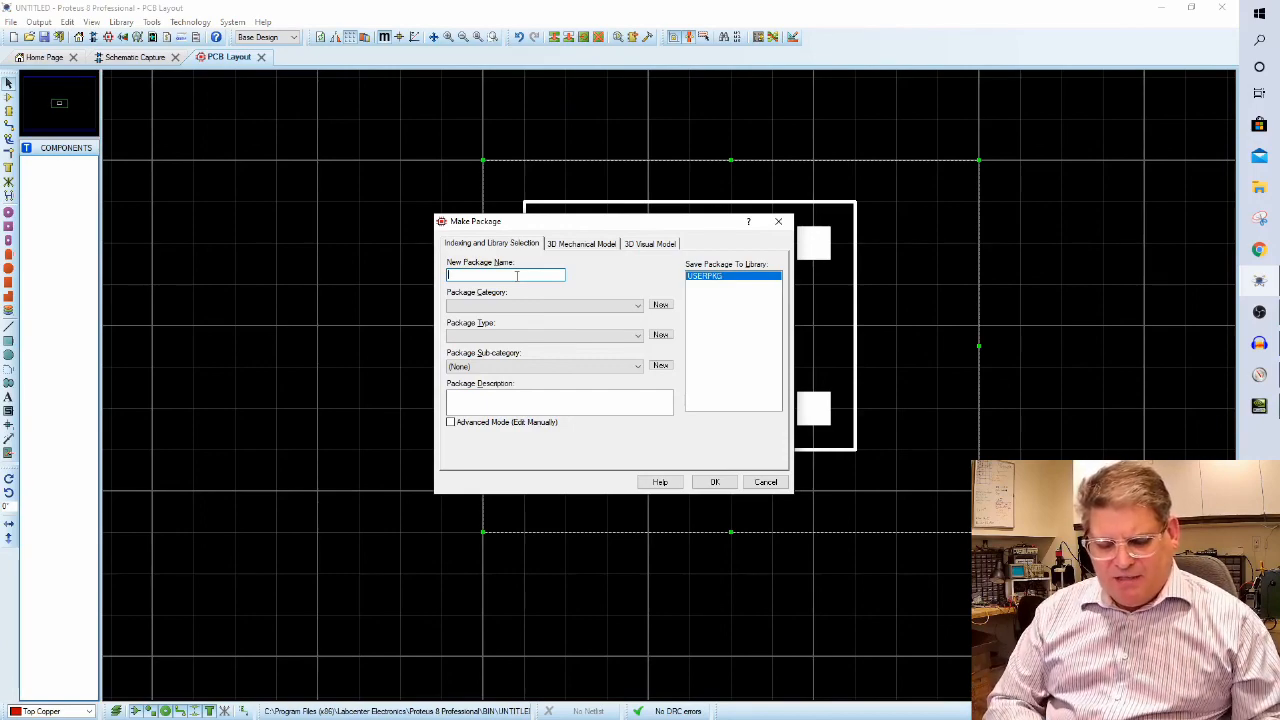
{"action": "type", "text": "NOT_A"}
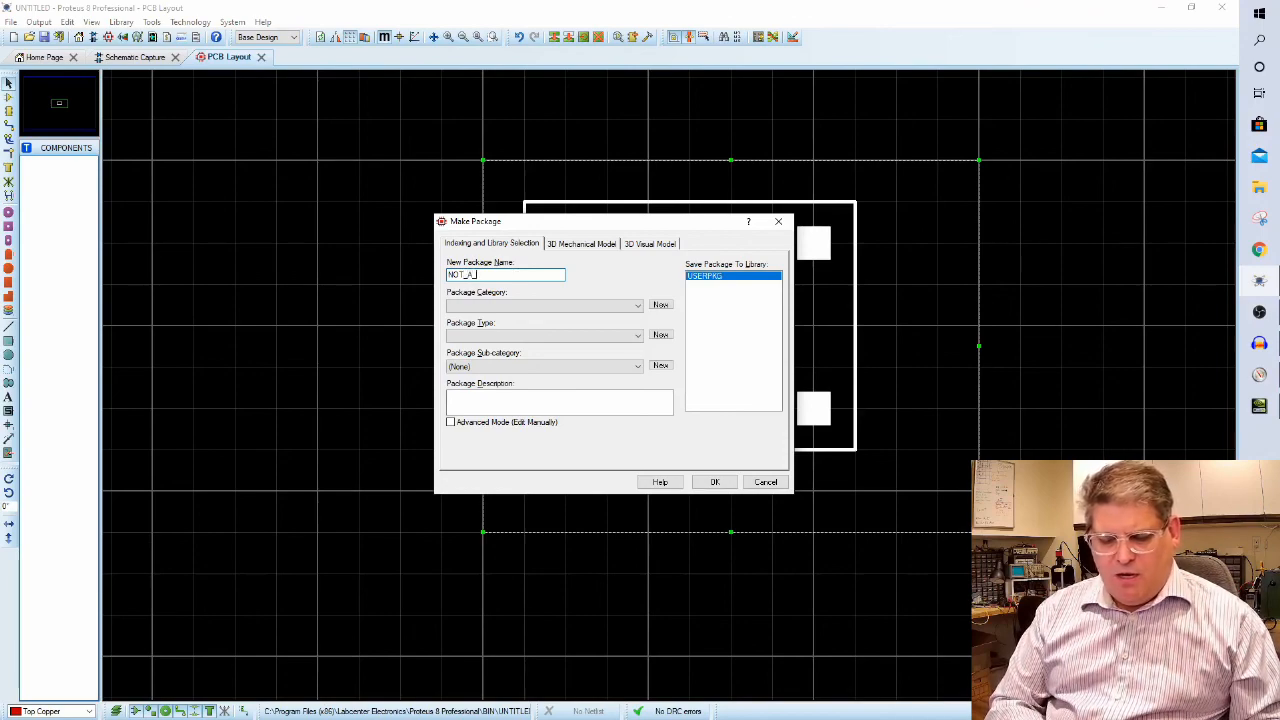
{"action": "type", "text": "_PART"}
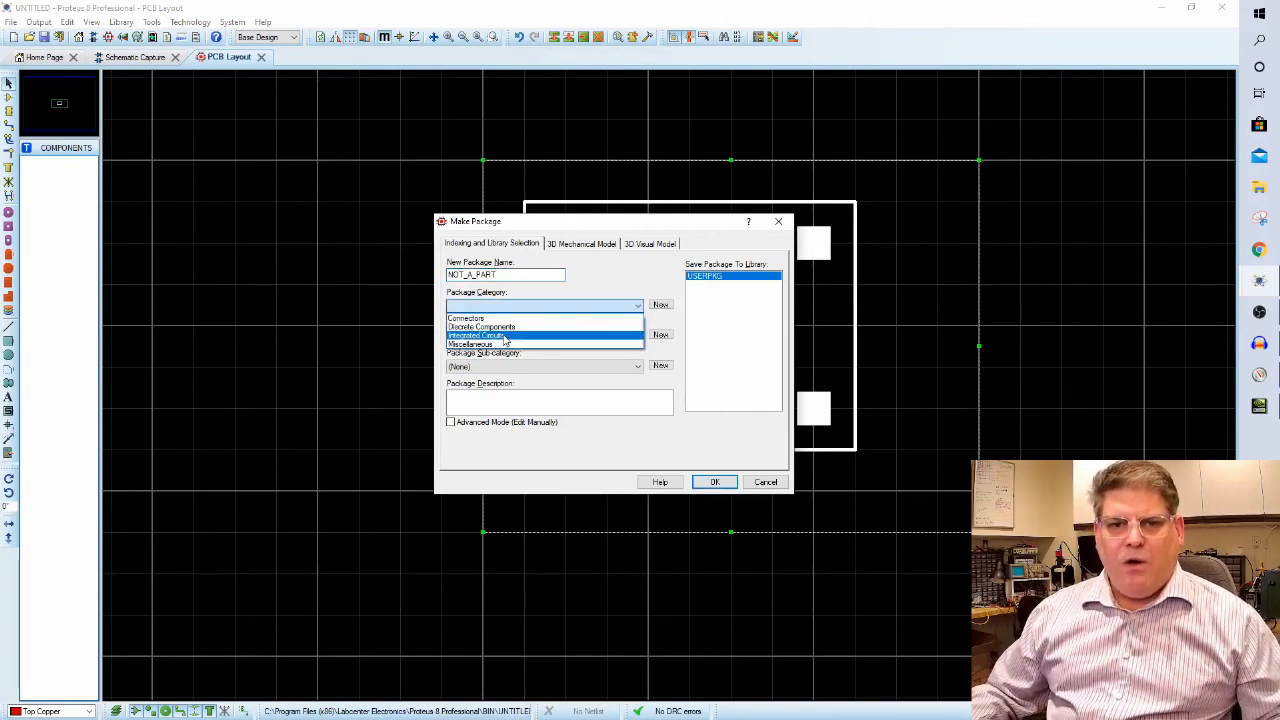
{"action": "left_click", "coordinate": [476, 334]}
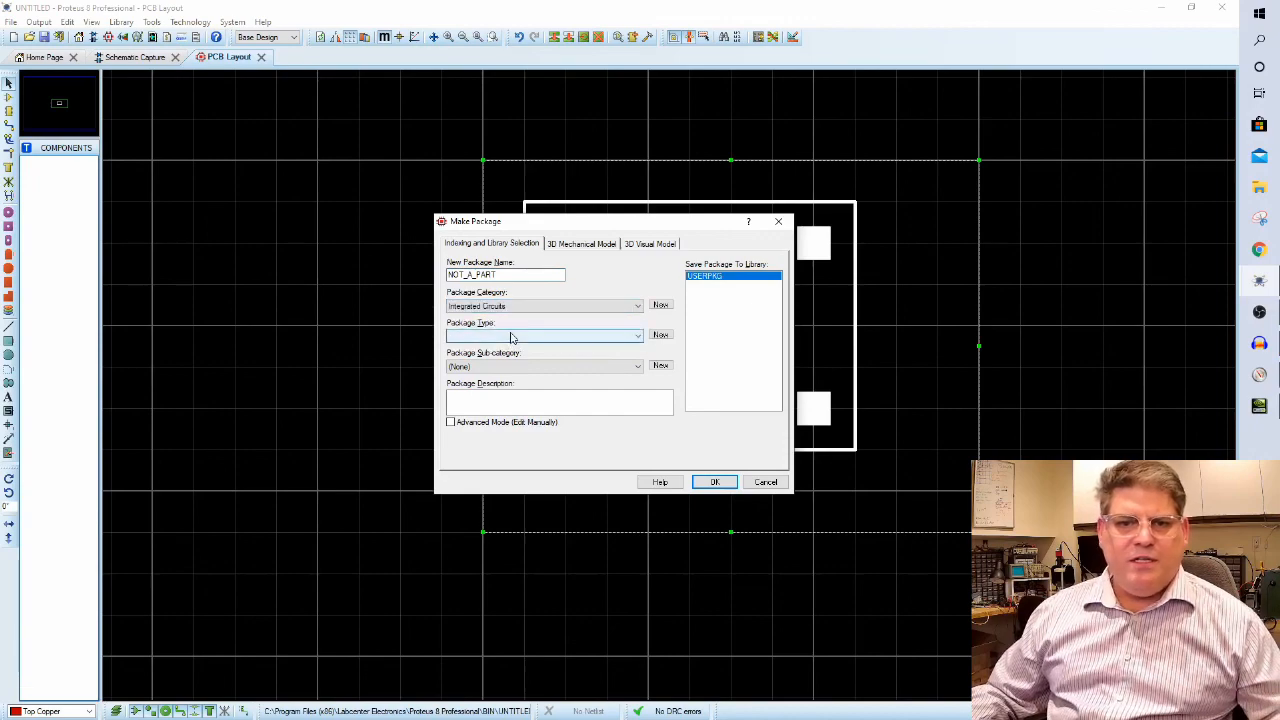
{"action": "left_click", "coordinate": [544, 336]}
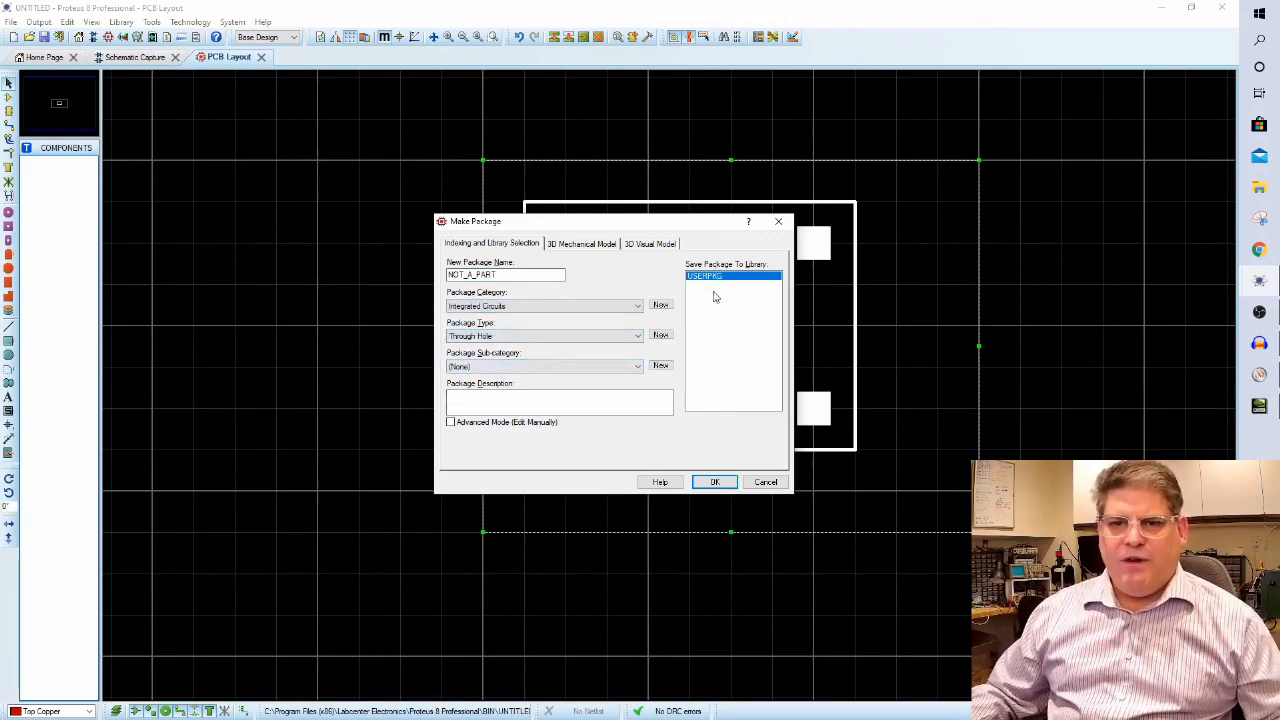
{"action": "mouse_move", "coordinate": [704, 302]}
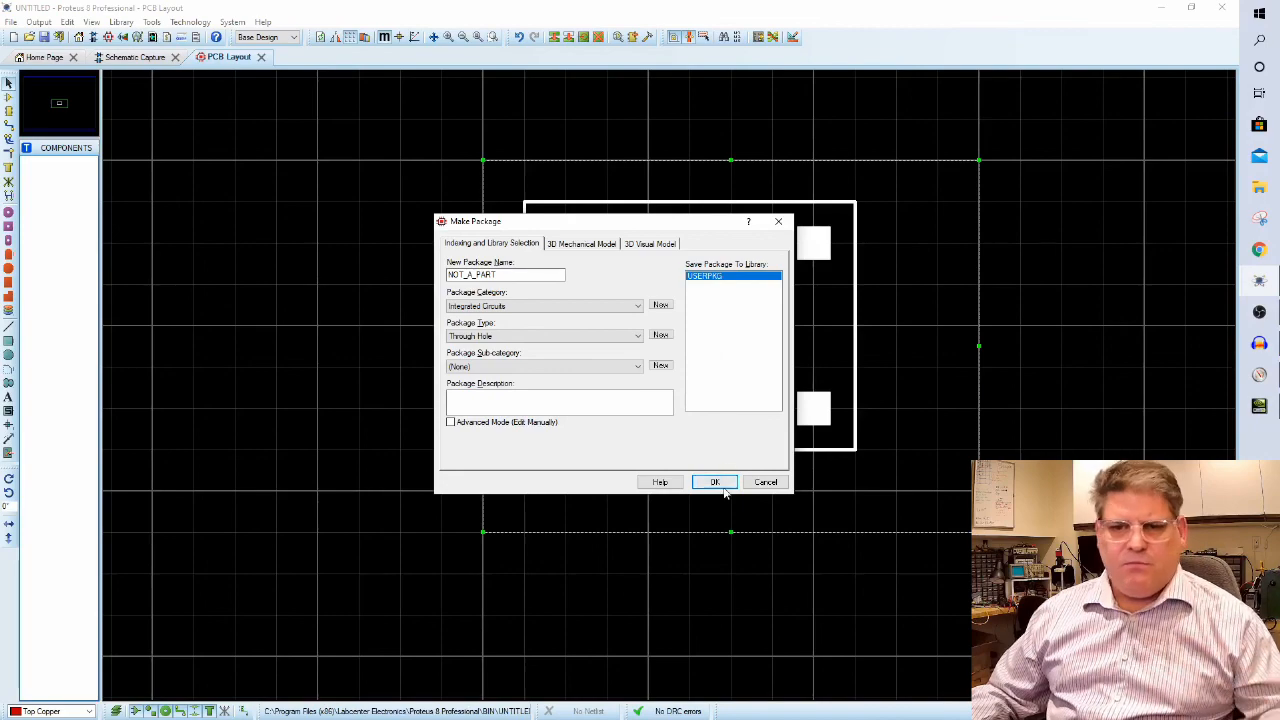
{"action": "left_click", "coordinate": [714, 482]}
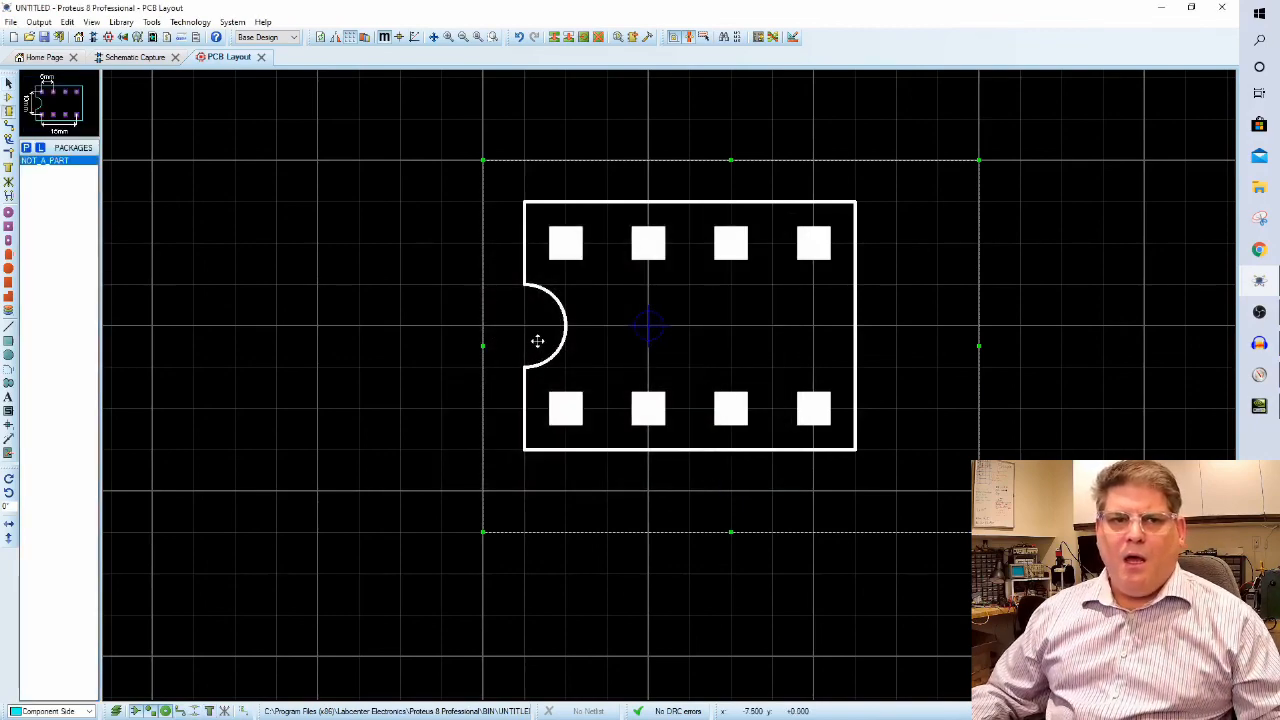
{"action": "left_click", "coordinate": [44, 160]}
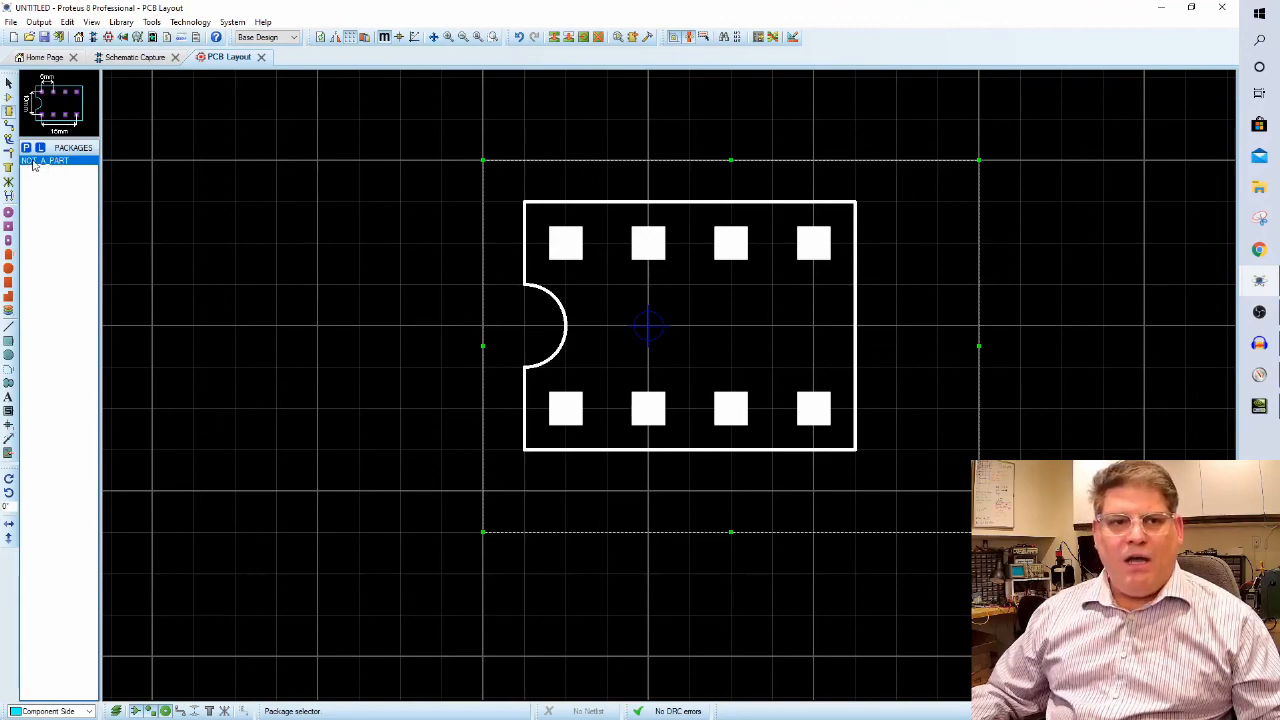
{"action": "mouse_move", "coordinate": [616, 404]}
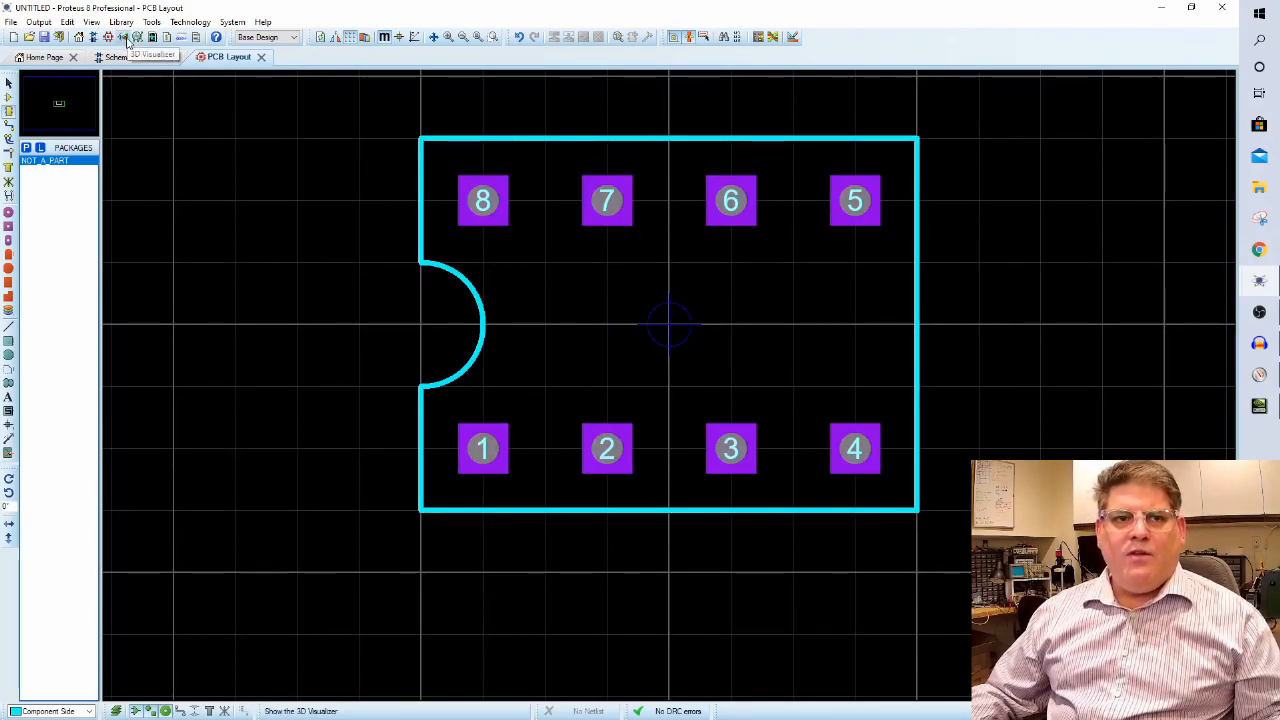
Show the new NOT_A_PART package in the 3D Visualizer.
{"action": "left_click", "coordinate": [124, 36]}
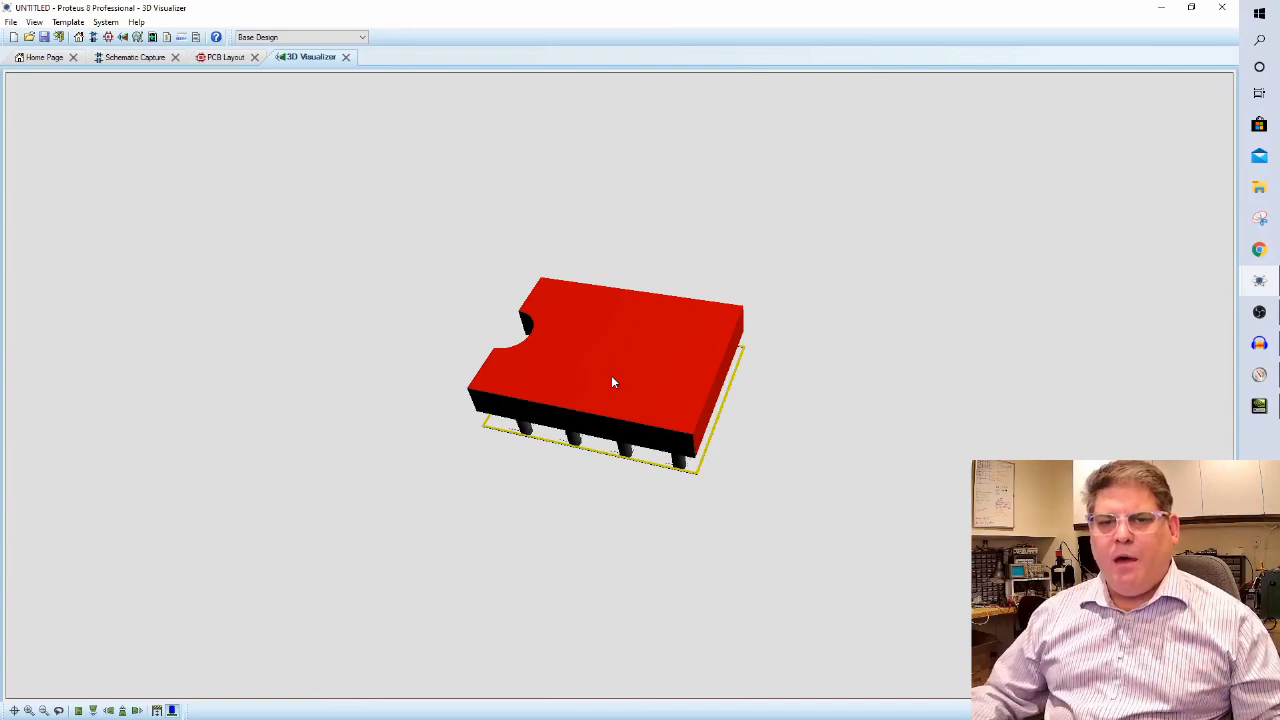
{"action": "mouse_move", "coordinate": [100, 136]}
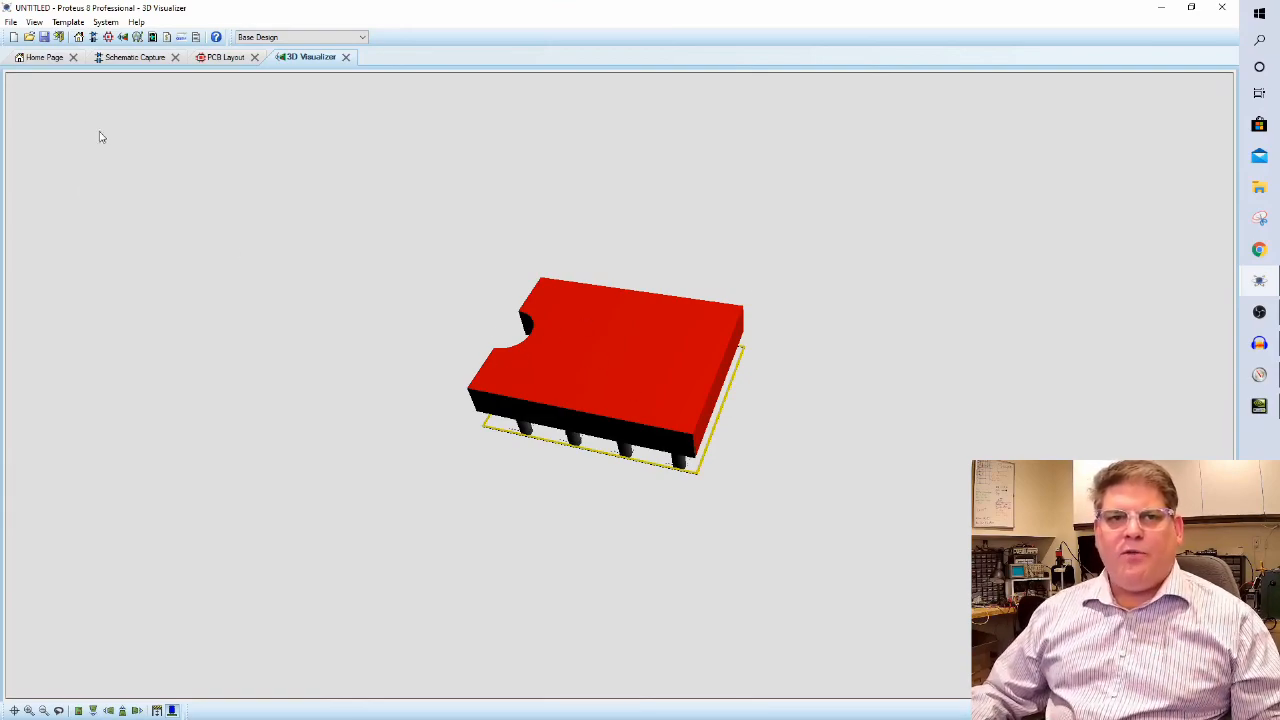
In Make Device, name the AC symbol NOT_A_PART with reference prefix U and proceed to packagings.
{"action": "left_click", "coordinate": [136, 56]}
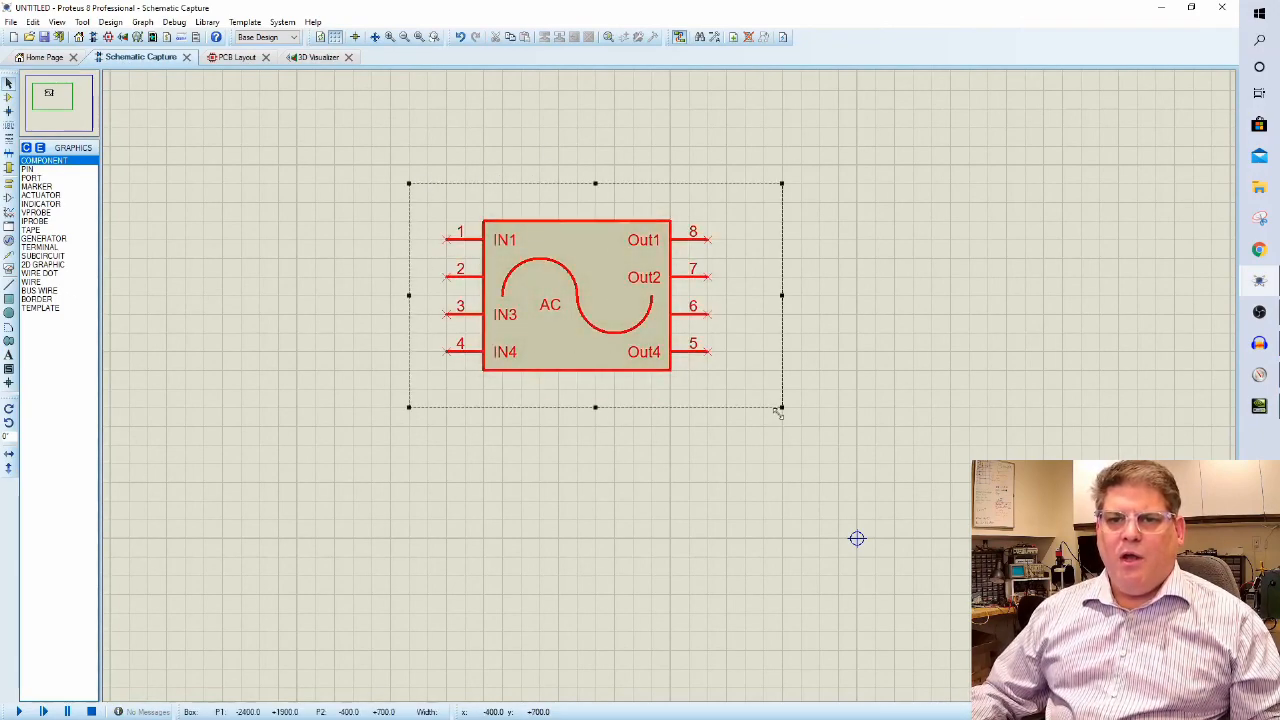
{"action": "mouse_move", "coordinate": [624, 36]}
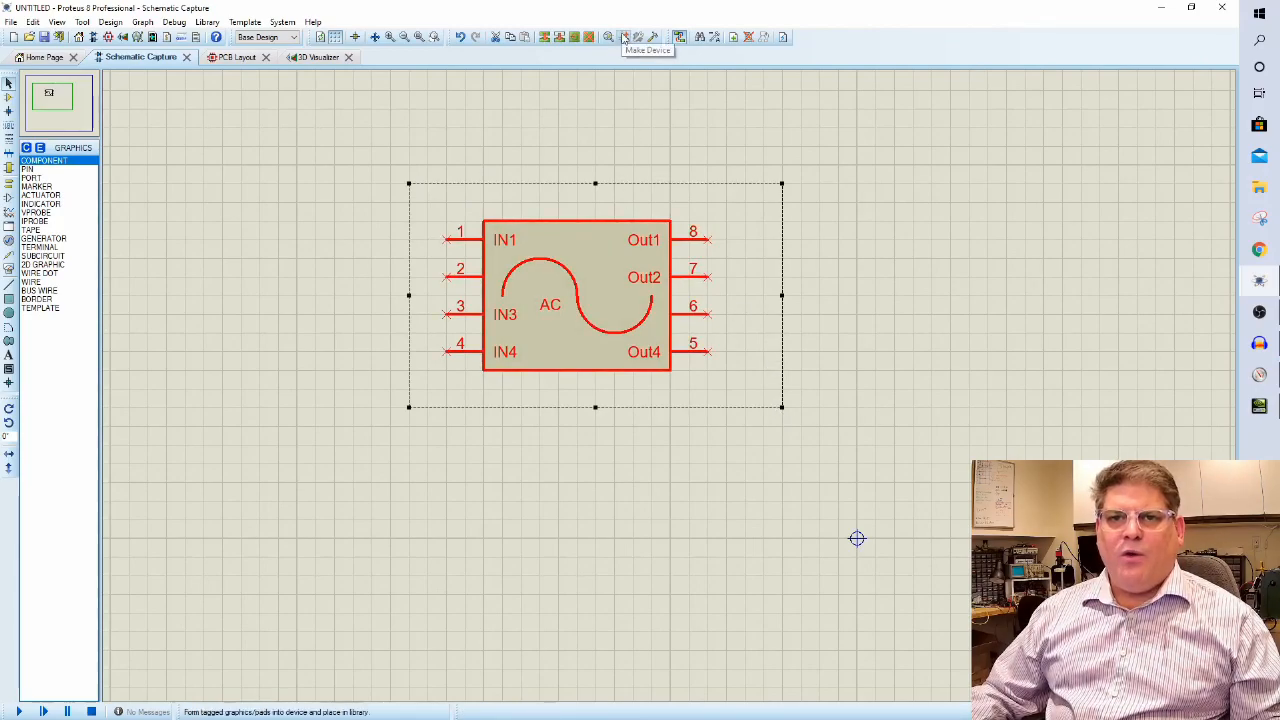
{"action": "left_click", "coordinate": [624, 36]}
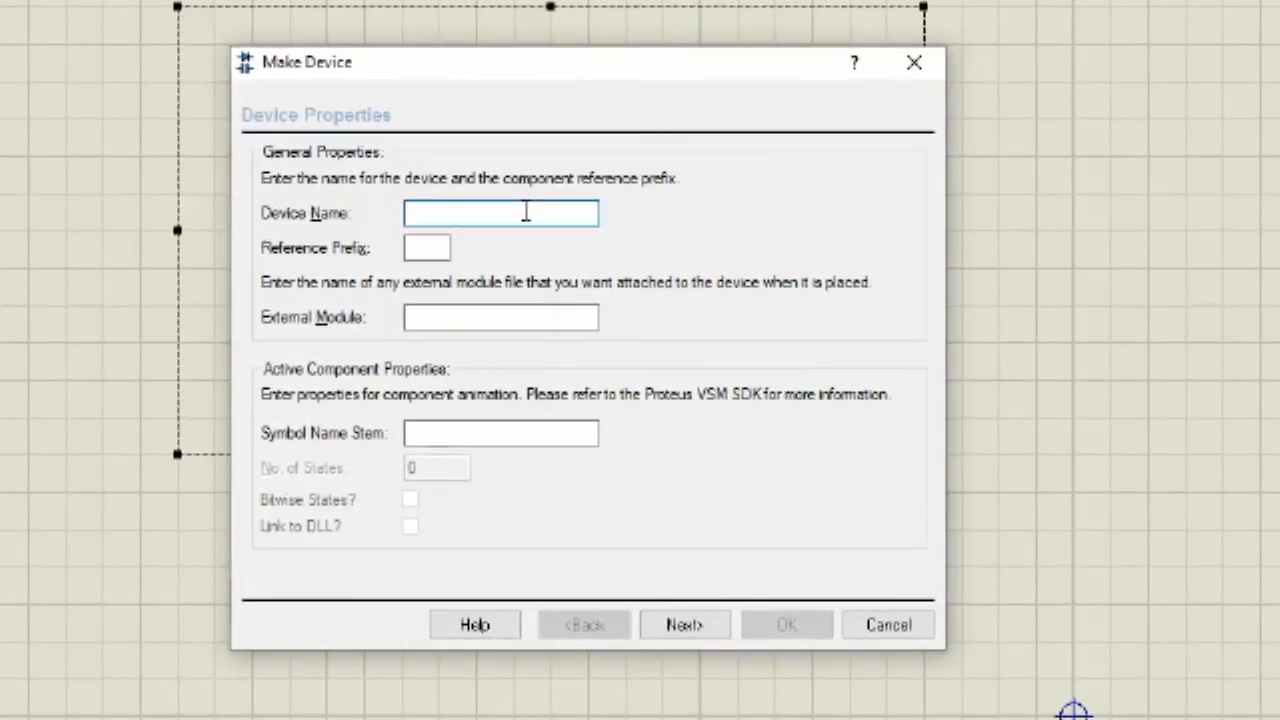
{"action": "type", "text": "NOT"}
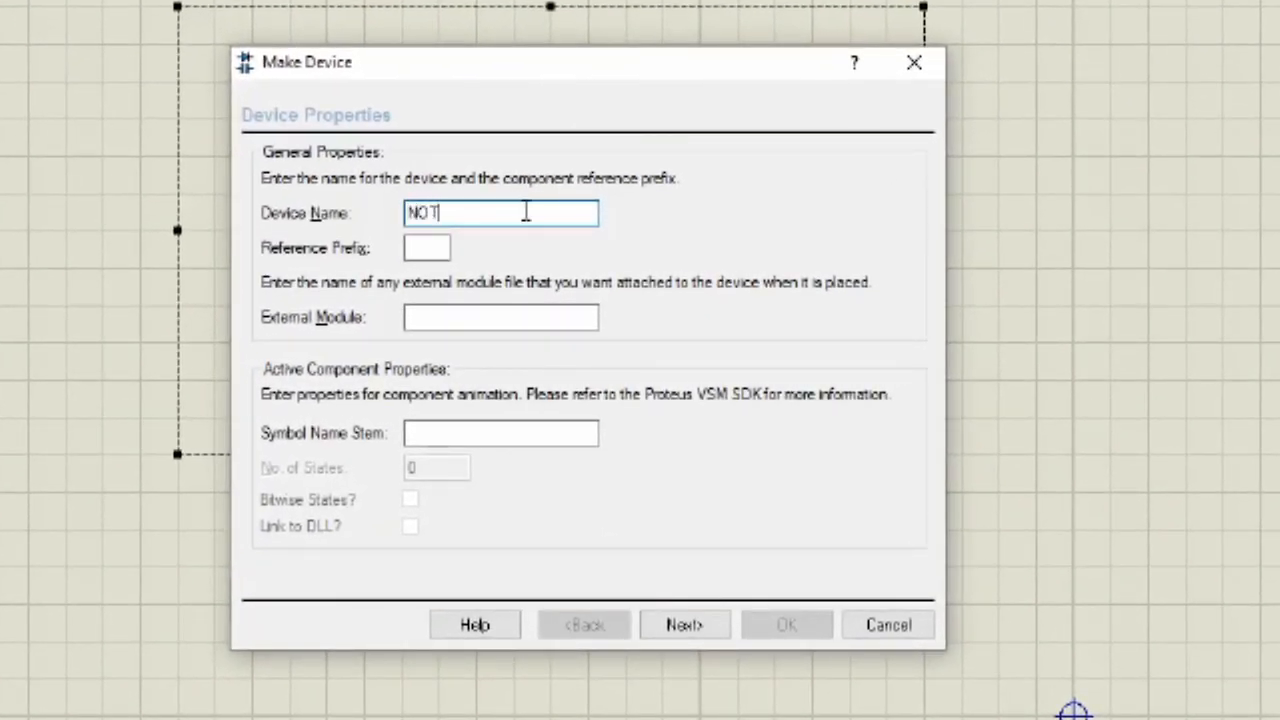
{"action": "type", "text": "_A_P"}
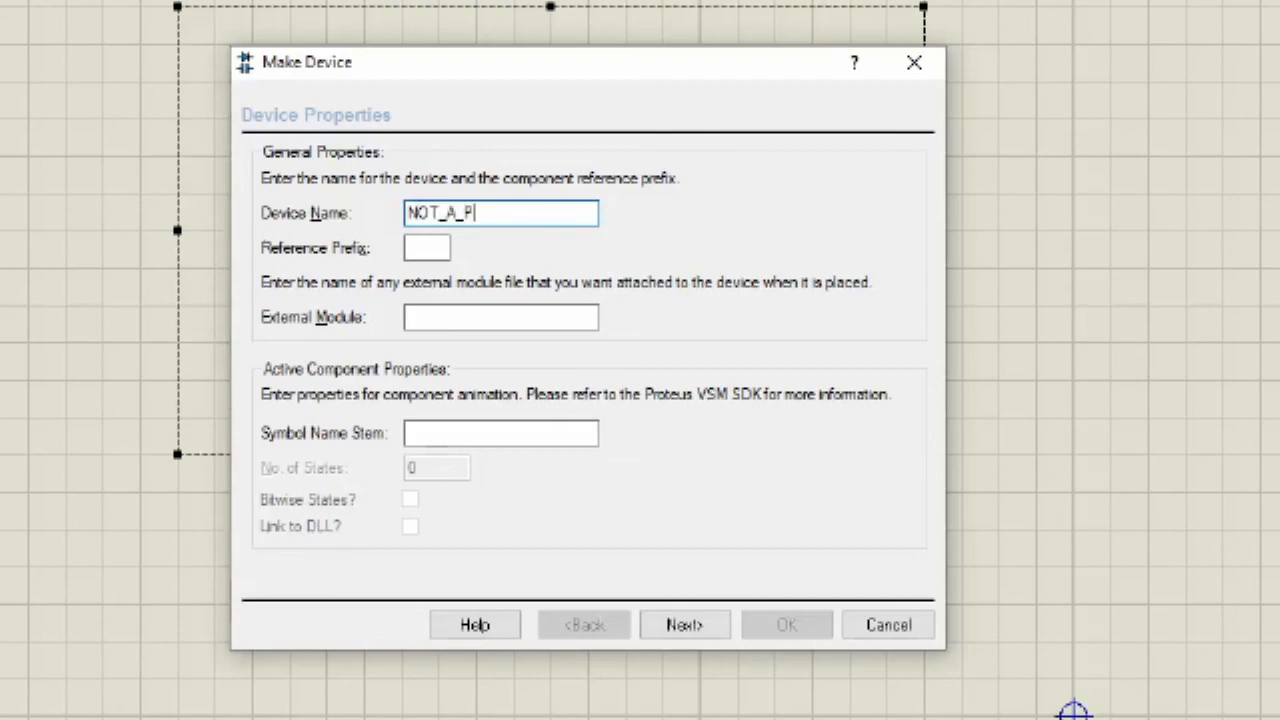
{"action": "type", "text": "ART"}
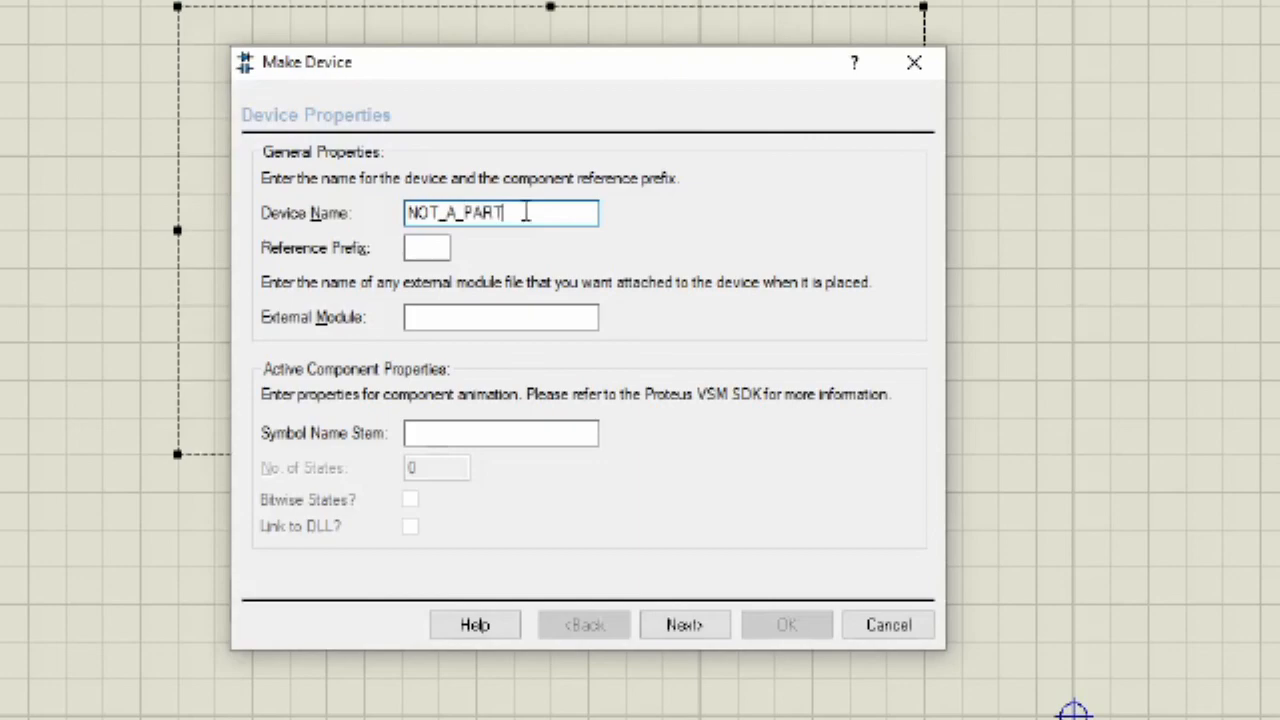
{"action": "type", "text": "U"}
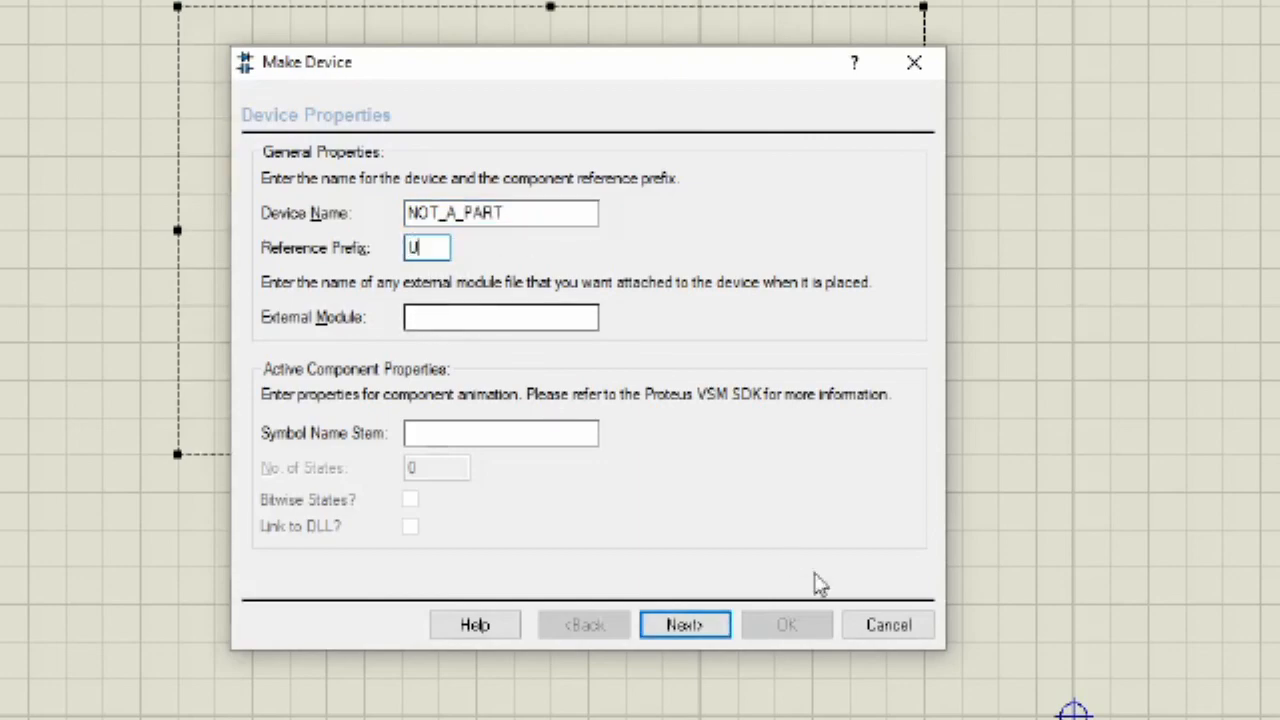
{"action": "left_click", "coordinate": [684, 624]}
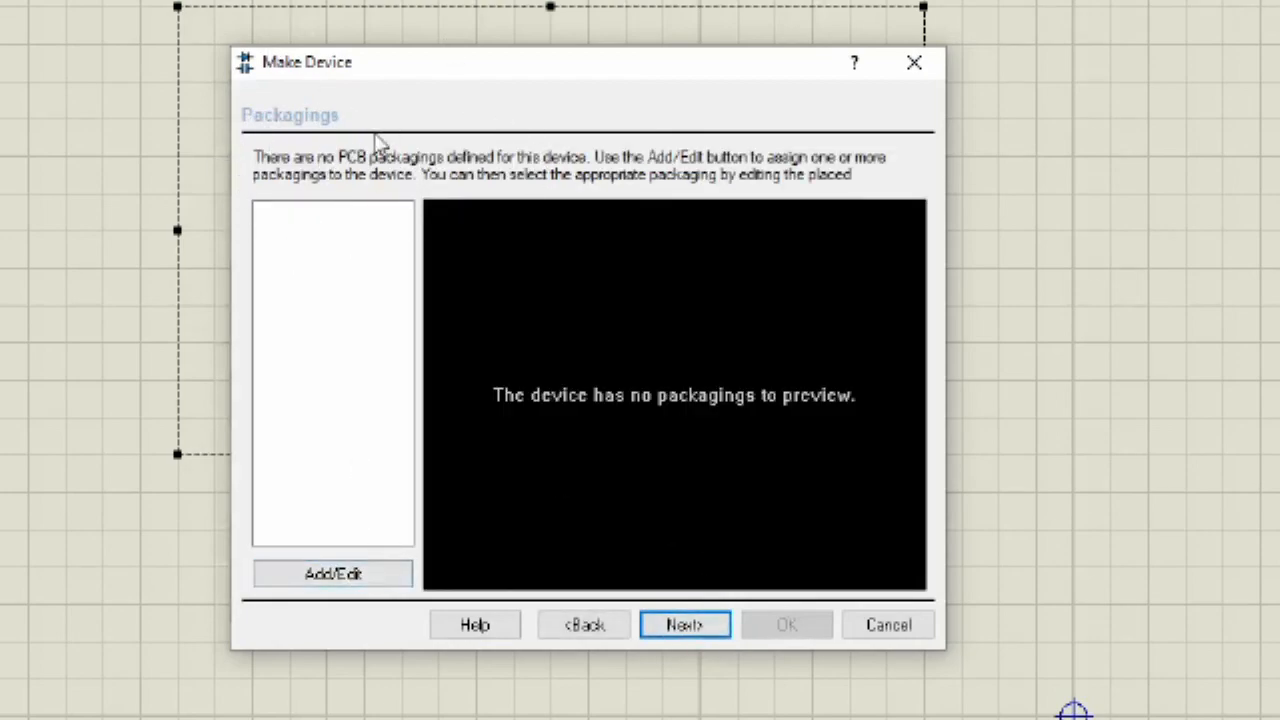
{"action": "mouse_move", "coordinate": [490, 204]}
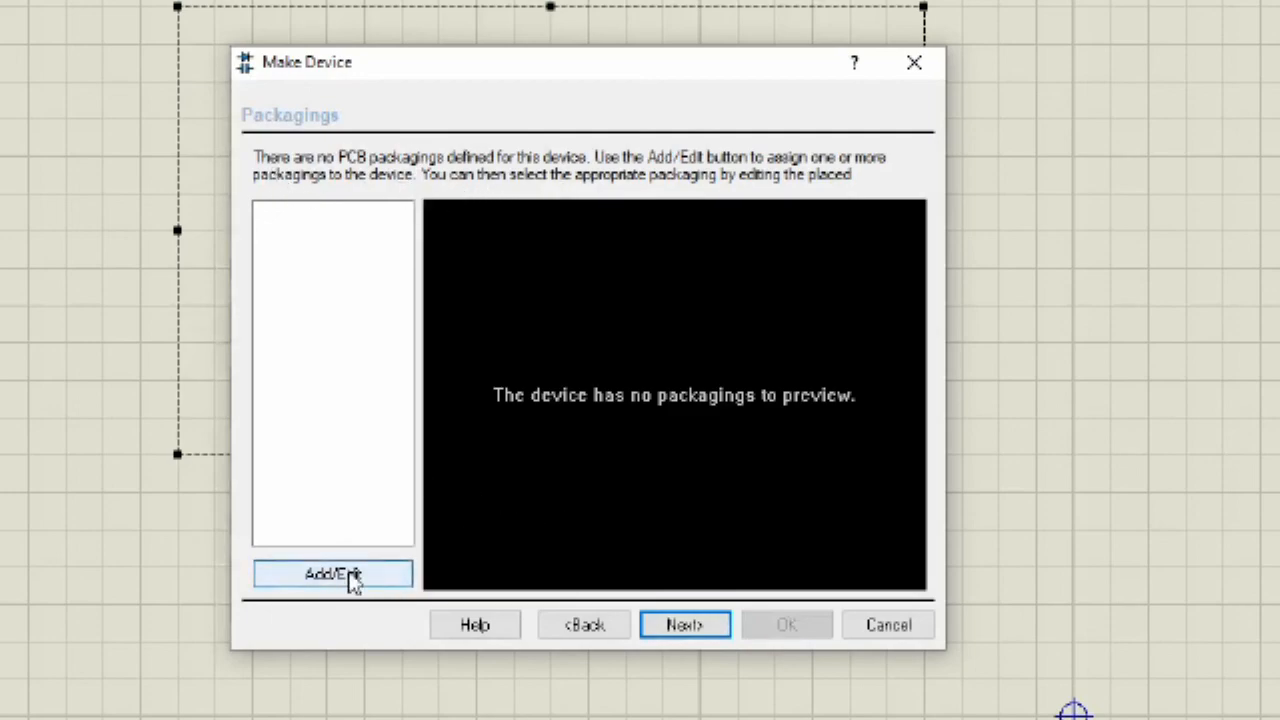
Add the NOT_A_PART footprint as the device's default PCB packaging.
{"action": "left_click", "coordinate": [332, 572]}
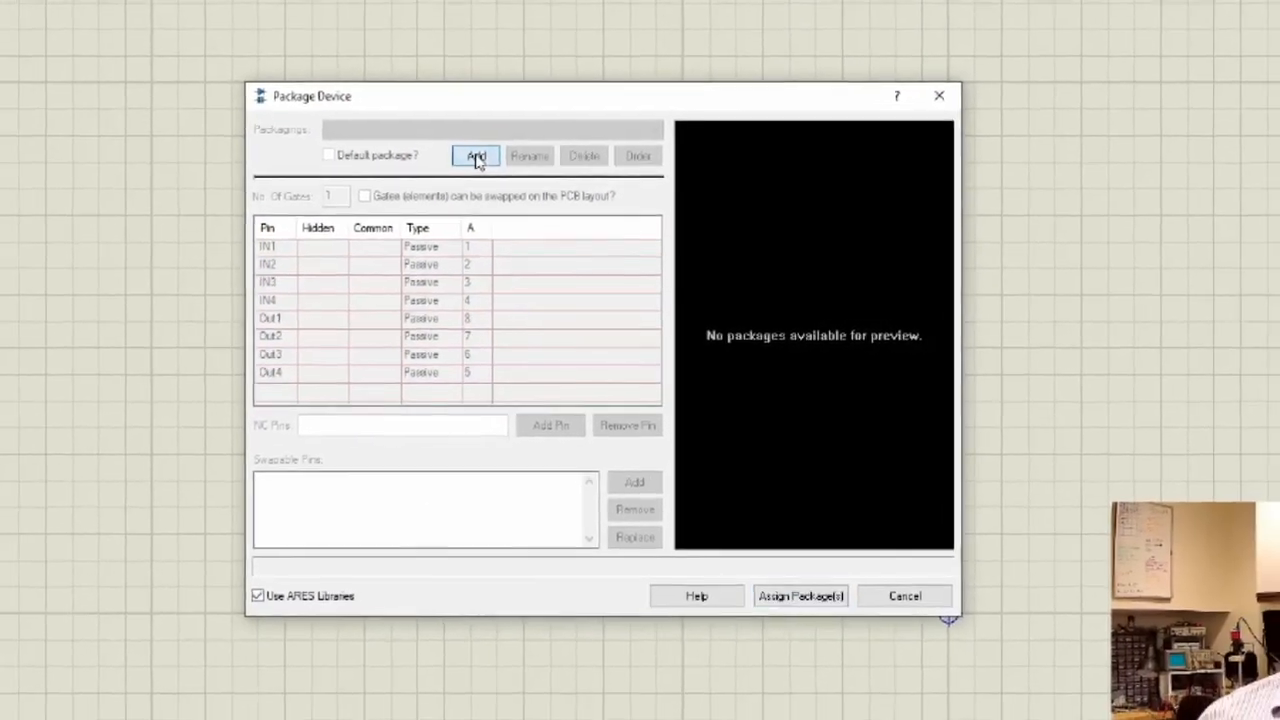
{"action": "left_click", "coordinate": [476, 156]}
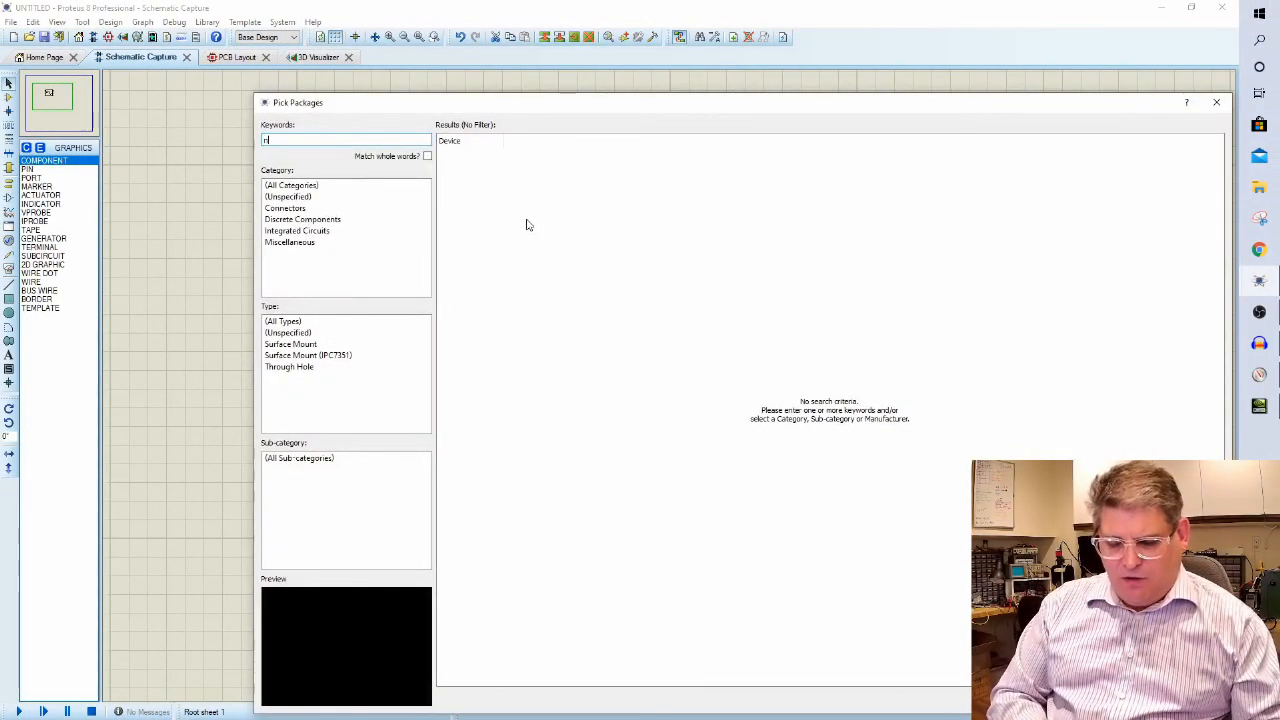
{"action": "type", "text": "ot"}
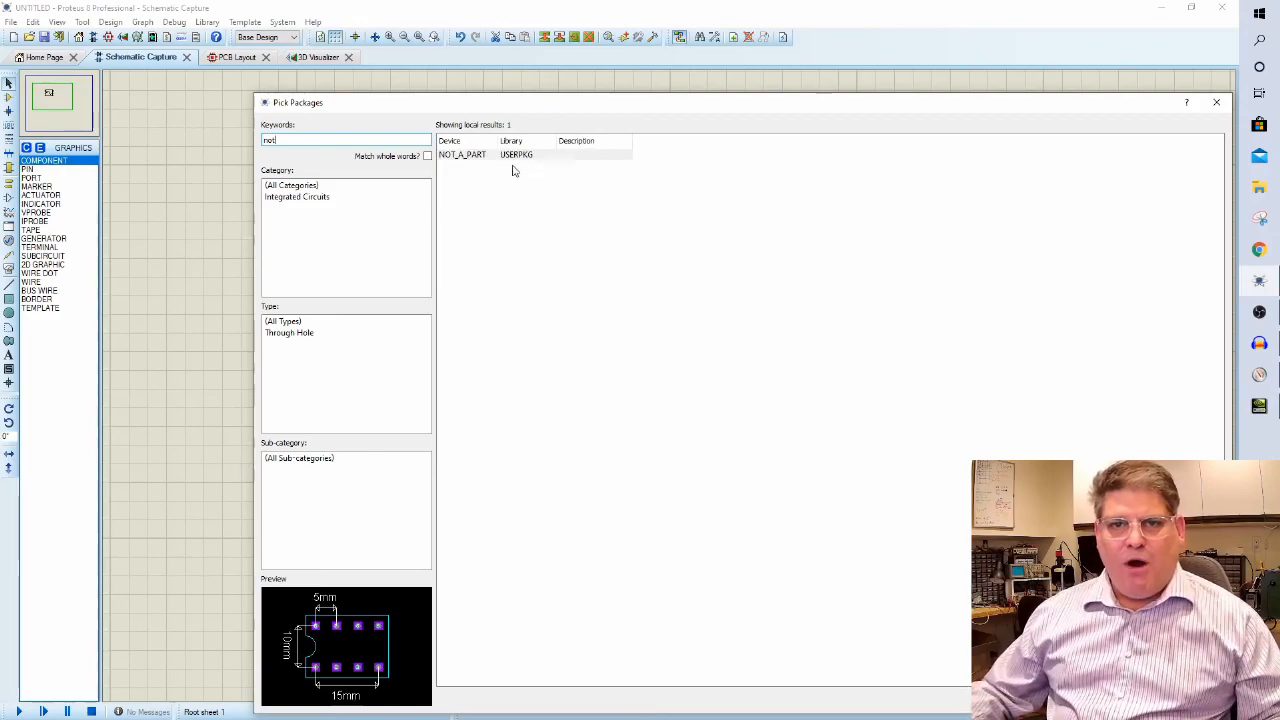
{"action": "left_click", "coordinate": [476, 156]}
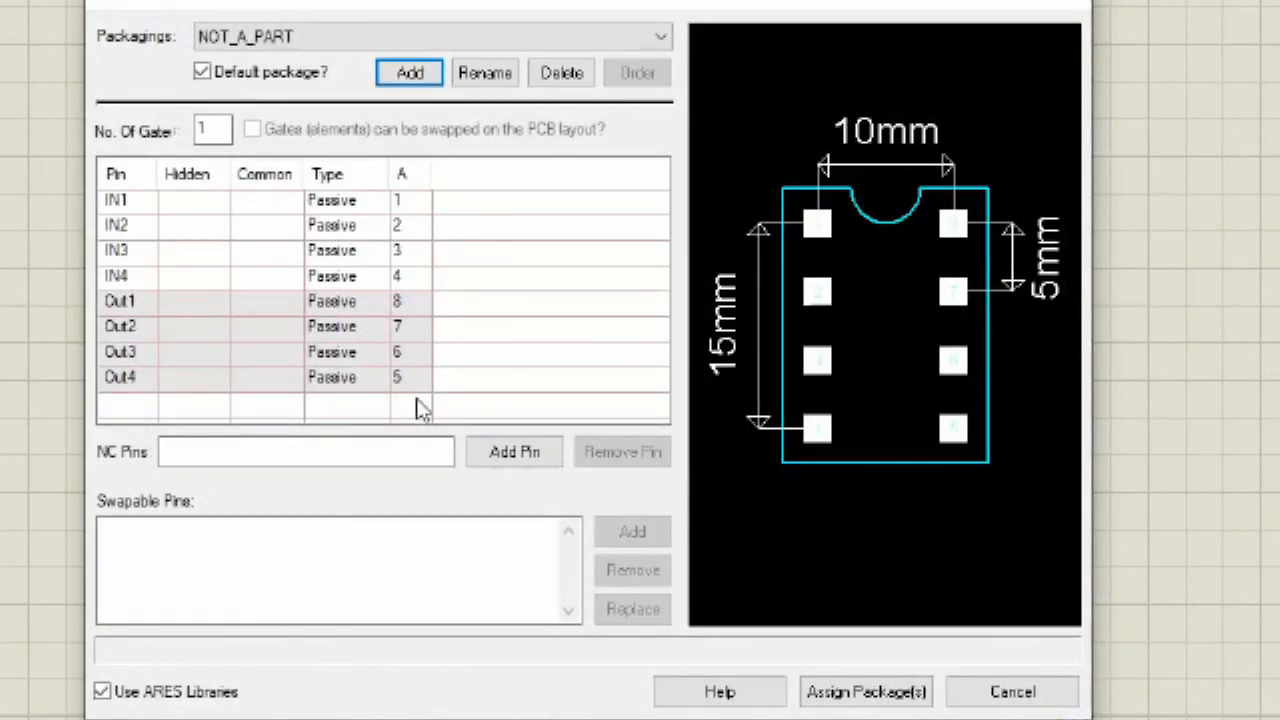
{"action": "mouse_move", "coordinate": [890, 452]}
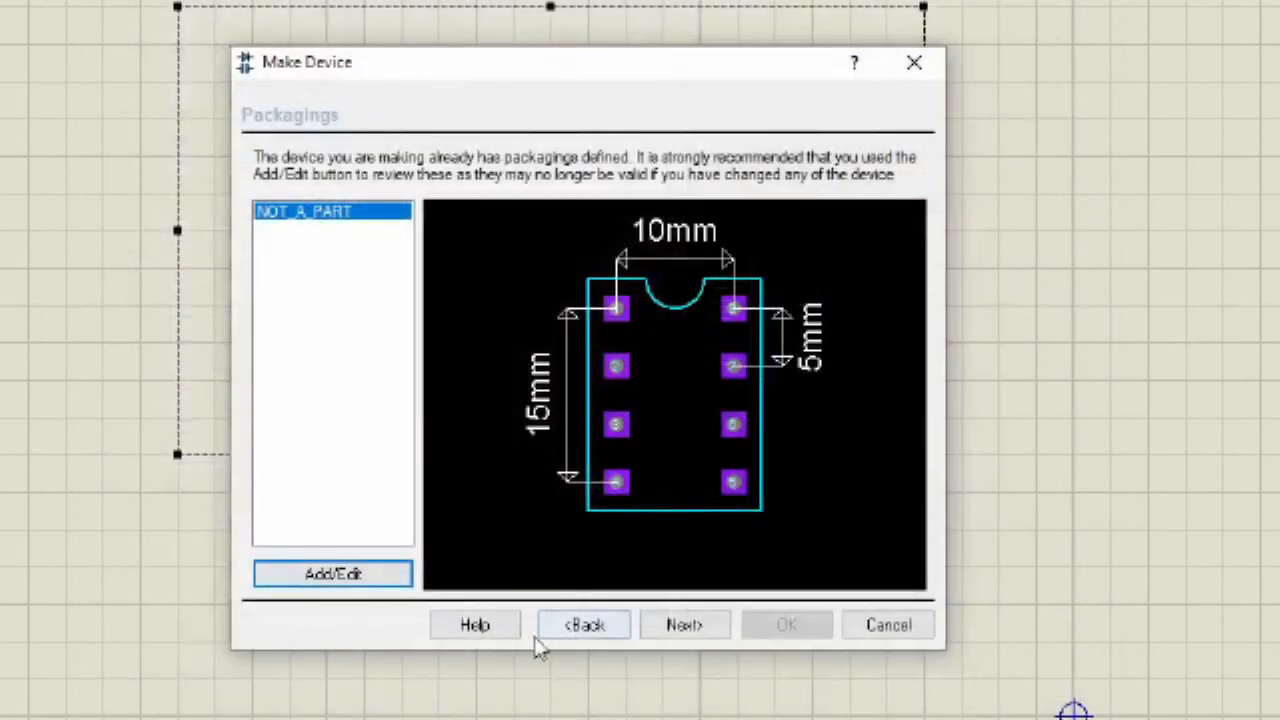
Skip the properties and data sheet pages and categorise the device as Analog ICs, Amplifiers.
{"action": "left_click", "coordinate": [684, 624]}
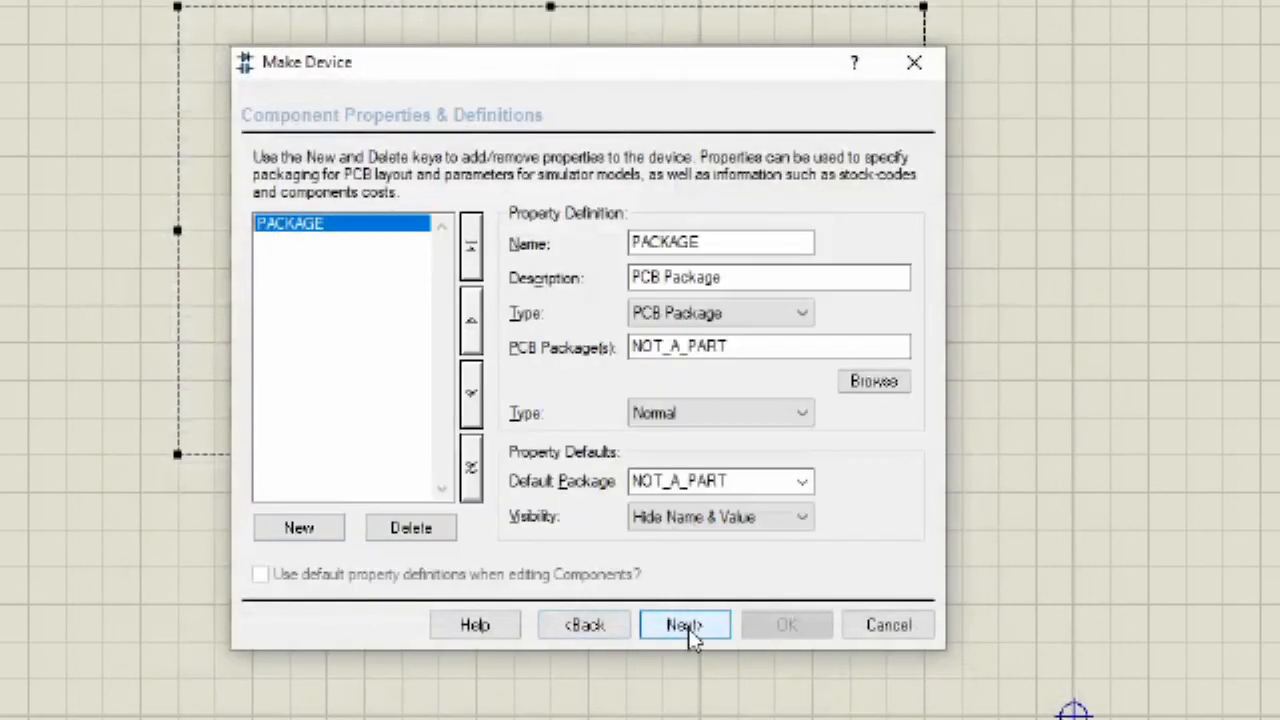
{"action": "left_click", "coordinate": [684, 624]}
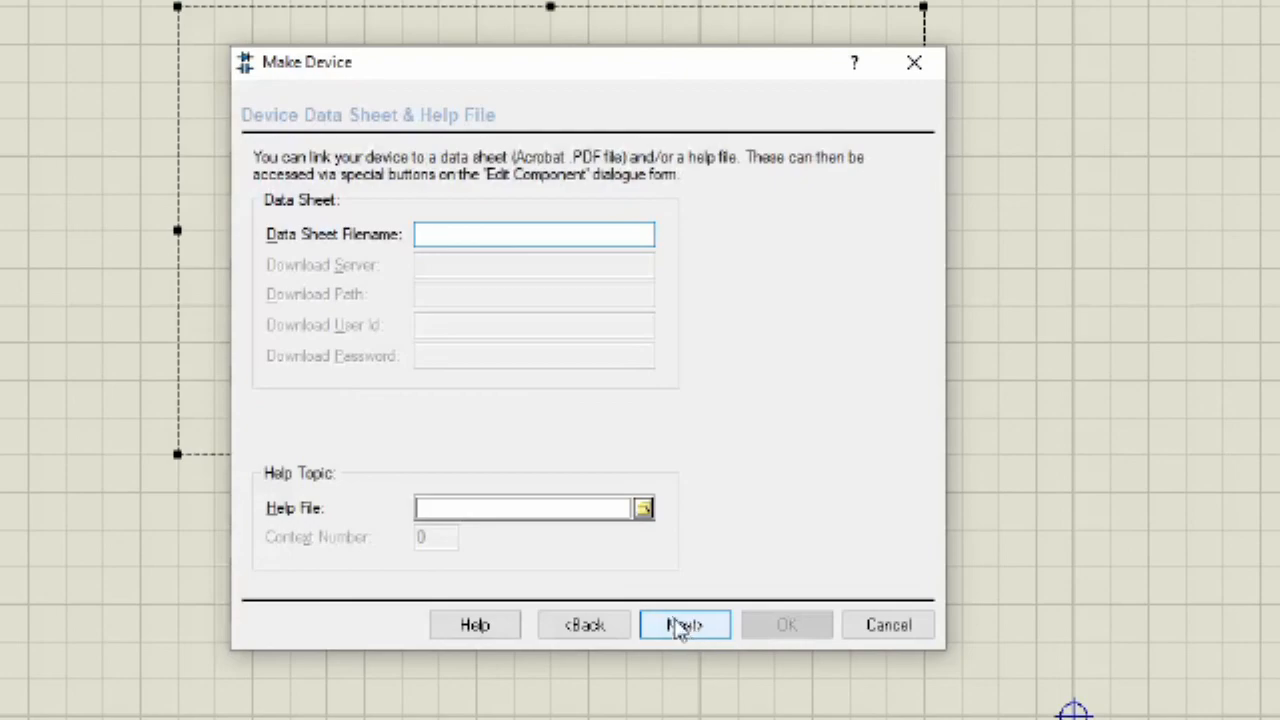
{"action": "left_click", "coordinate": [684, 624]}
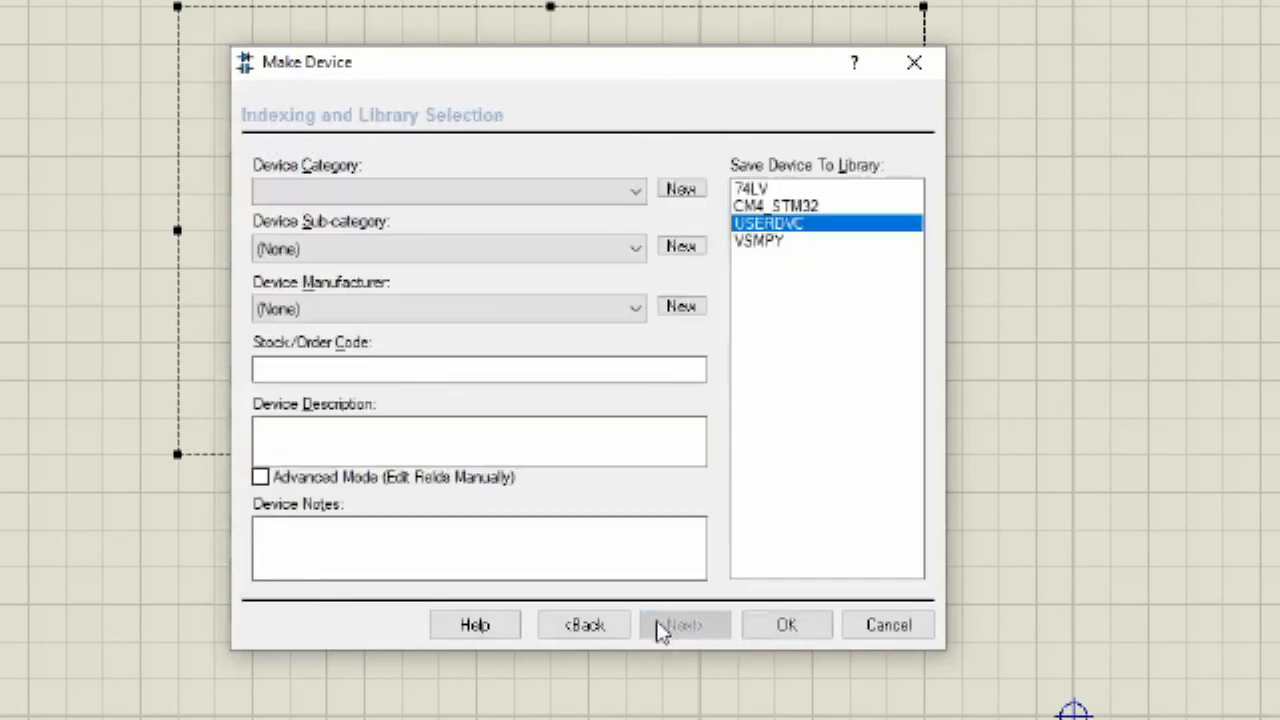
{"action": "left_click", "coordinate": [634, 190]}
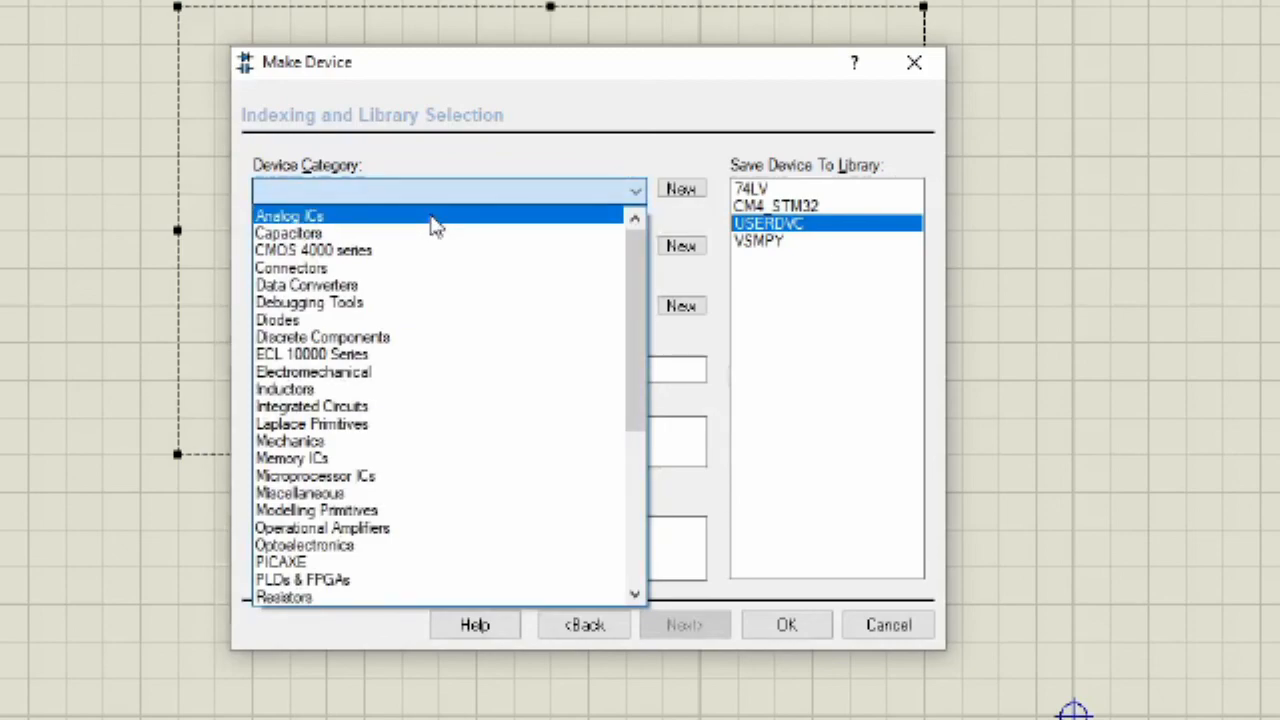
{"action": "left_click", "coordinate": [288, 216]}
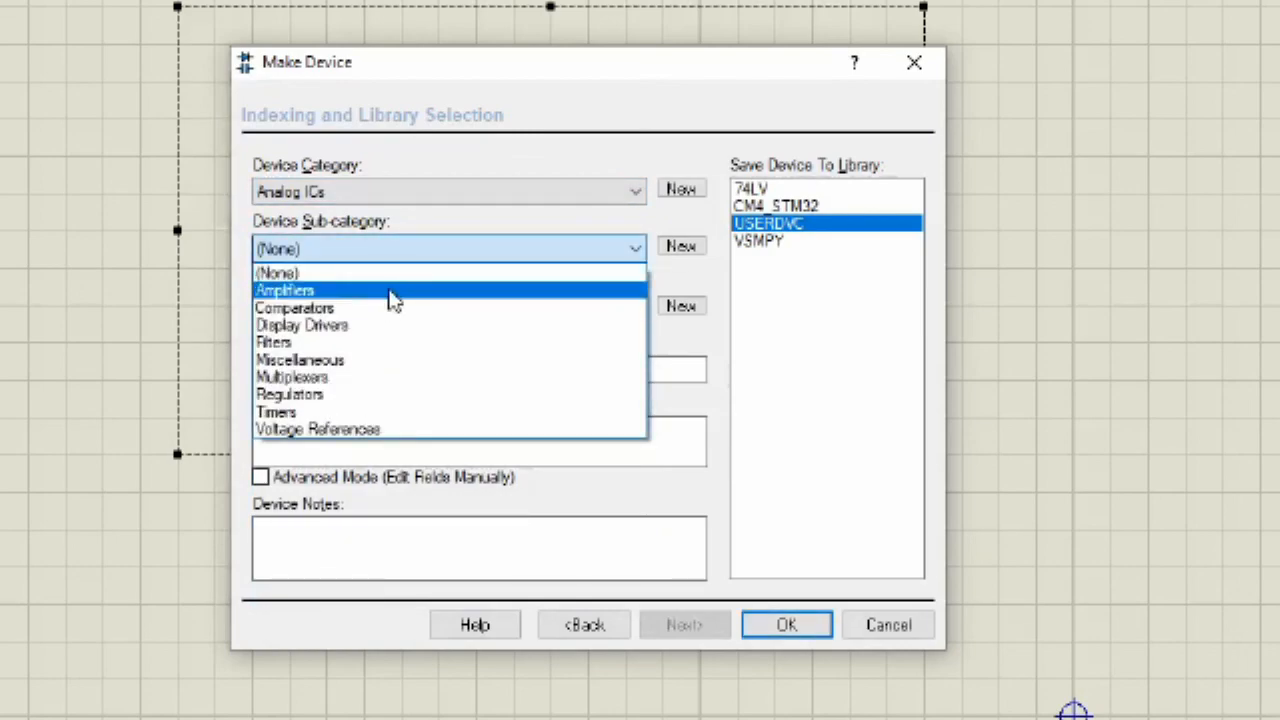
{"action": "left_click", "coordinate": [284, 290]}
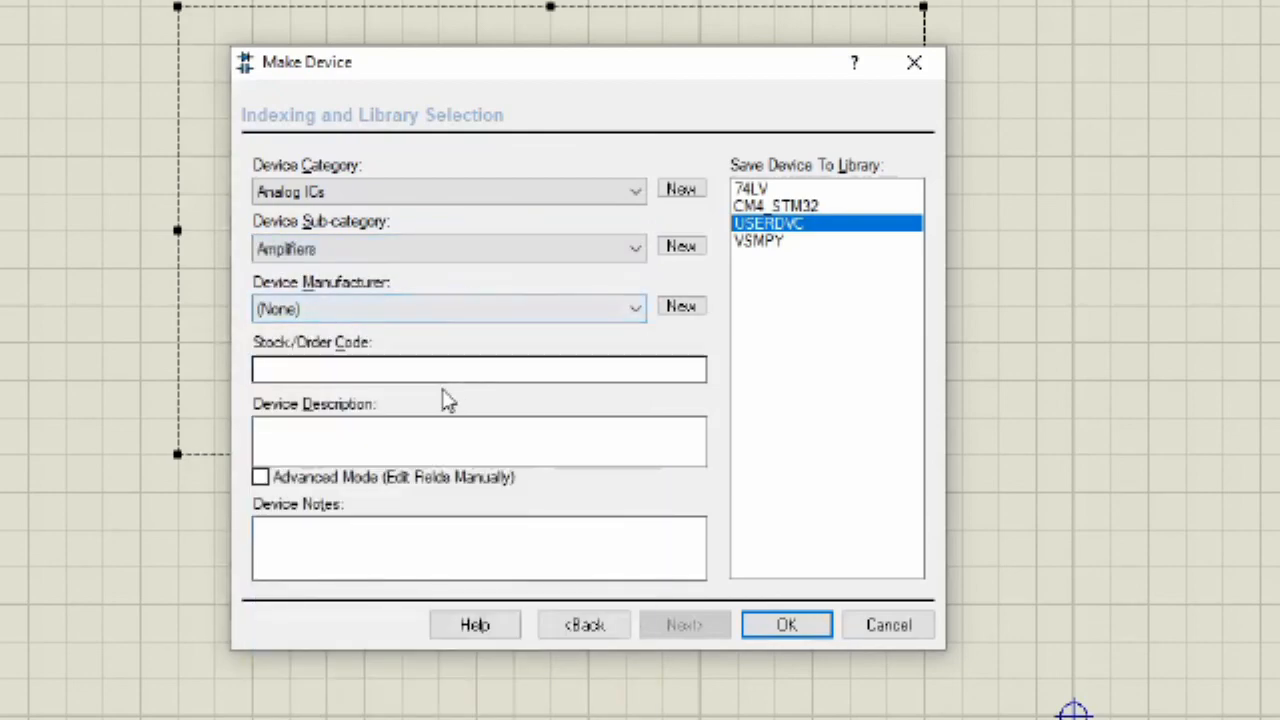
Enter stock code 123-456 and device description '4 phase converter'.
{"action": "left_click", "coordinate": [480, 368]}
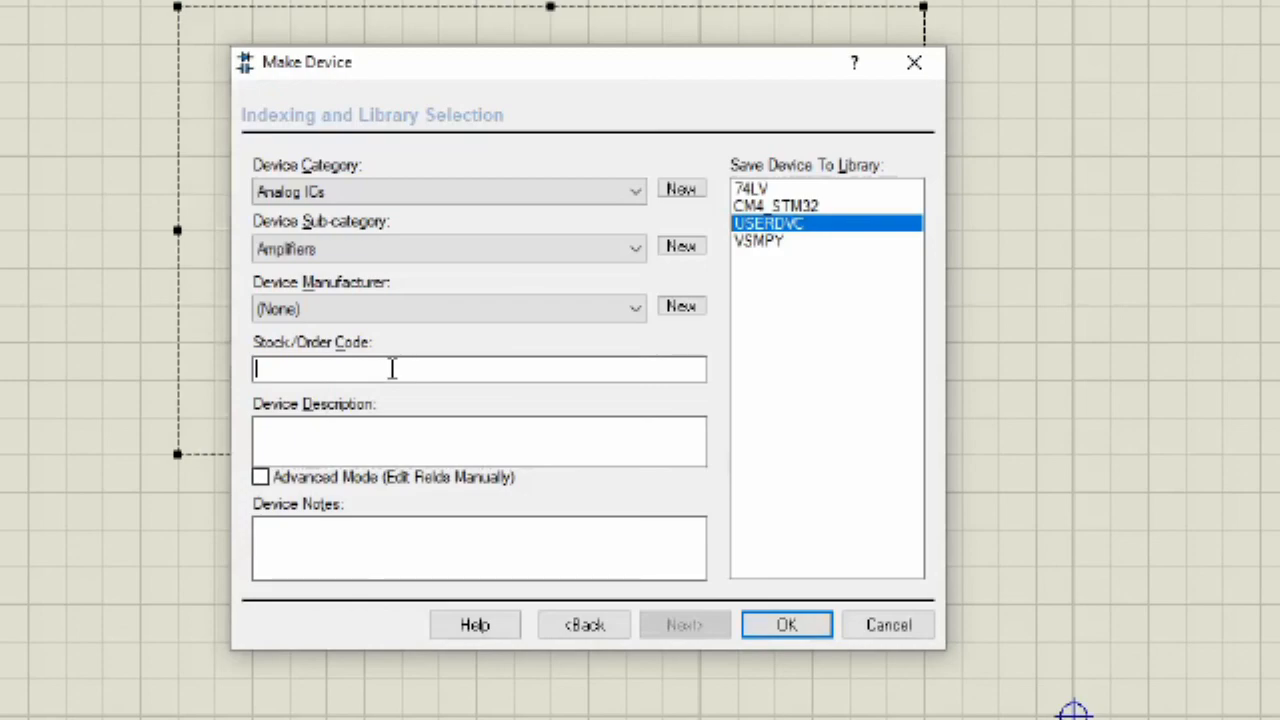
{"action": "type", "text": "13"}
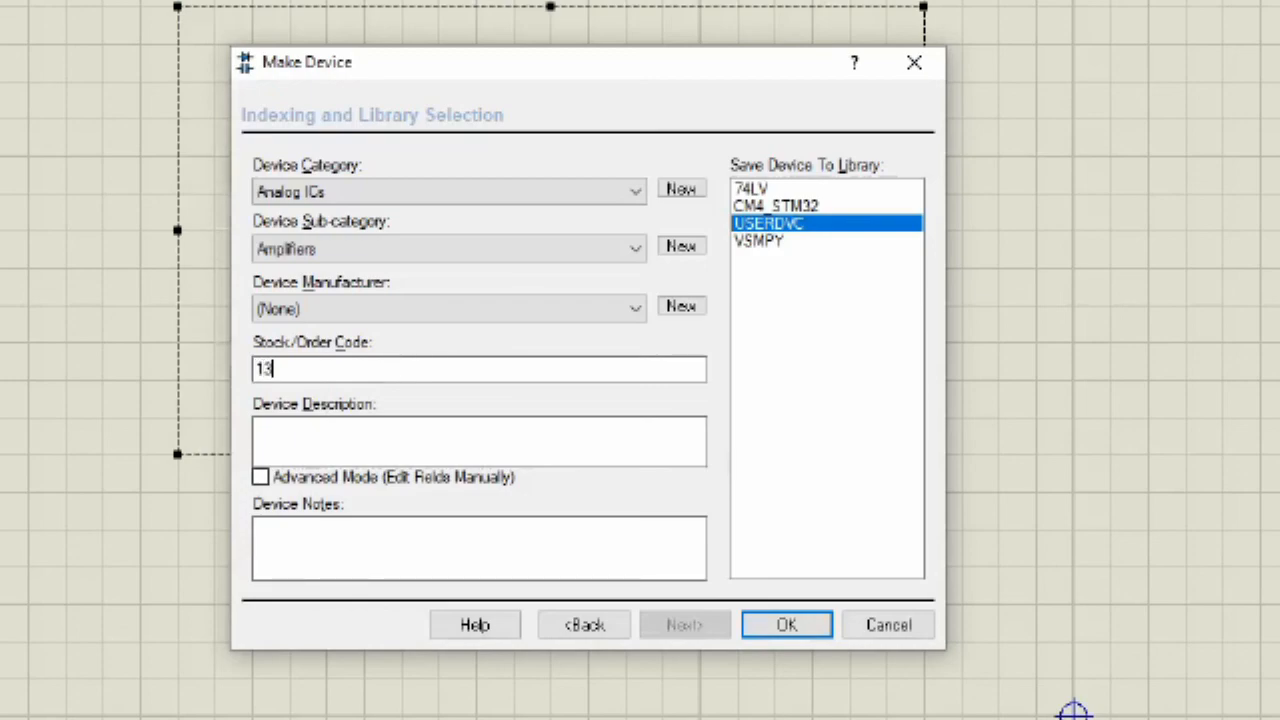
{"action": "type", "text": "23-456"}
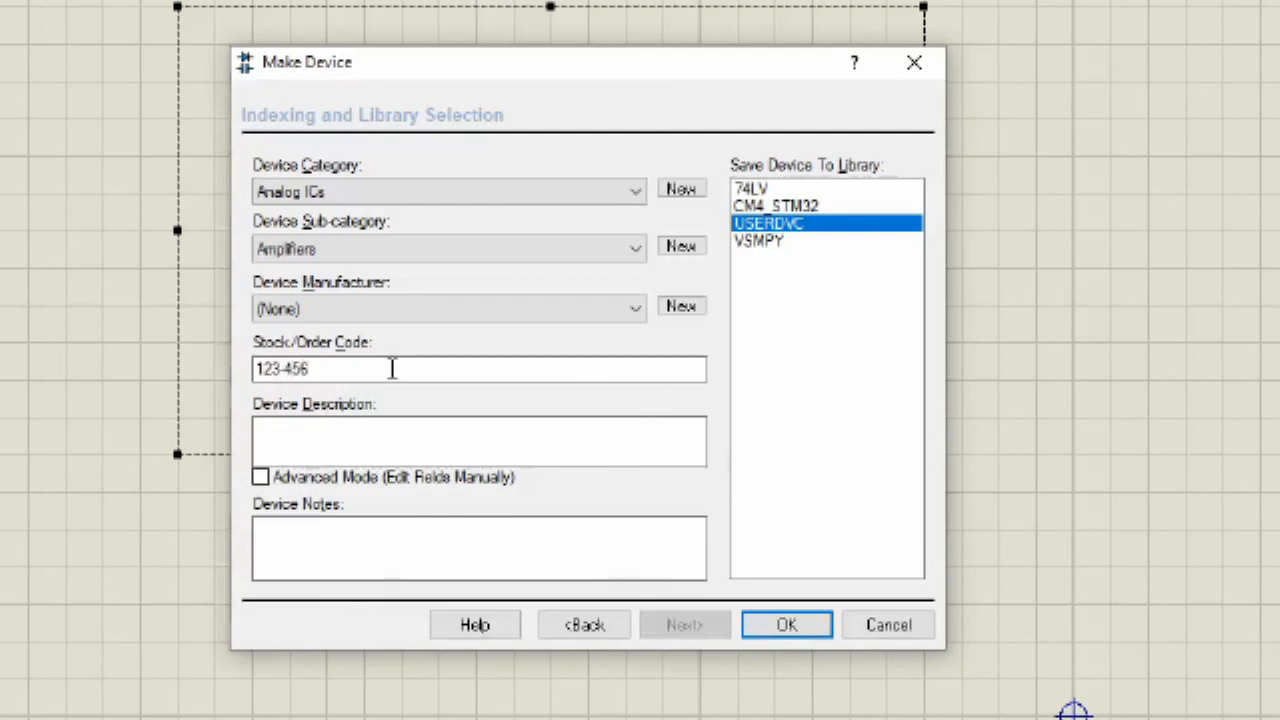
{"action": "left_click", "coordinate": [478, 442]}
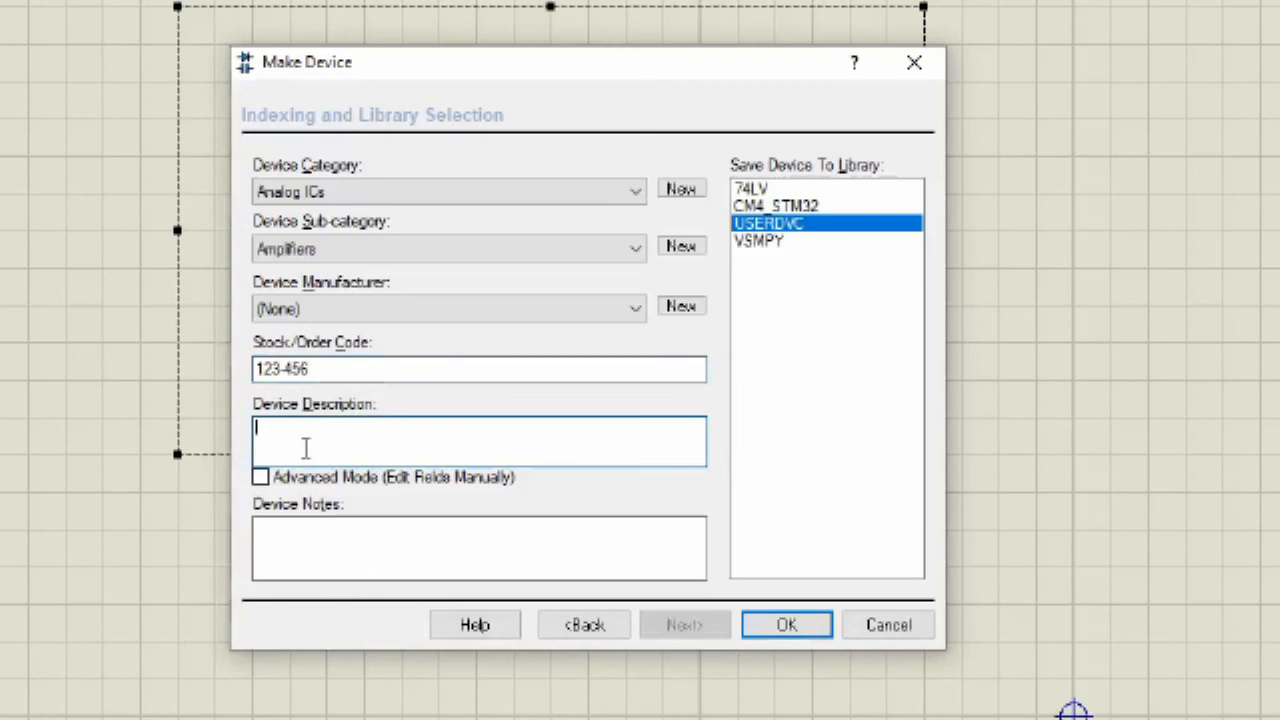
{"action": "type", "text": "4"}
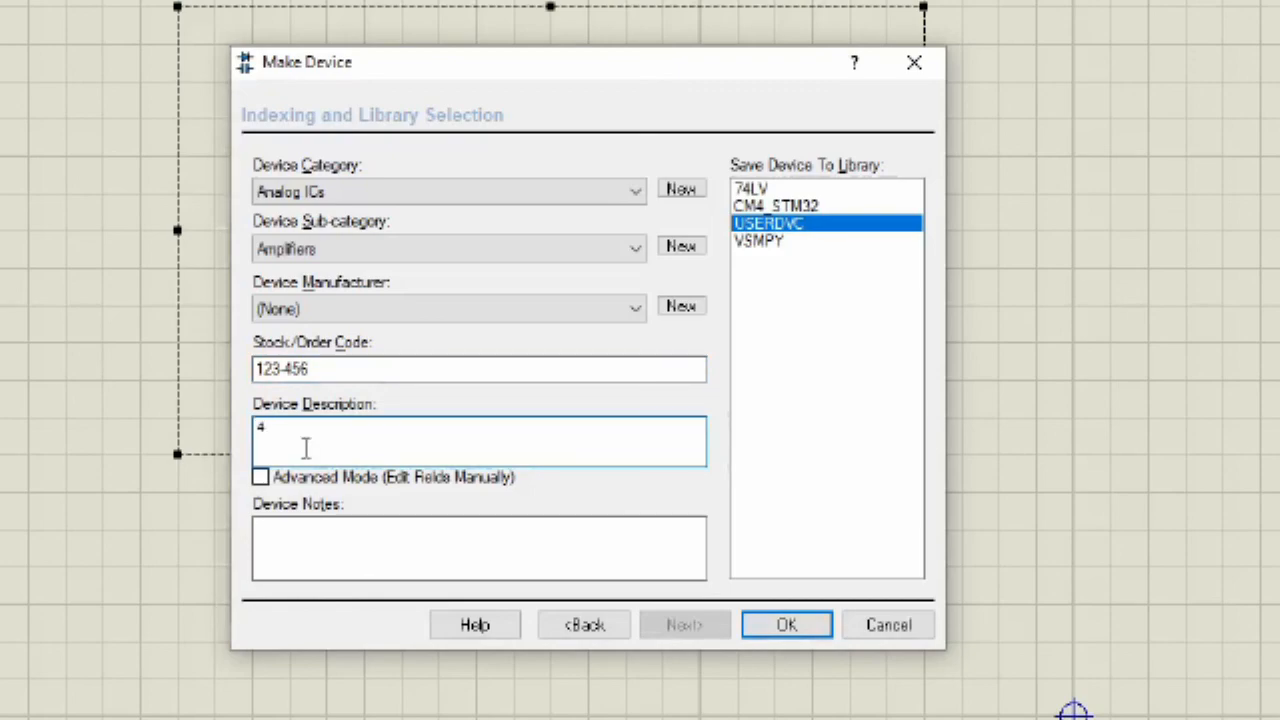
{"action": "type", "text": "phas"}
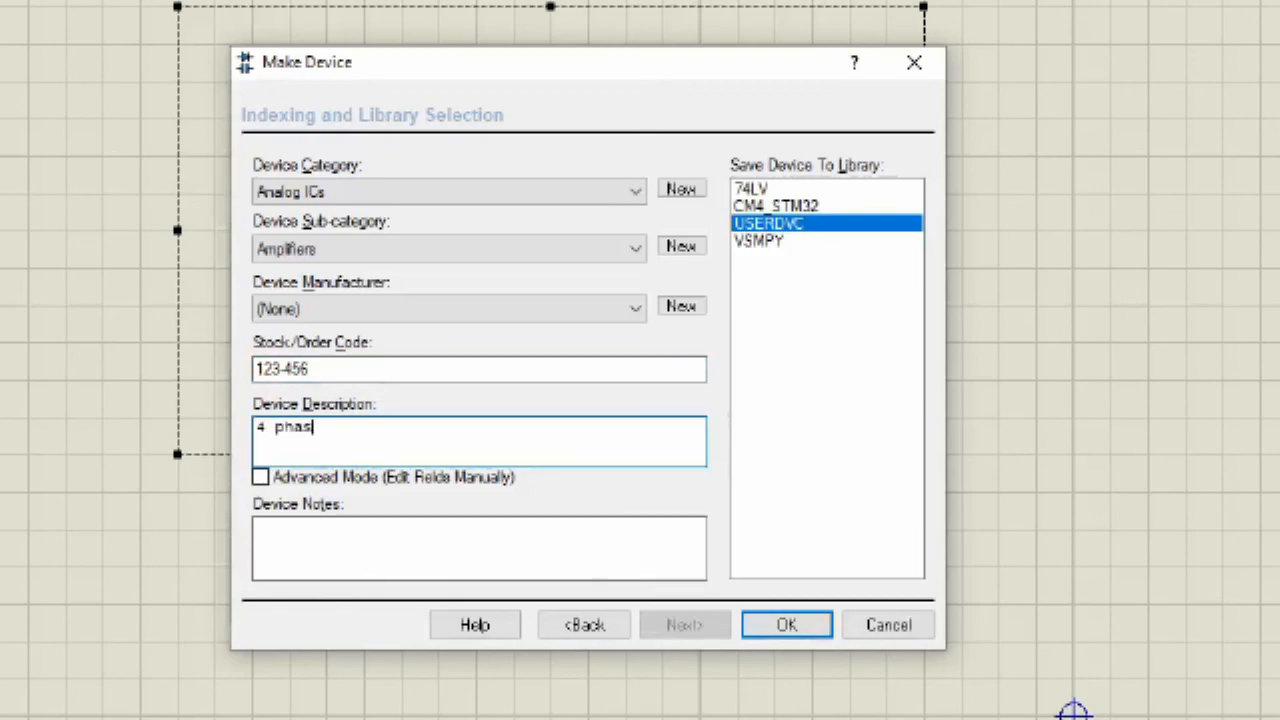
{"action": "type", "text": "e conver"}
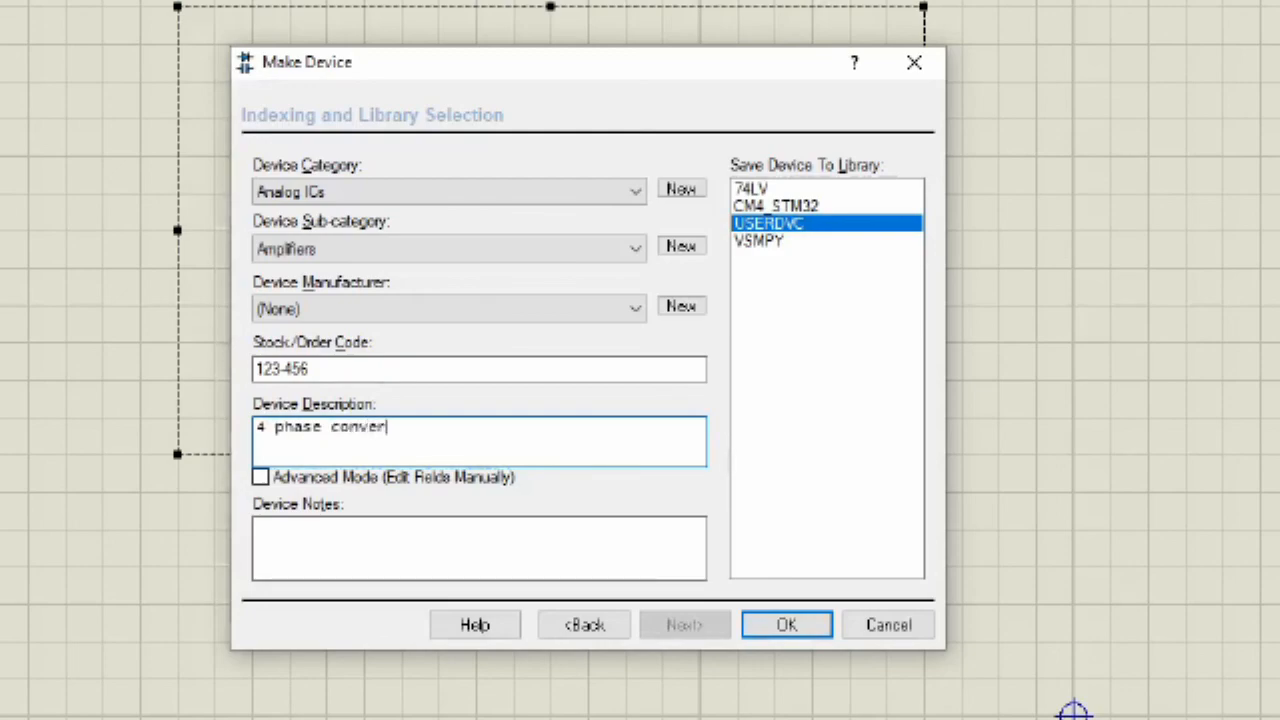
{"action": "type", "text": "ter"}
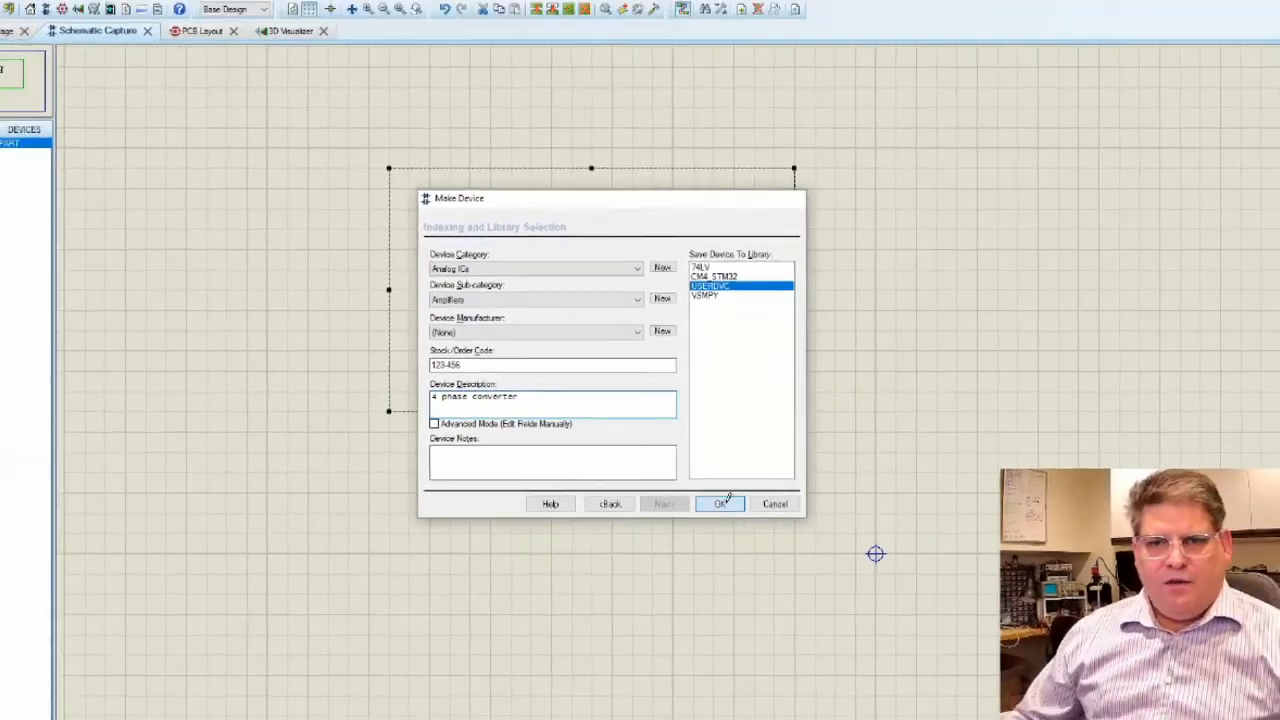
Save the device to USERDVC and place NOT_A_PART instances on the schematic.
{"action": "left_click", "coordinate": [720, 504]}
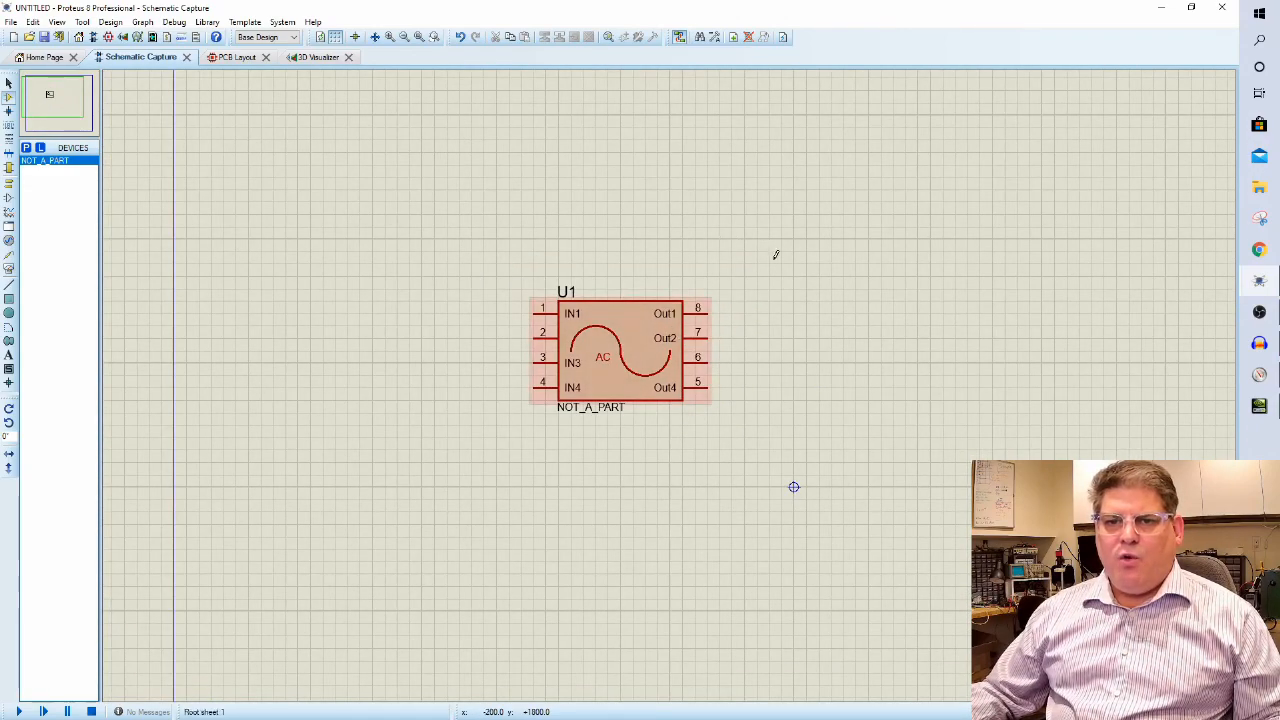
{"action": "left_click", "coordinate": [792, 350]}
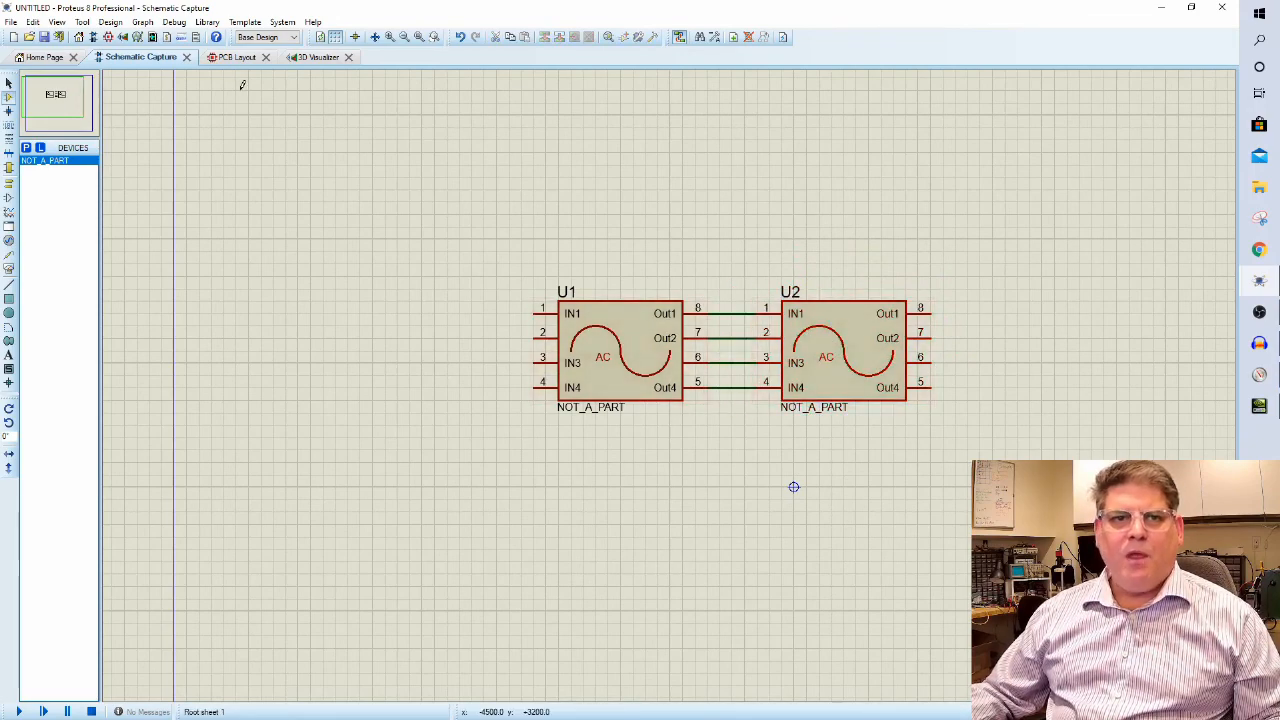
{"action": "left_click", "coordinate": [228, 56]}
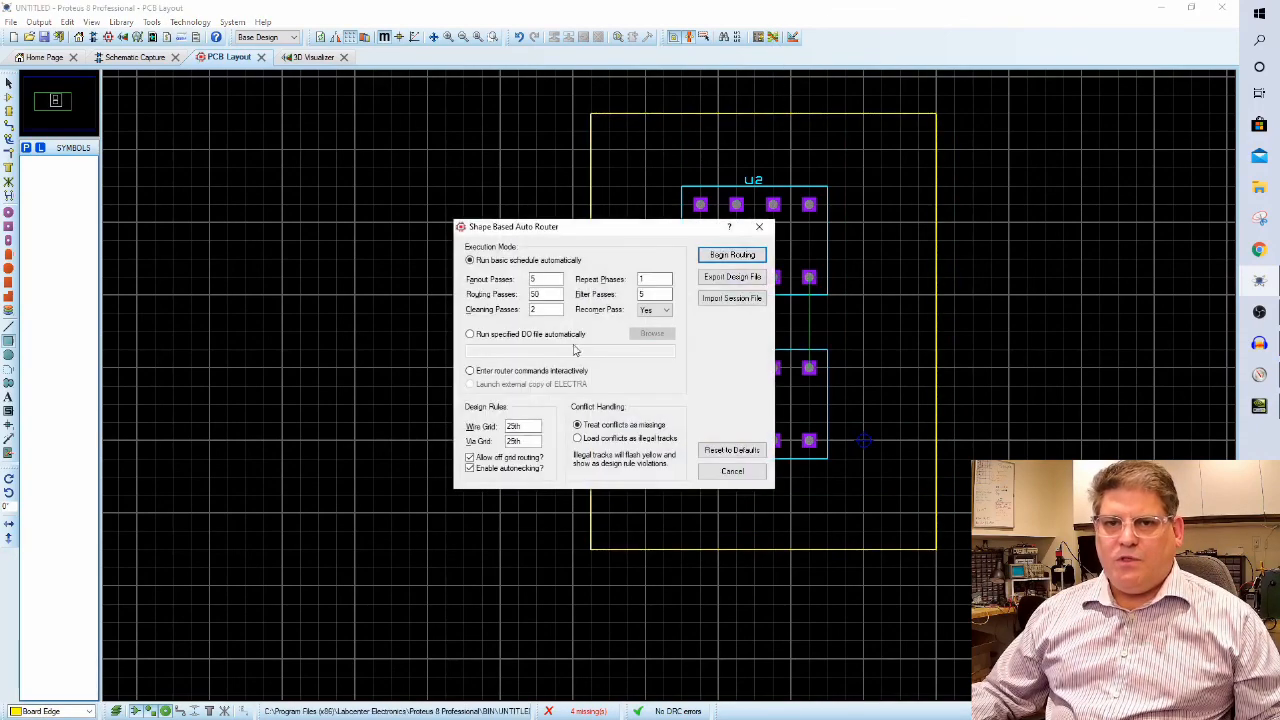
Autoroute the board connecting U1 and U2, dismiss the Electra file error, and view the result in 3D.
{"action": "left_click", "coordinate": [732, 254]}
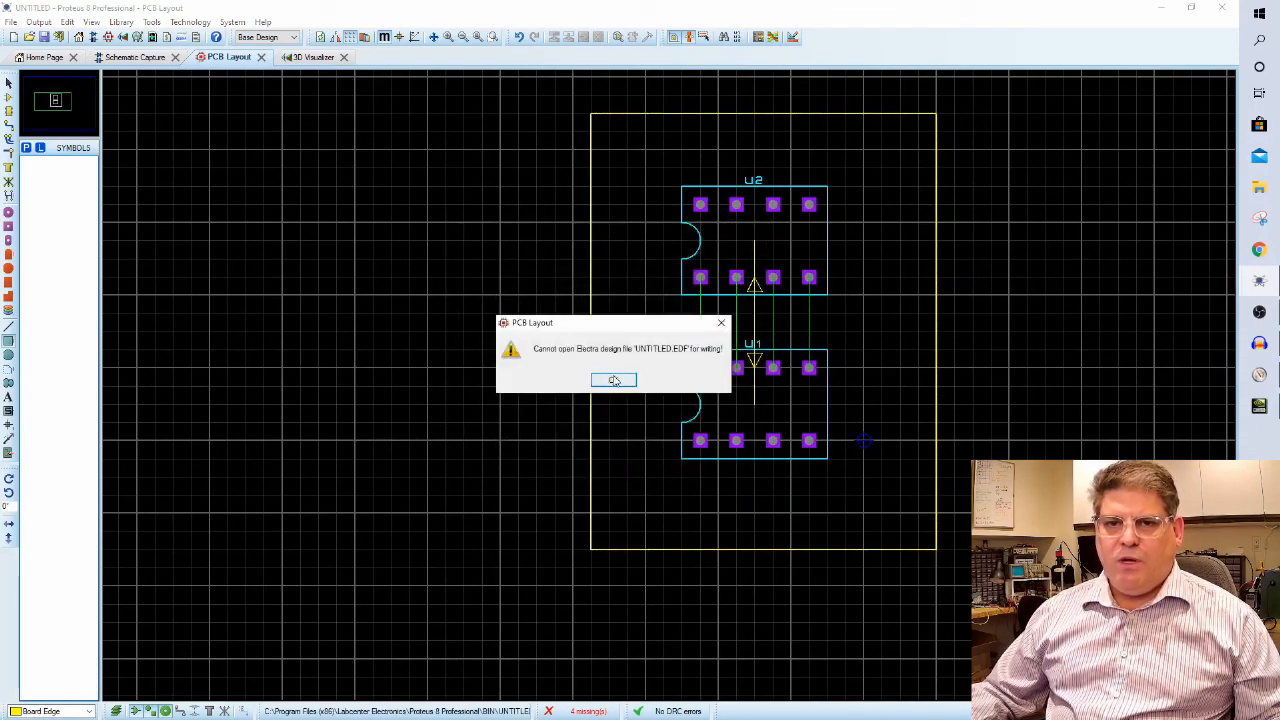
{"action": "left_click", "coordinate": [612, 380]}
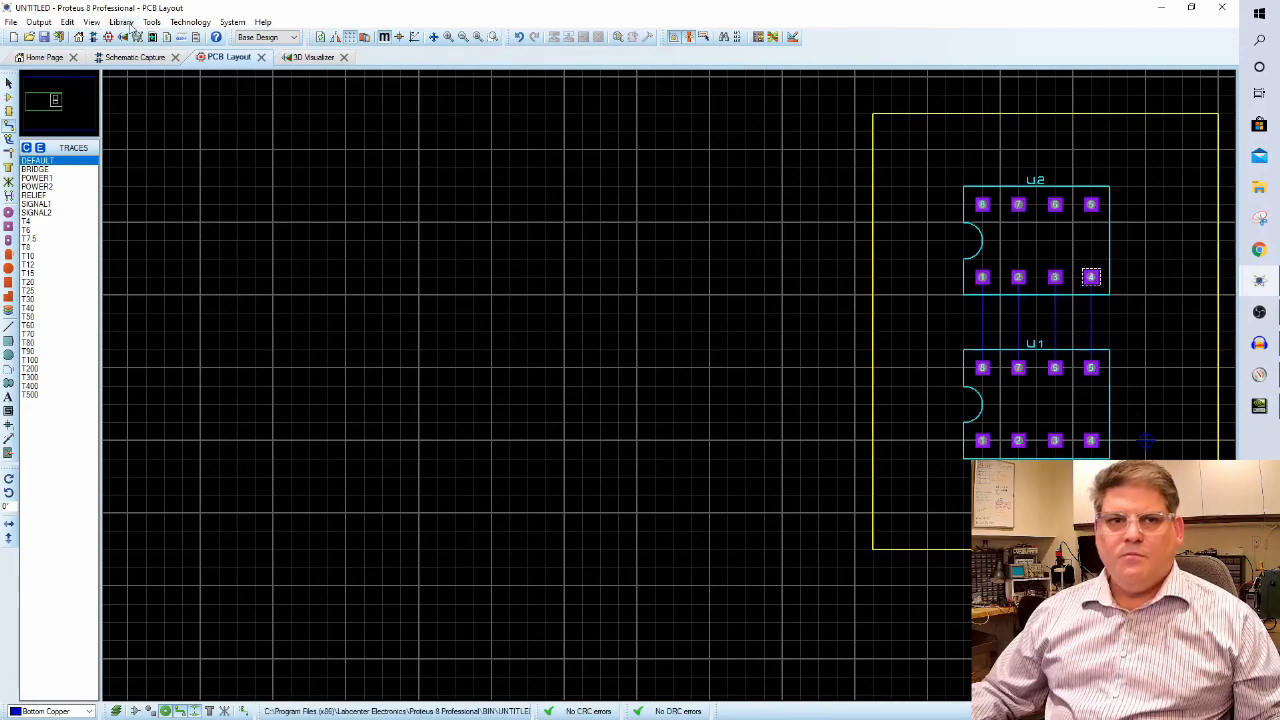
{"action": "left_click", "coordinate": [312, 56]}
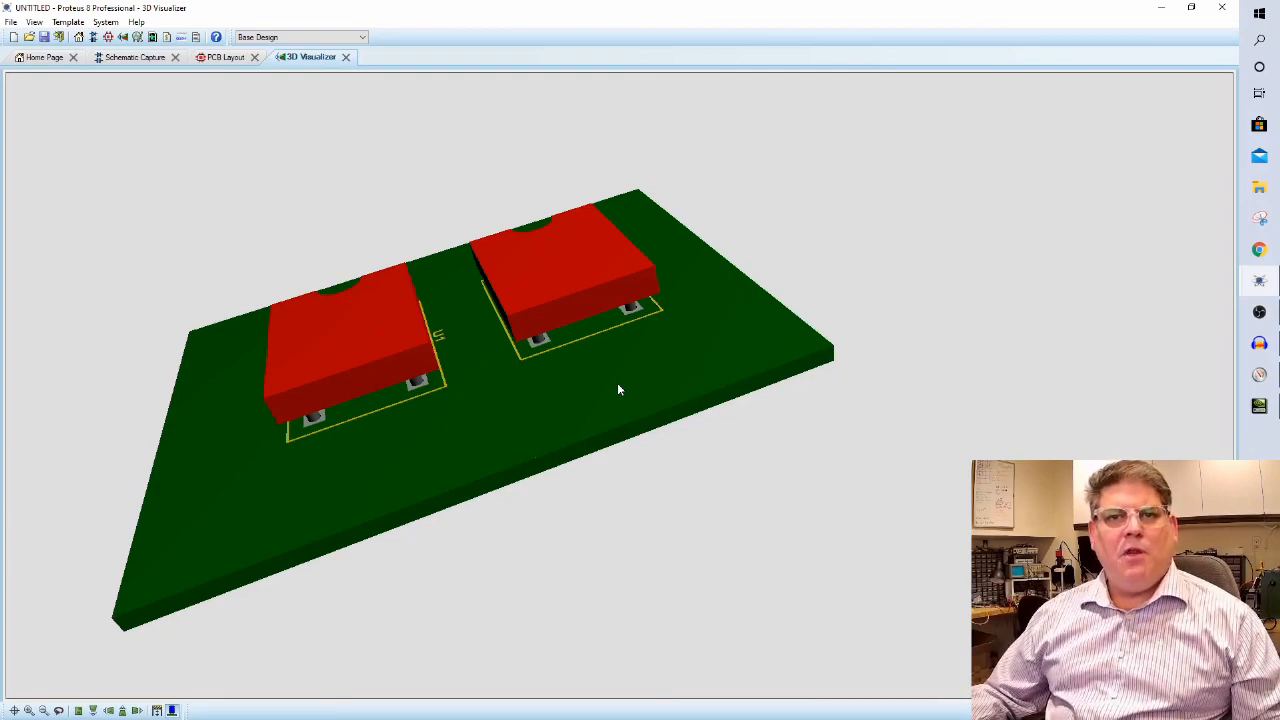
{"action": "mouse_move", "coordinate": [622, 388]}
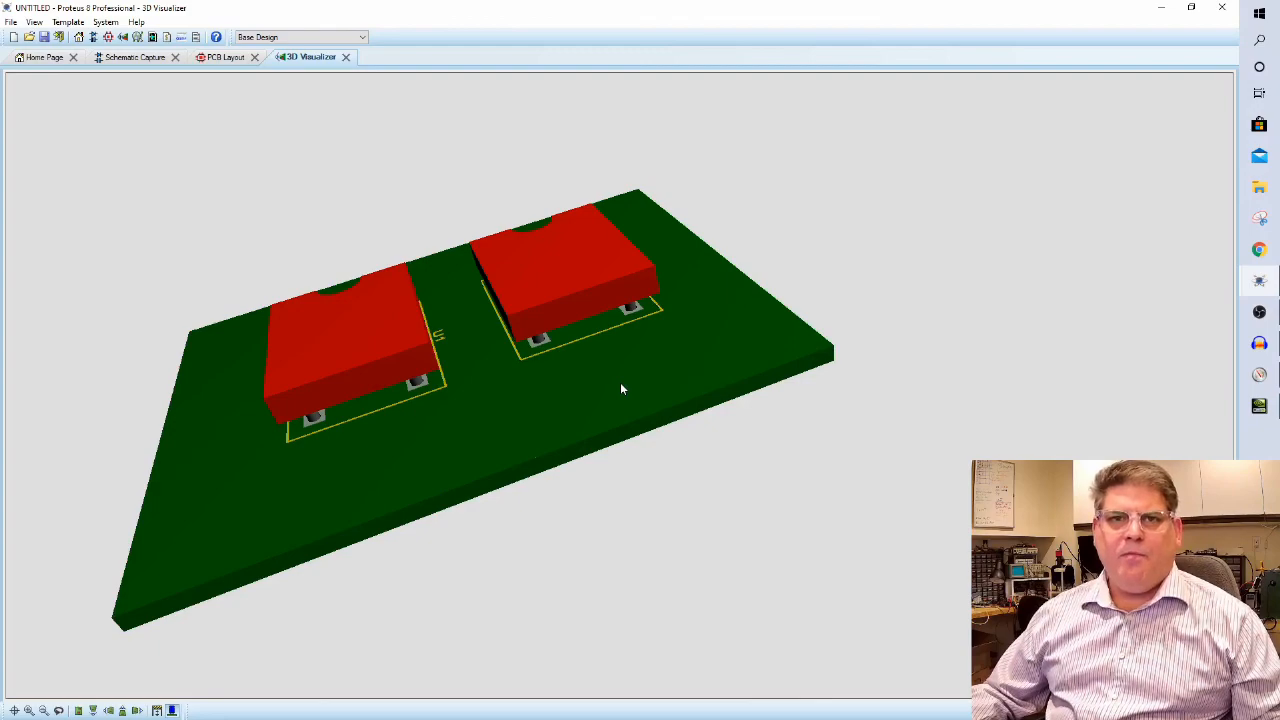
{"action": "mouse_move", "coordinate": [616, 388]}
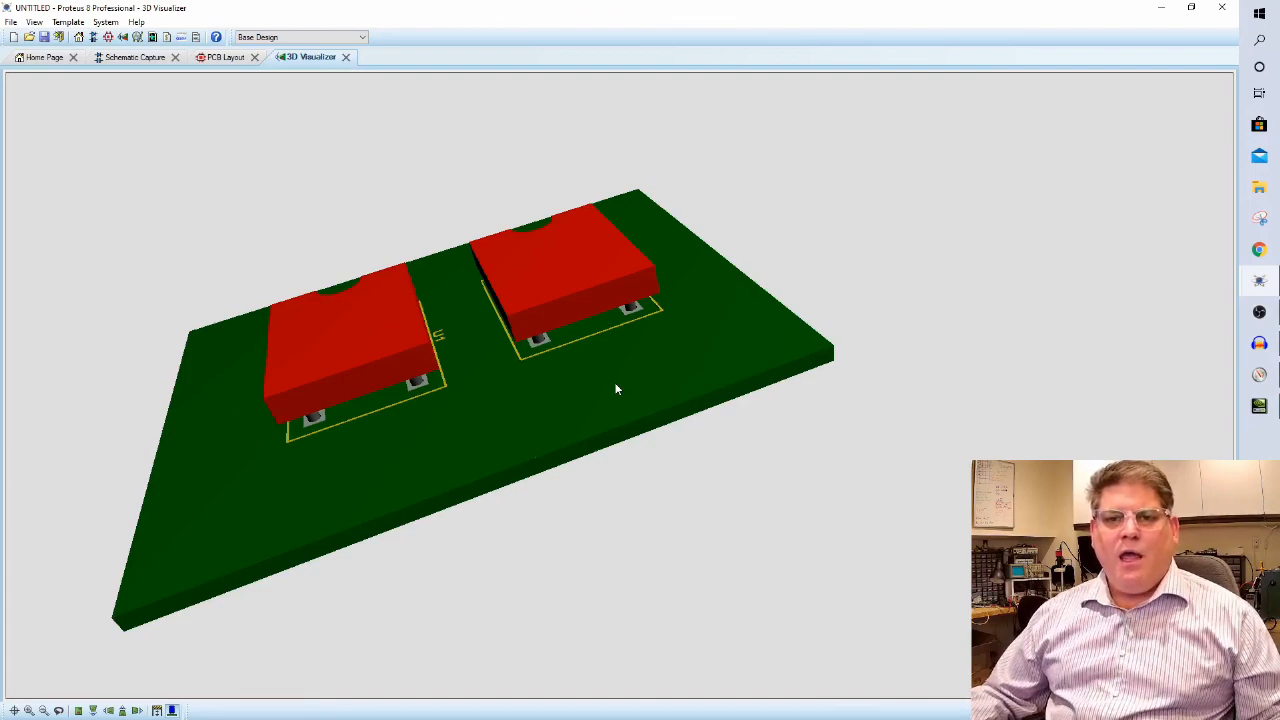
{"action": "mouse_move", "coordinate": [576, 366]}
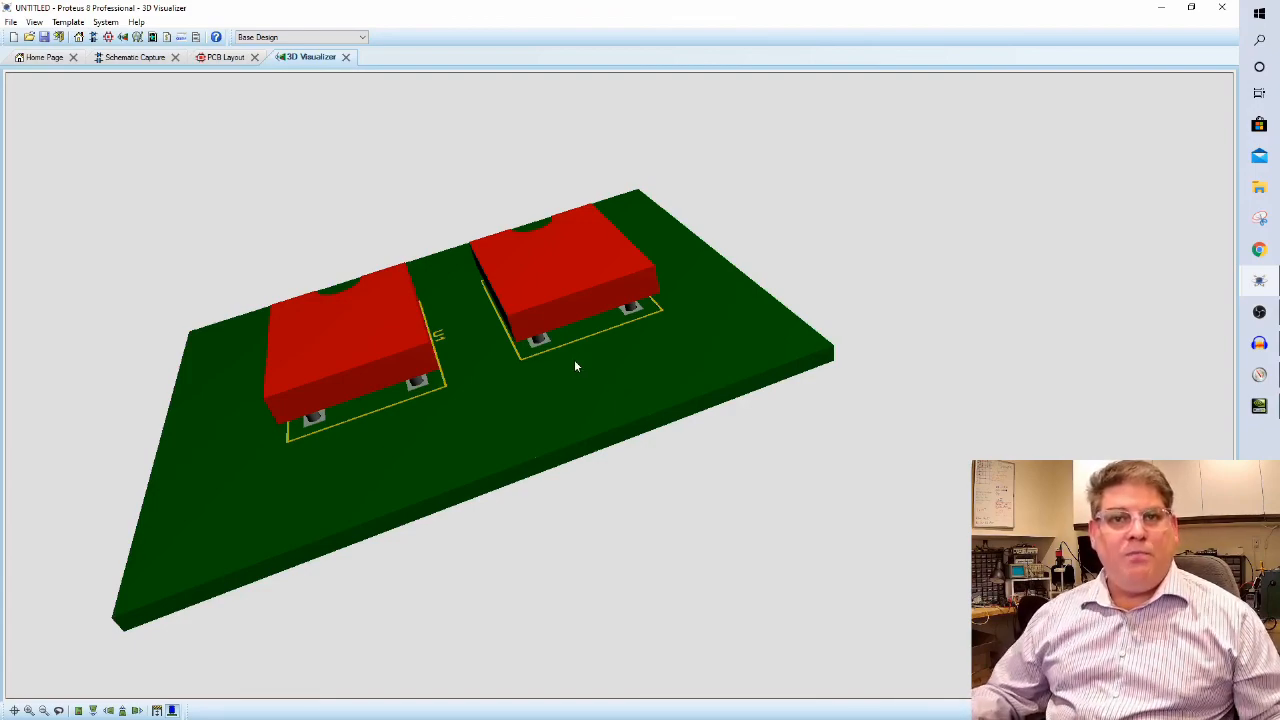